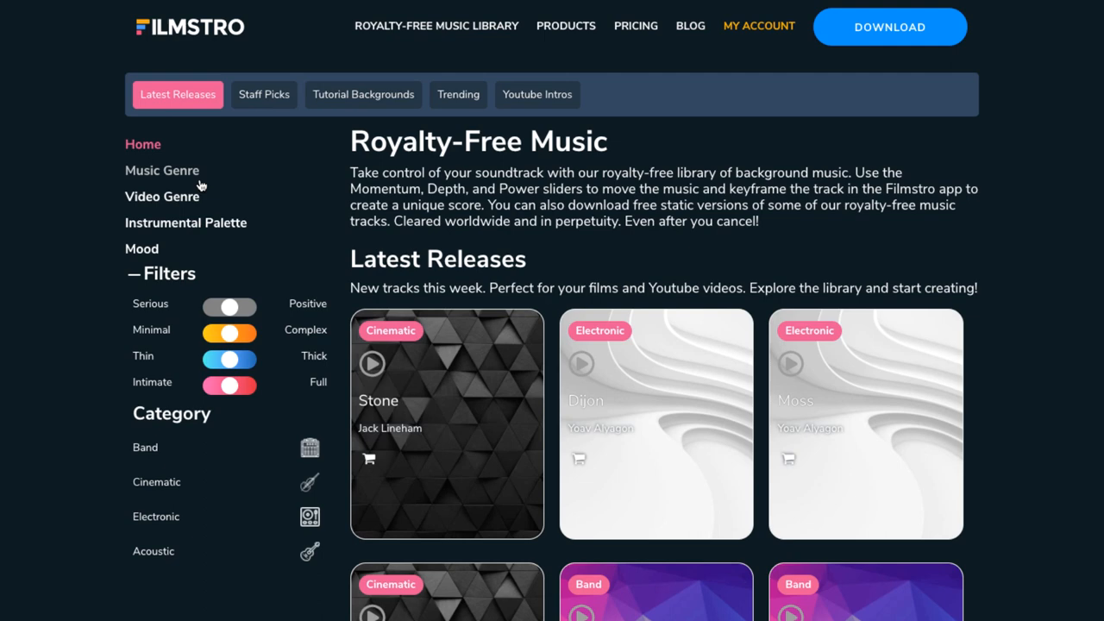
Step: Scroll through the library track list to look over the available tracks
{"action": "scroll", "scroll_direction": "down", "scroll_amount": 3}
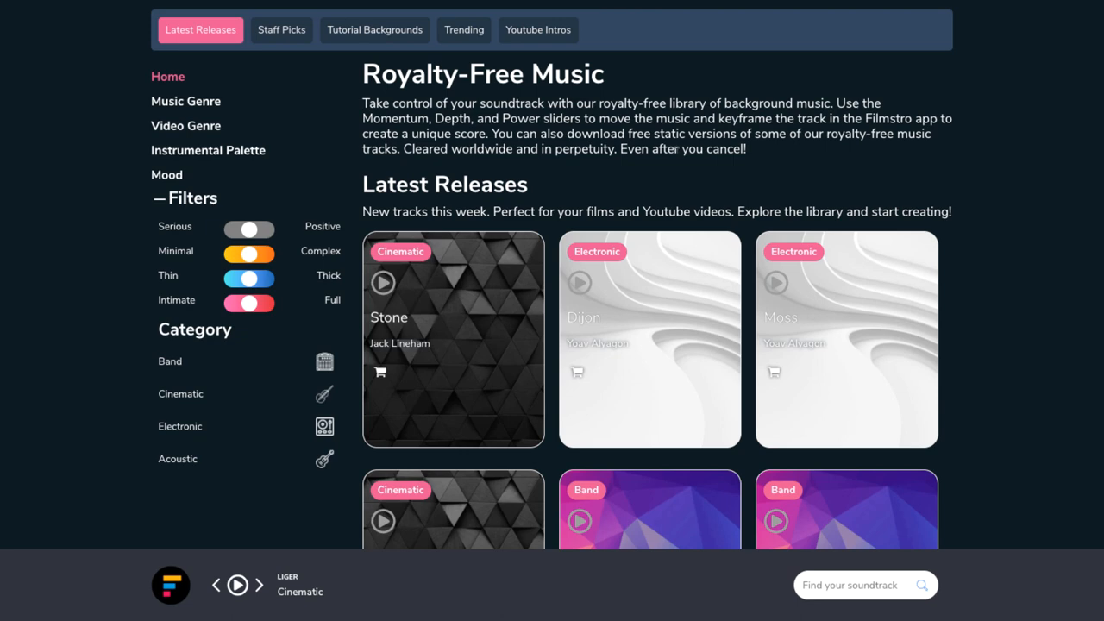
{"action": "scroll", "scroll_direction": "down", "scroll_amount": 3}
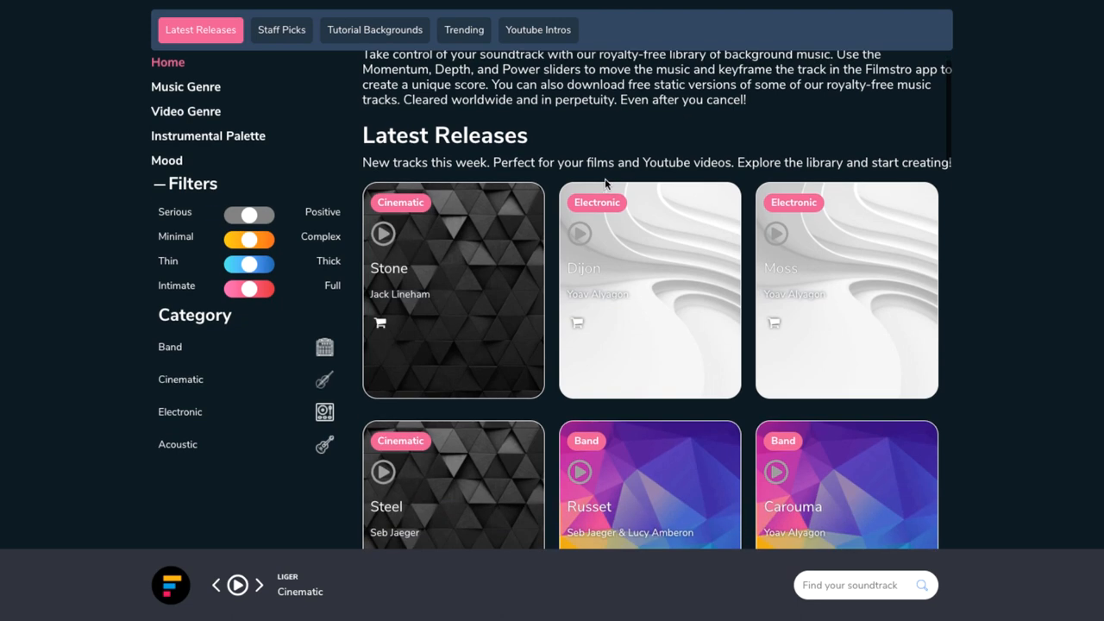
{"action": "scroll", "scroll_direction": "up", "scroll_amount": 3}
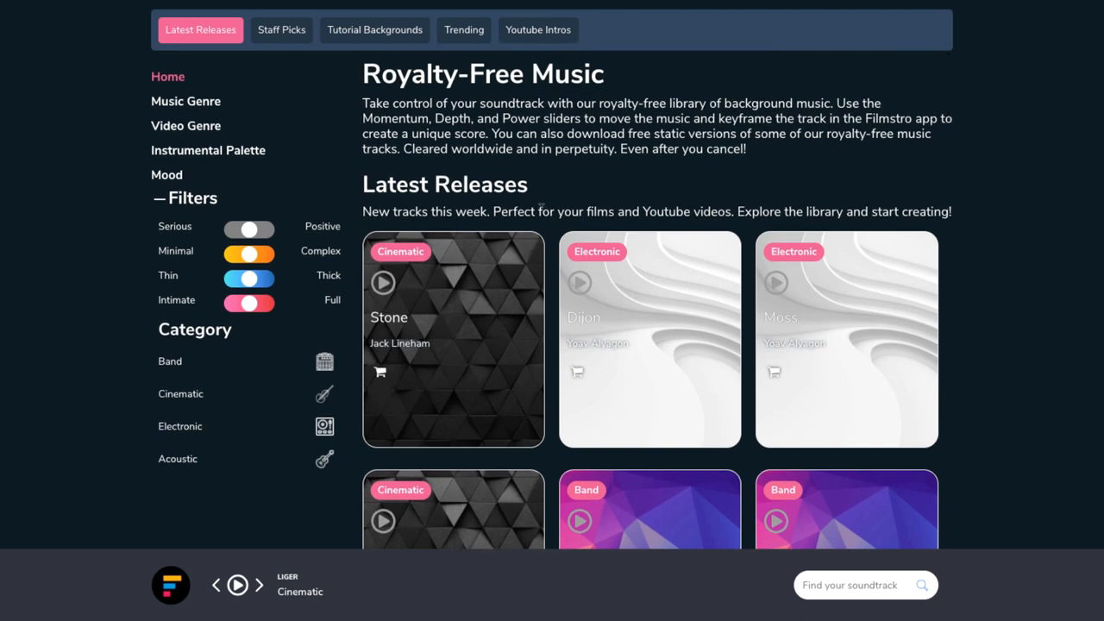
{"action": "scroll", "scroll_direction": "down", "scroll_amount": 3}
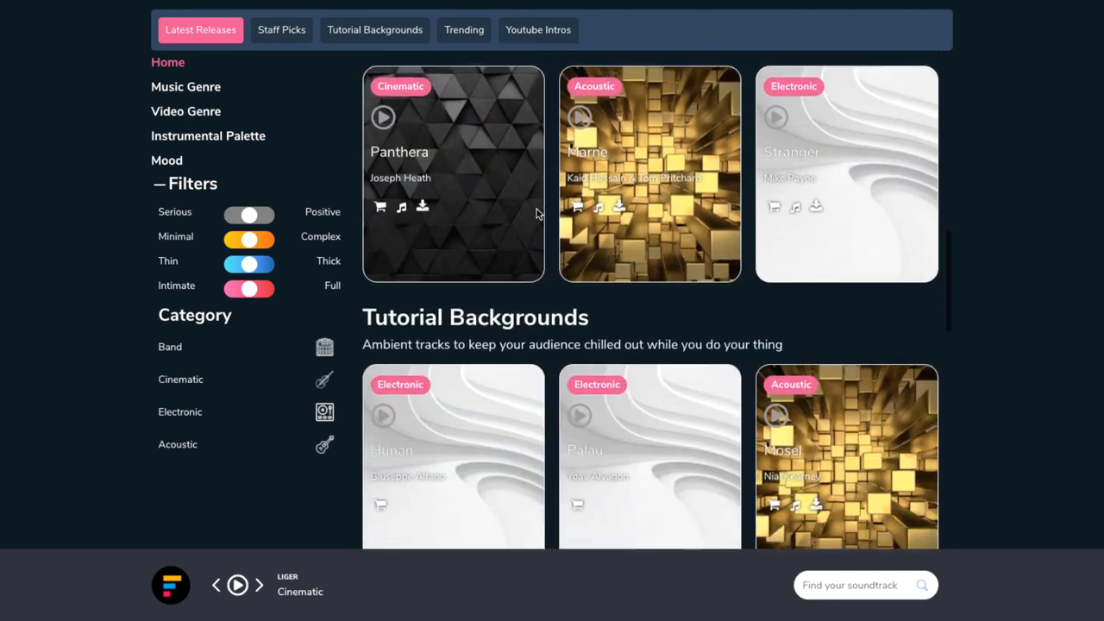
{"action": "scroll", "scroll_direction": "down", "scroll_amount": 3}
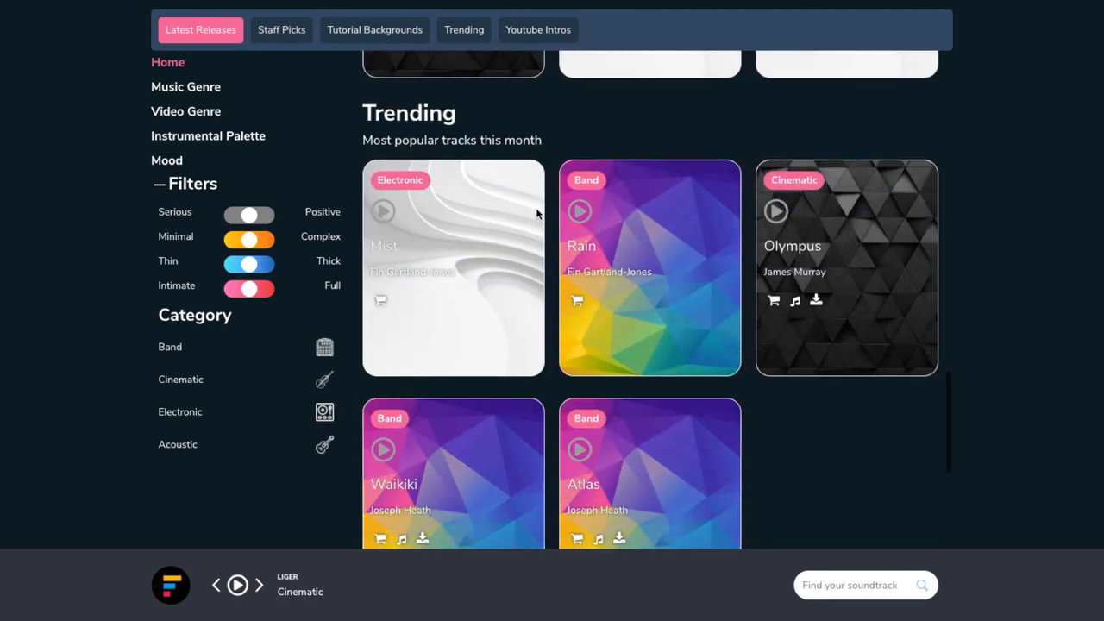
{"action": "scroll", "scroll_direction": "down", "scroll_amount": 3}
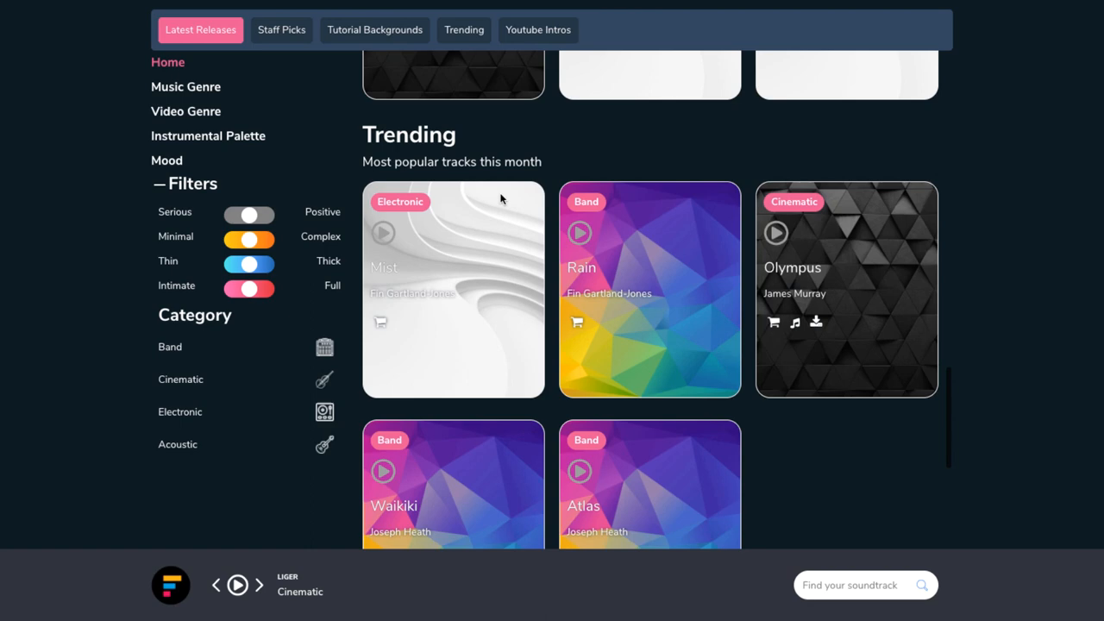
{"action": "scroll", "scroll_direction": "down", "scroll_amount": 3}
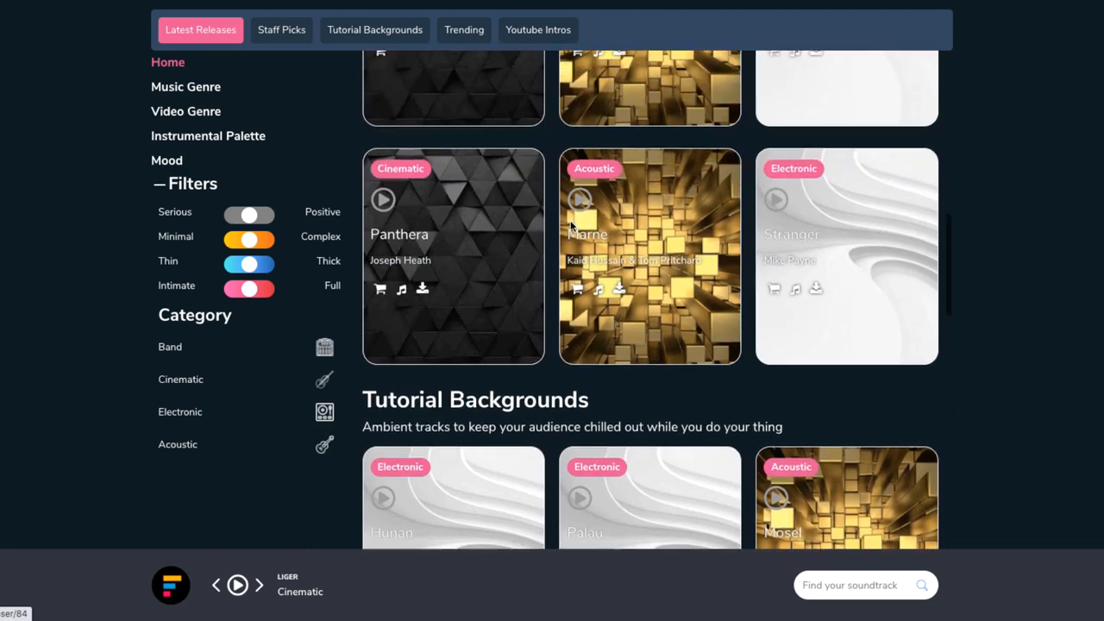
{"action": "scroll", "scroll_direction": "up", "scroll_amount": 3}
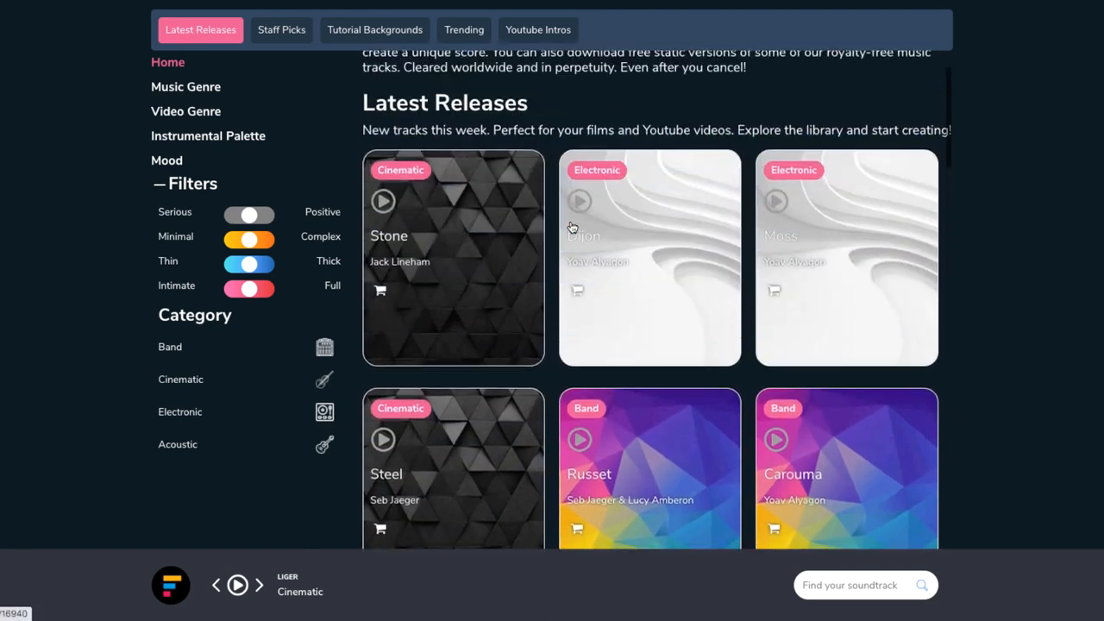
{"action": "scroll", "scroll_direction": "up", "scroll_amount": 3}
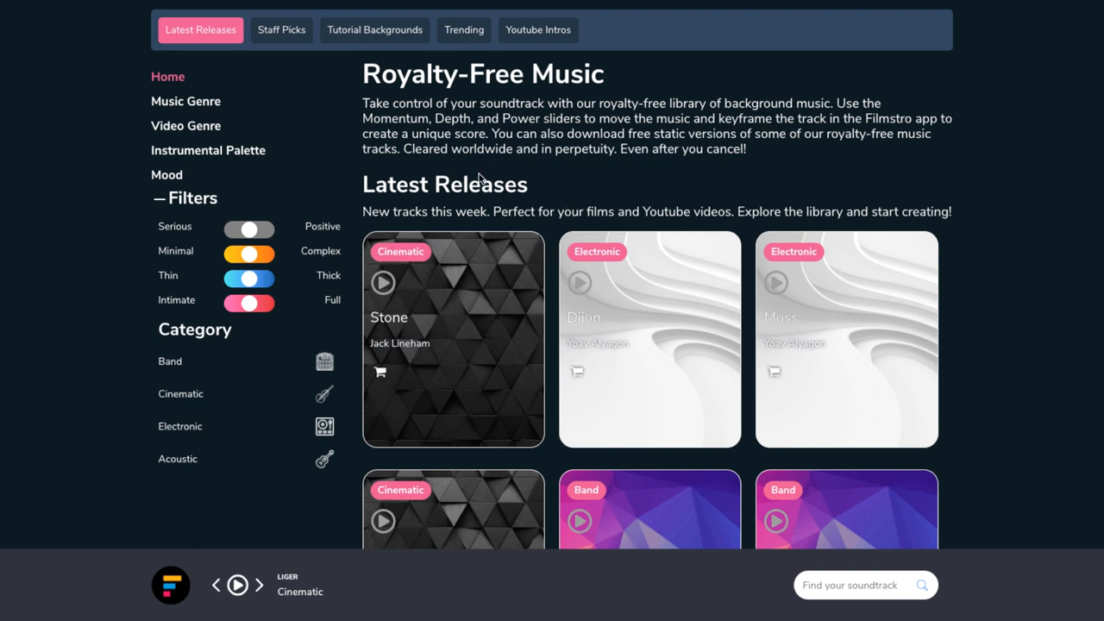
{"action": "mouse_move", "coordinate": [312, 128]}
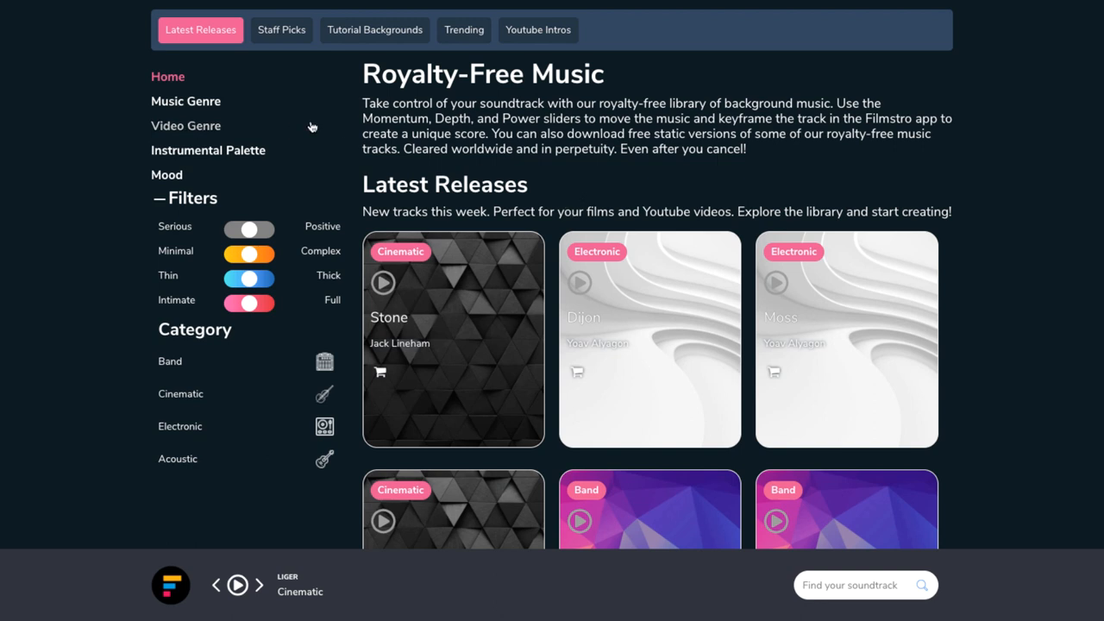
{"action": "mouse_move", "coordinate": [290, 124]}
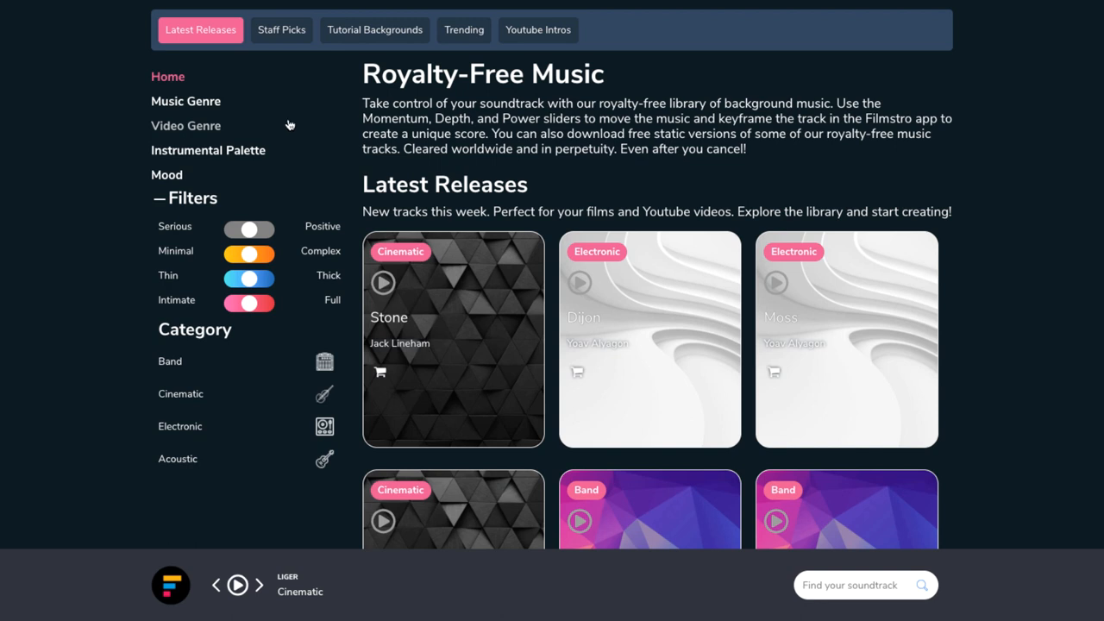
{"action": "mouse_move", "coordinate": [248, 121]}
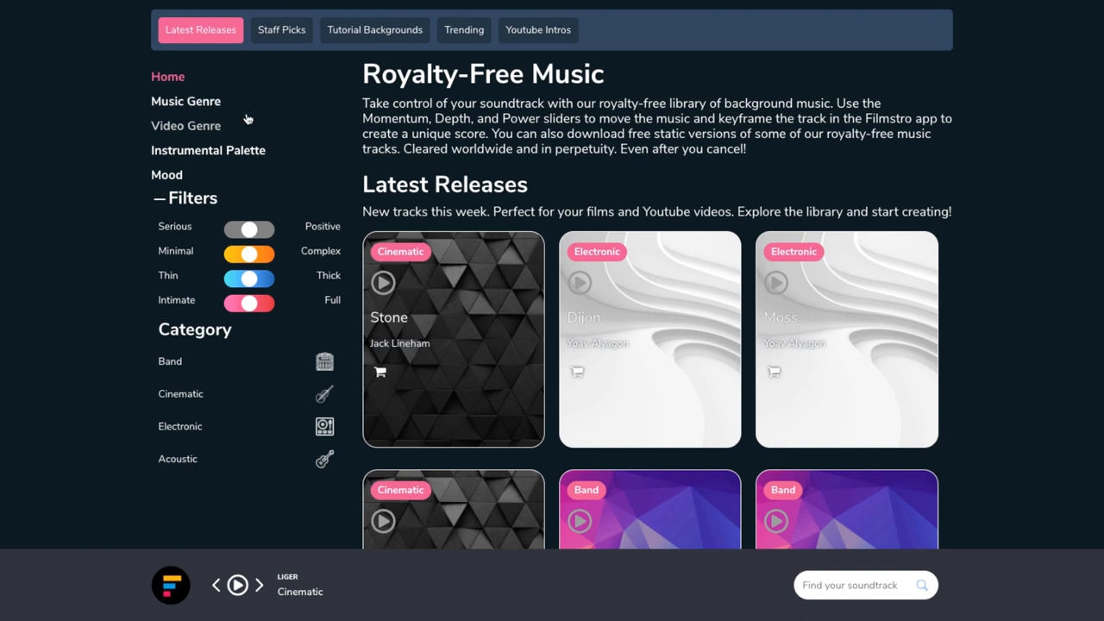
{"action": "mouse_move", "coordinate": [183, 125]}
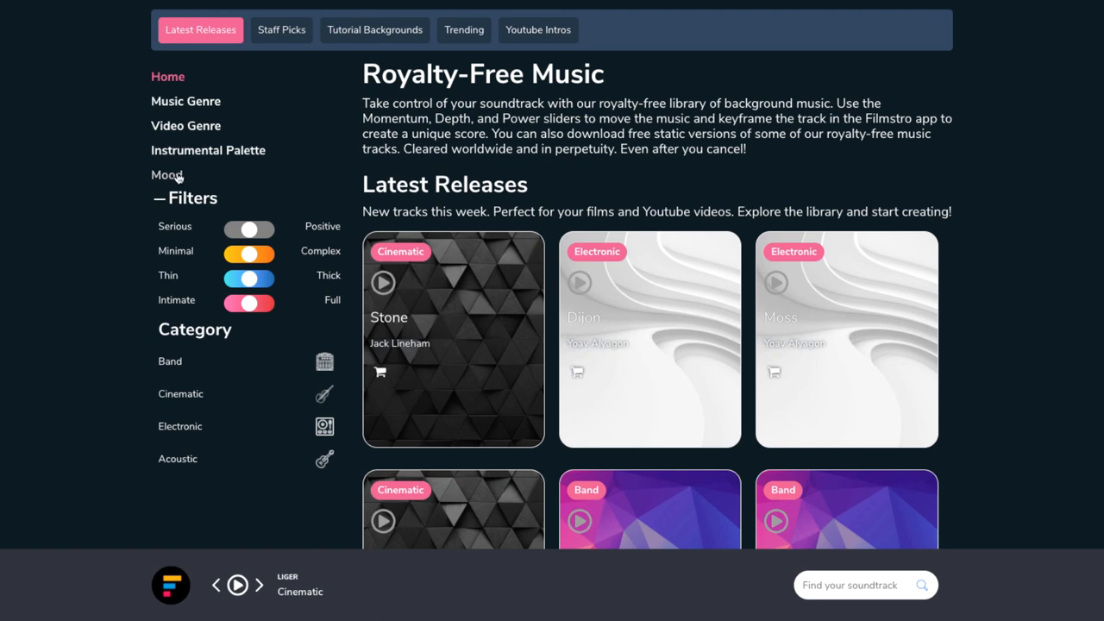
Step: Browse the library by Music Genre, then by Video Genre showing the Action & Conflict tracks
{"action": "left_click", "coordinate": [186, 100]}
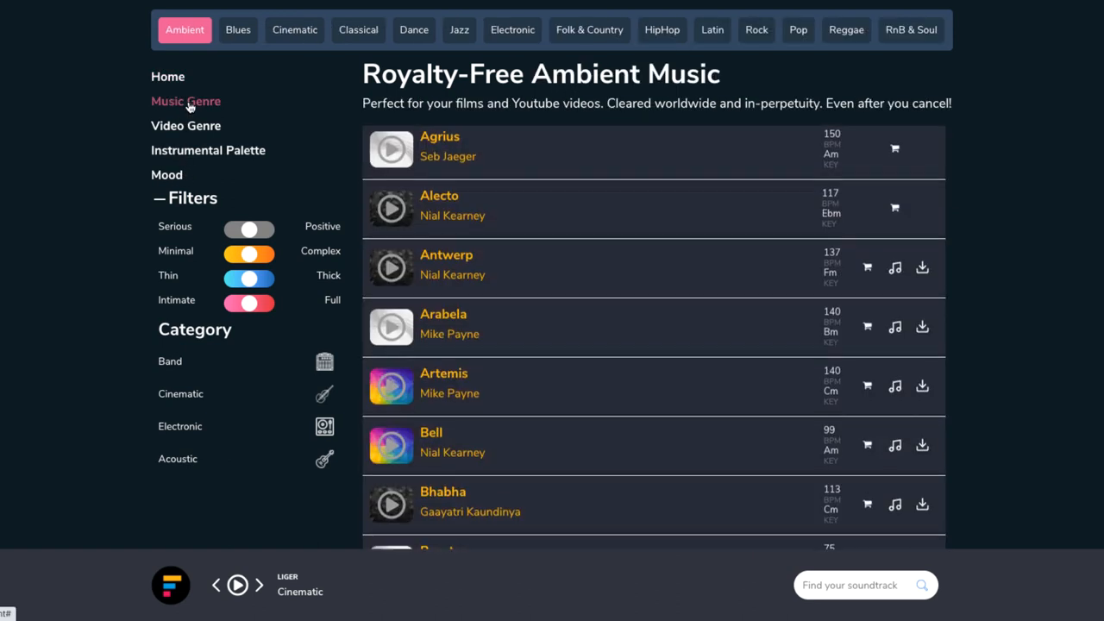
{"action": "mouse_move", "coordinate": [590, 29]}
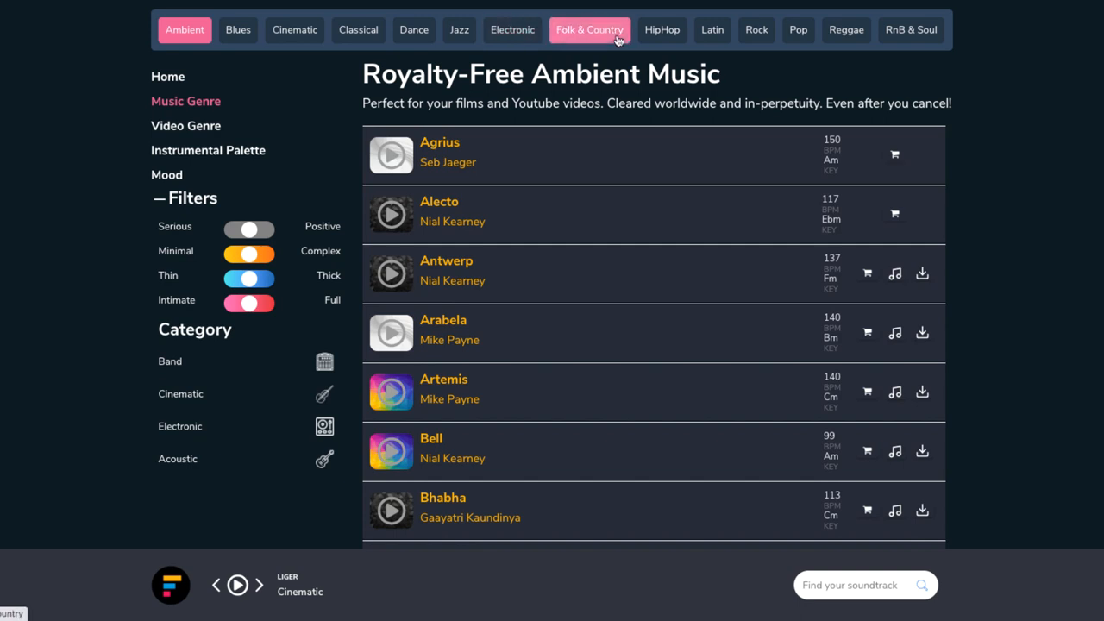
{"action": "mouse_move", "coordinate": [186, 124]}
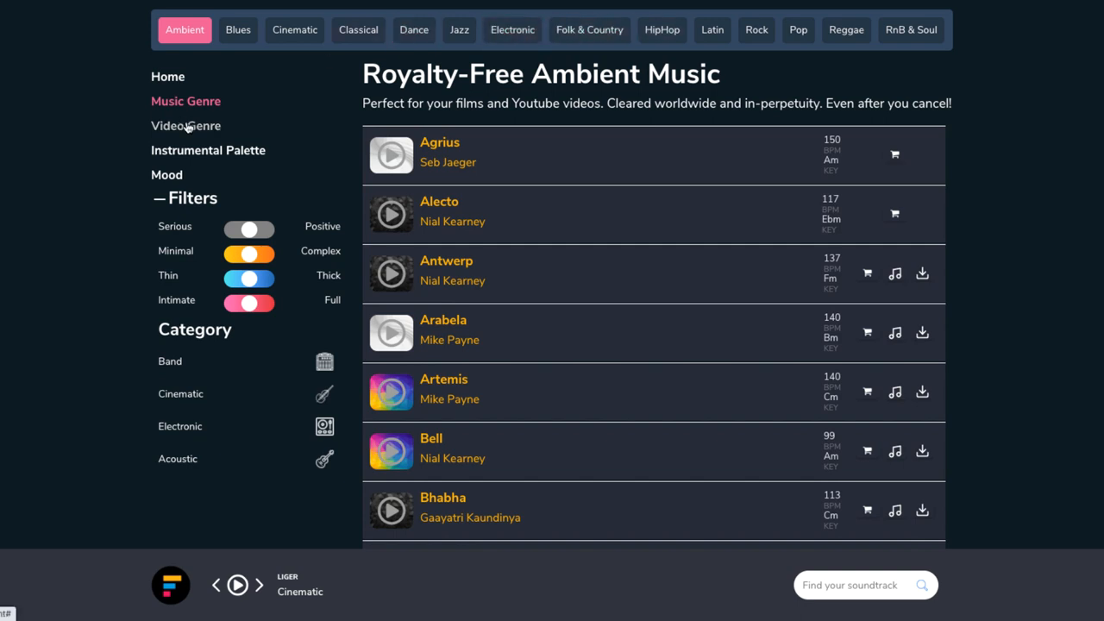
{"action": "left_click", "coordinate": [186, 126]}
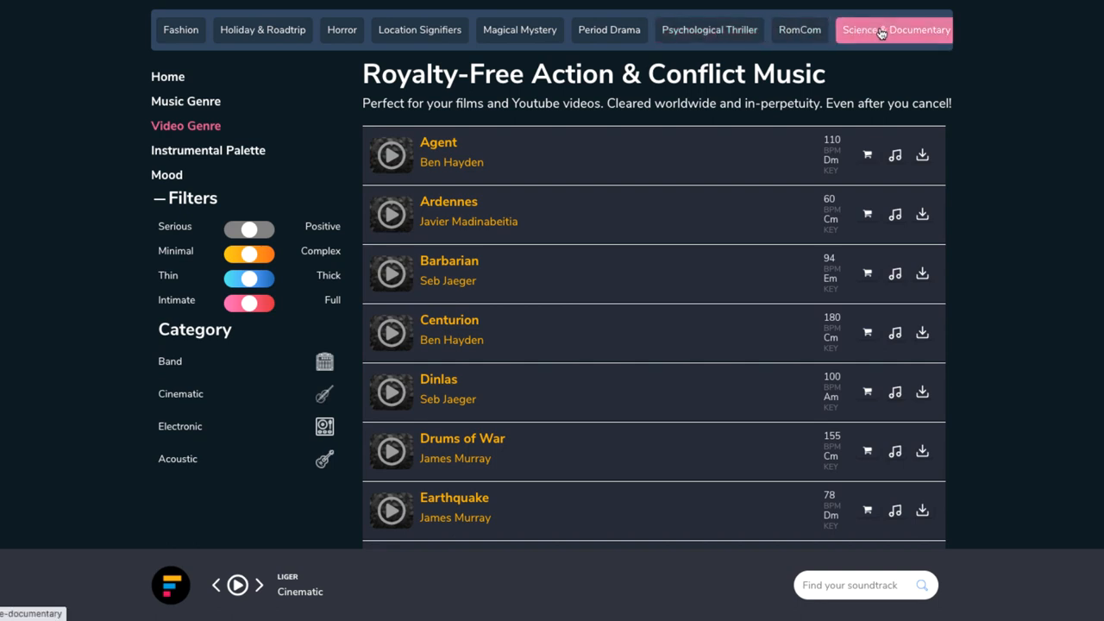
{"action": "scroll", "scroll_direction": "right", "scroll_amount": 3}
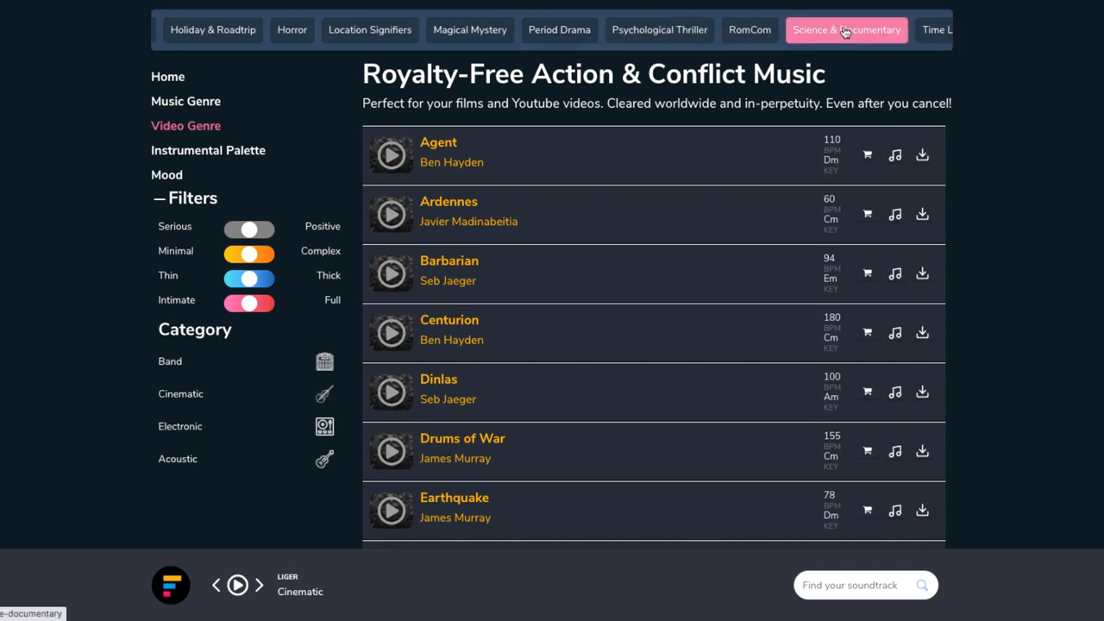
{"action": "scroll", "scroll_direction": "left", "scroll_amount": 3}
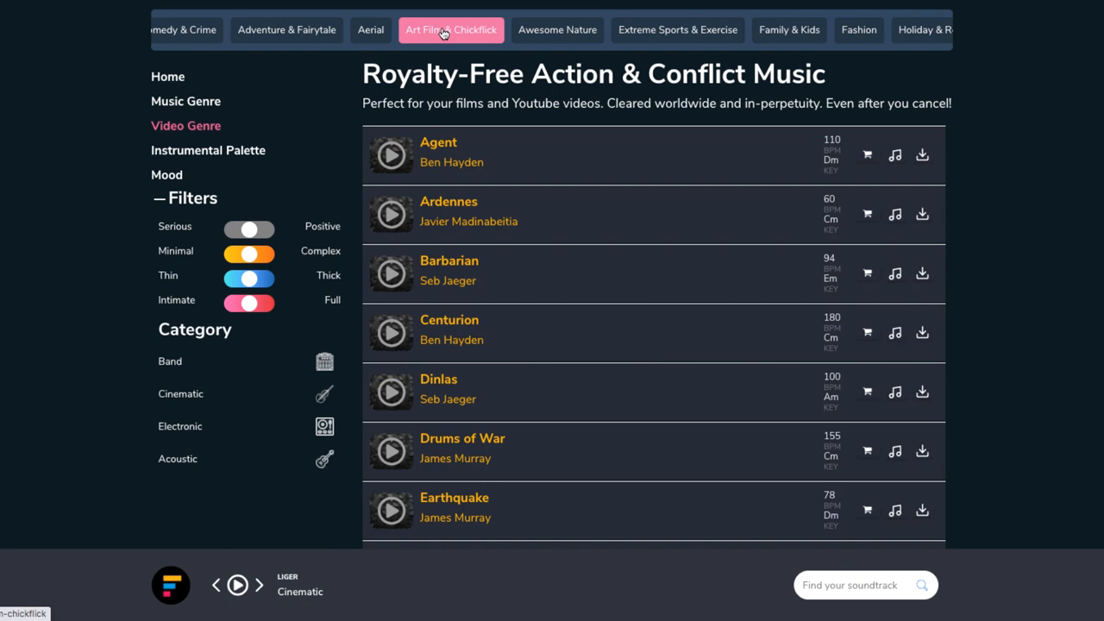
{"action": "mouse_move", "coordinate": [207, 150]}
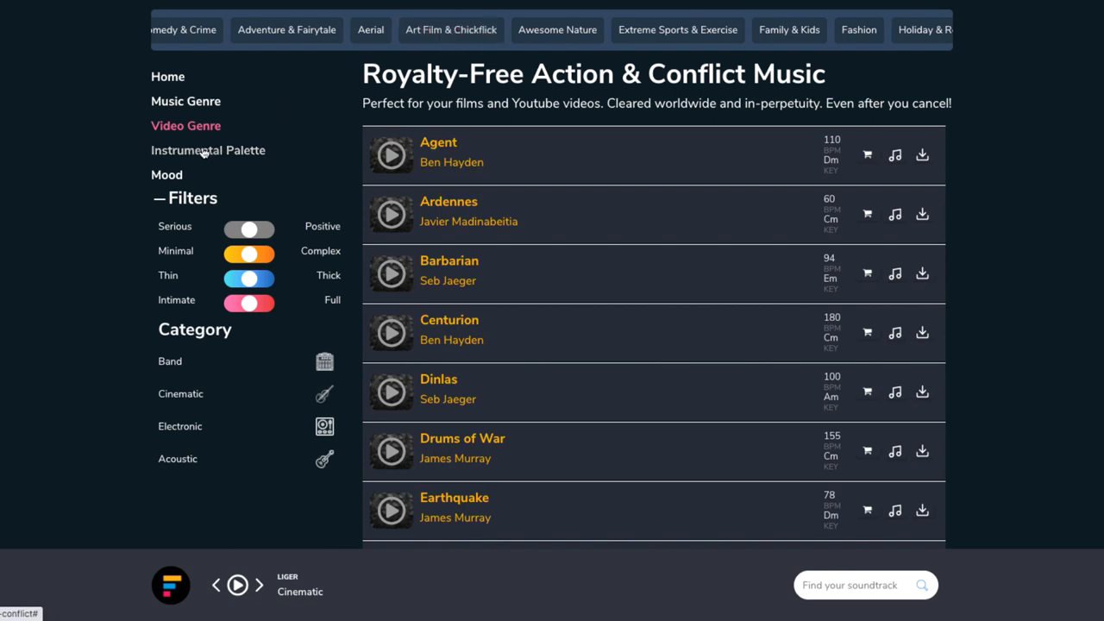
Step: Browse the Instrumental Palette categories, then switch to the Mood library listing Adventurous tracks
{"action": "left_click", "coordinate": [207, 150]}
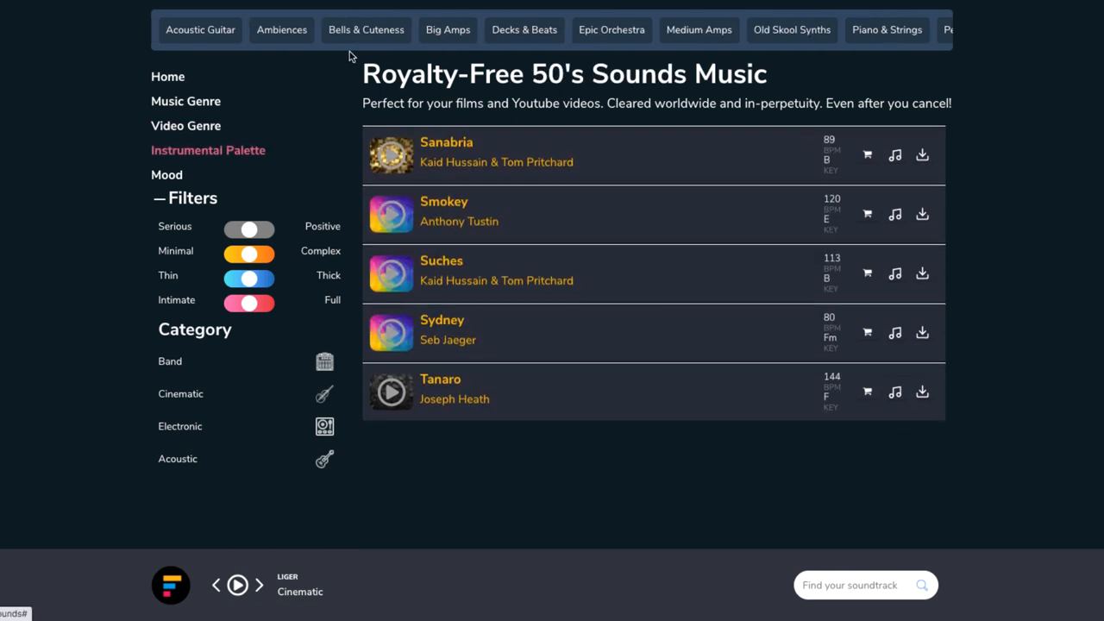
{"action": "left_click", "coordinate": [366, 29]}
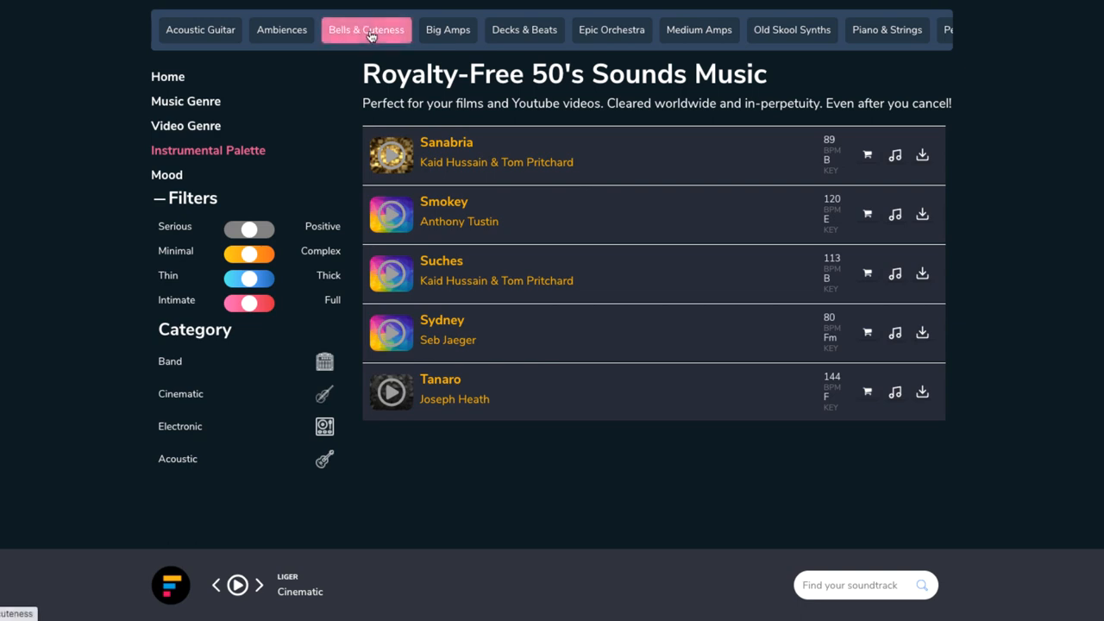
{"action": "left_click", "coordinate": [611, 30]}
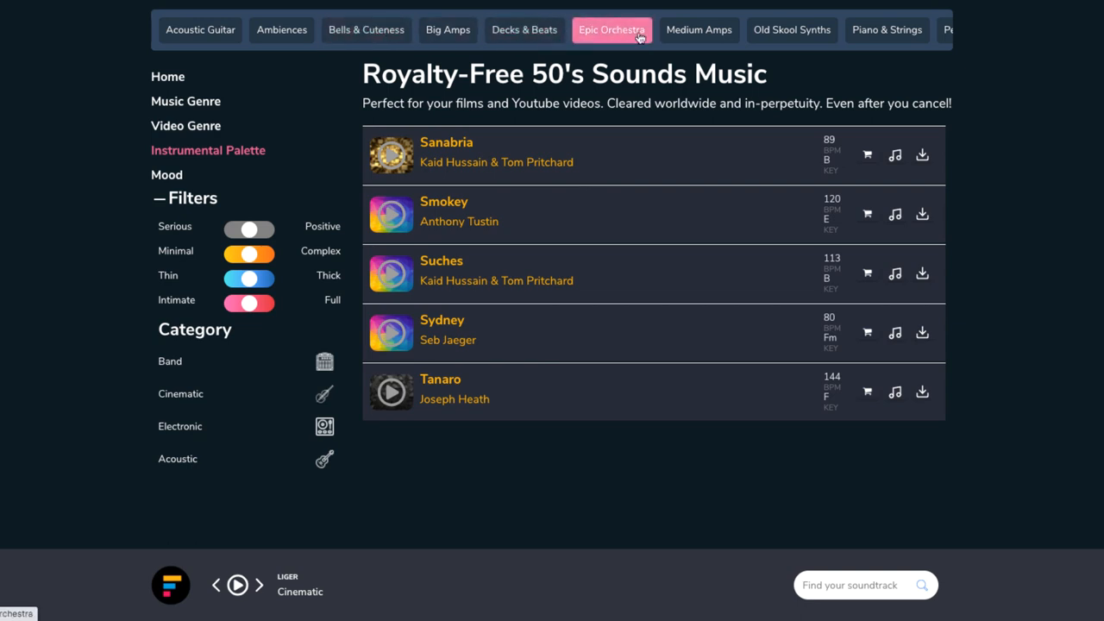
{"action": "scroll", "scroll_direction": "right", "scroll_amount": 3}
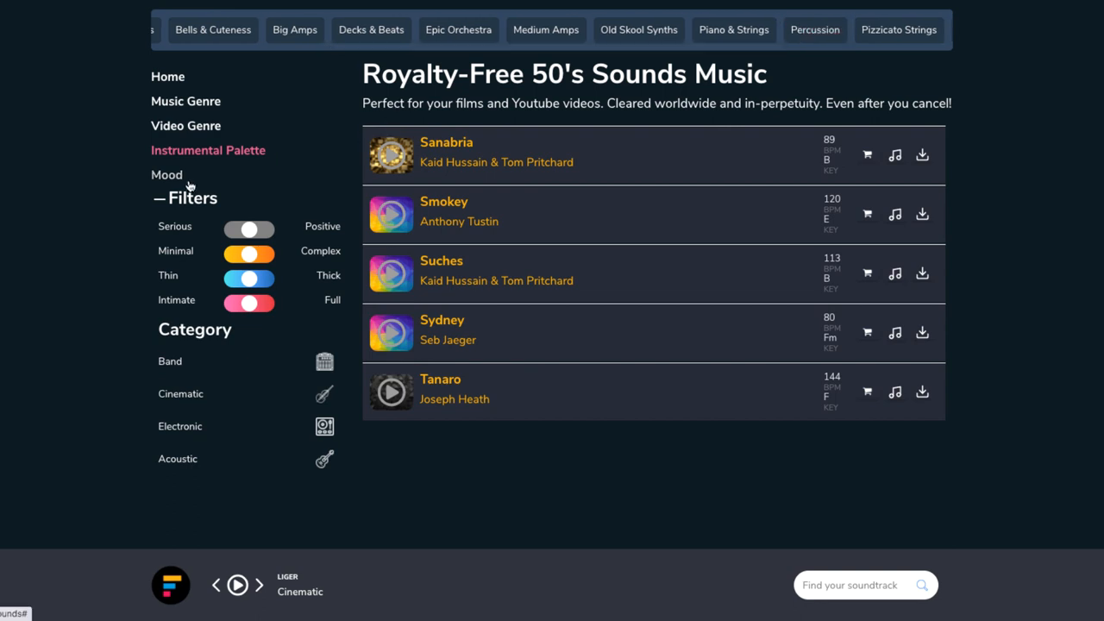
{"action": "left_click", "coordinate": [165, 174]}
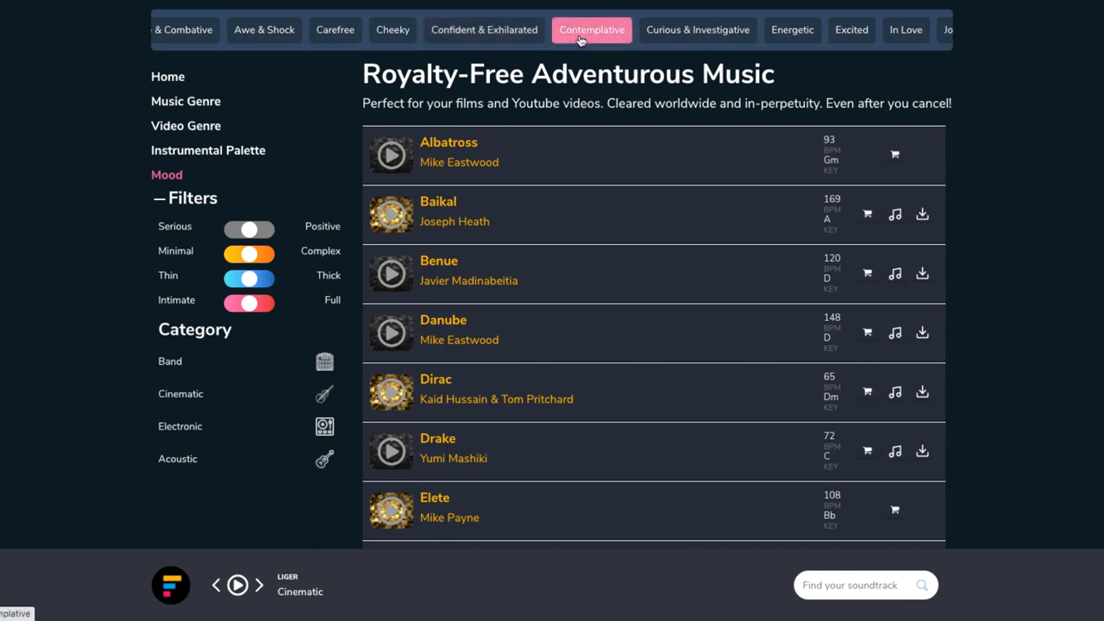
{"action": "mouse_move", "coordinate": [483, 29]}
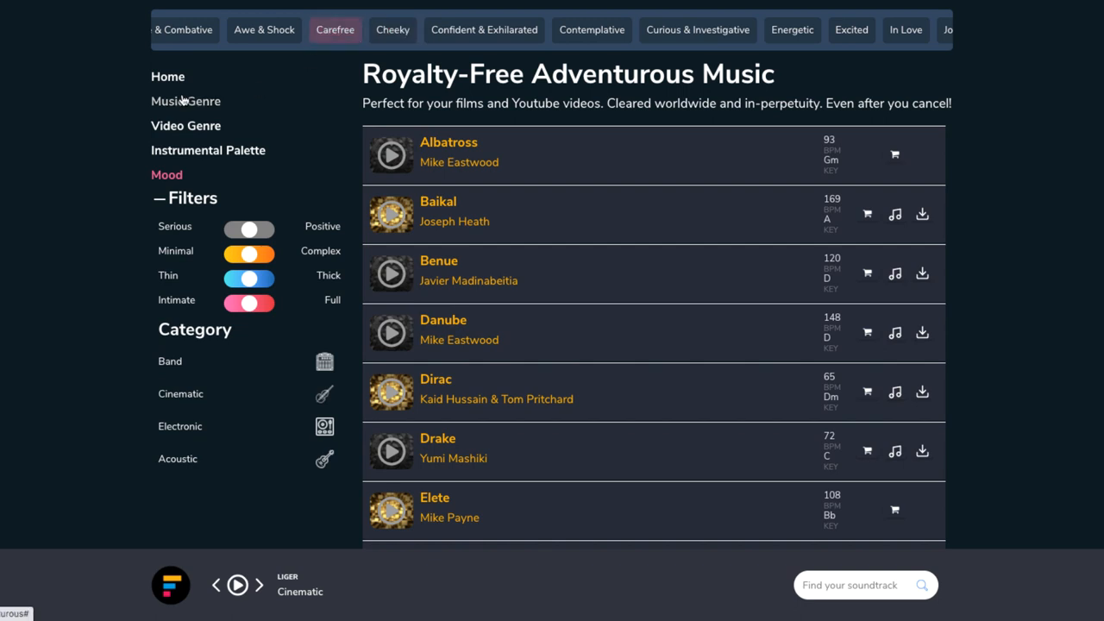
{"action": "left_click", "coordinate": [186, 124]}
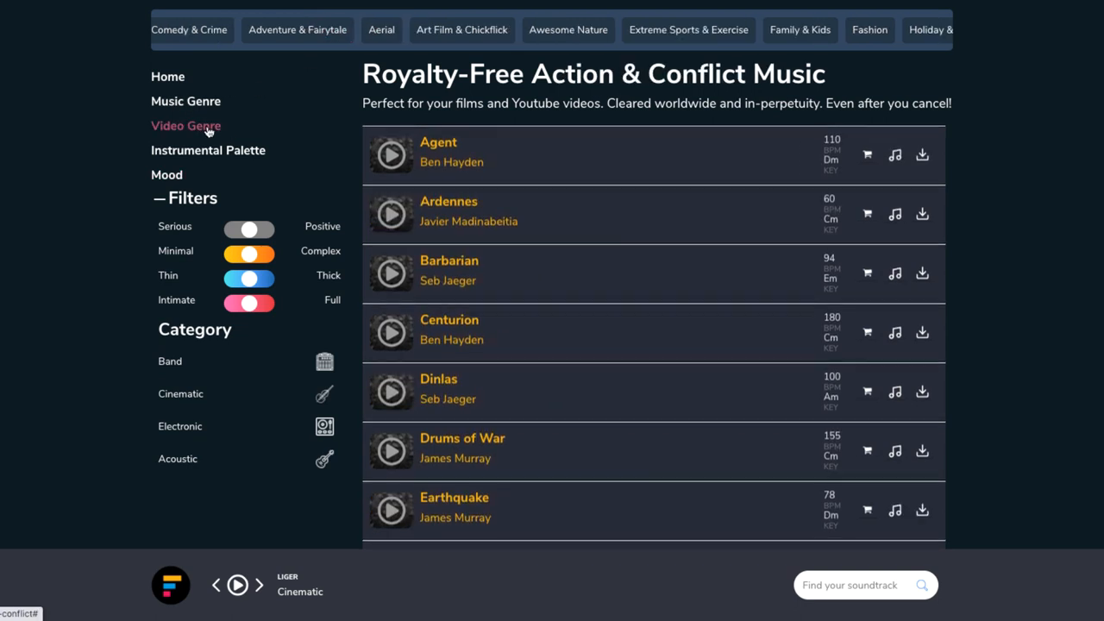
{"action": "left_click", "coordinate": [462, 29]}
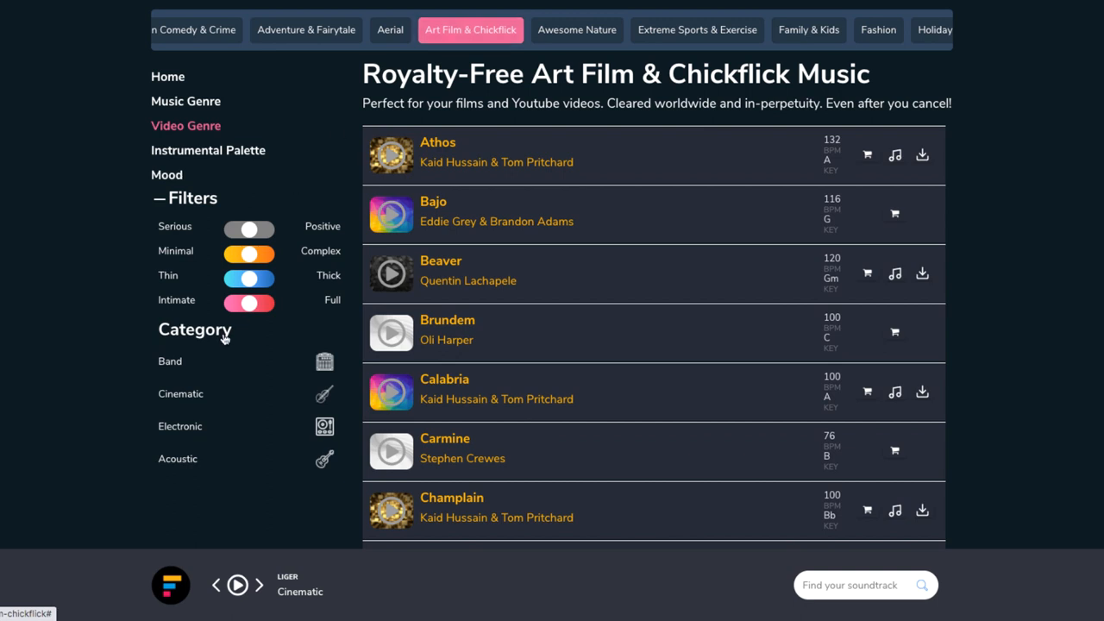
{"action": "mouse_move", "coordinate": [227, 343]}
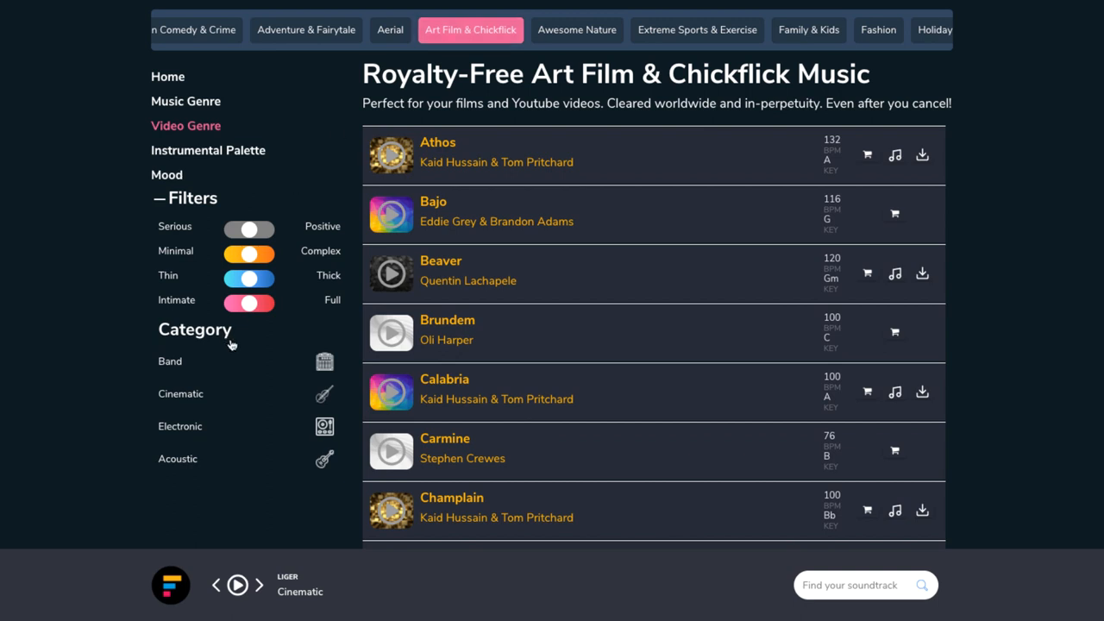
{"action": "mouse_move", "coordinate": [756, 565]}
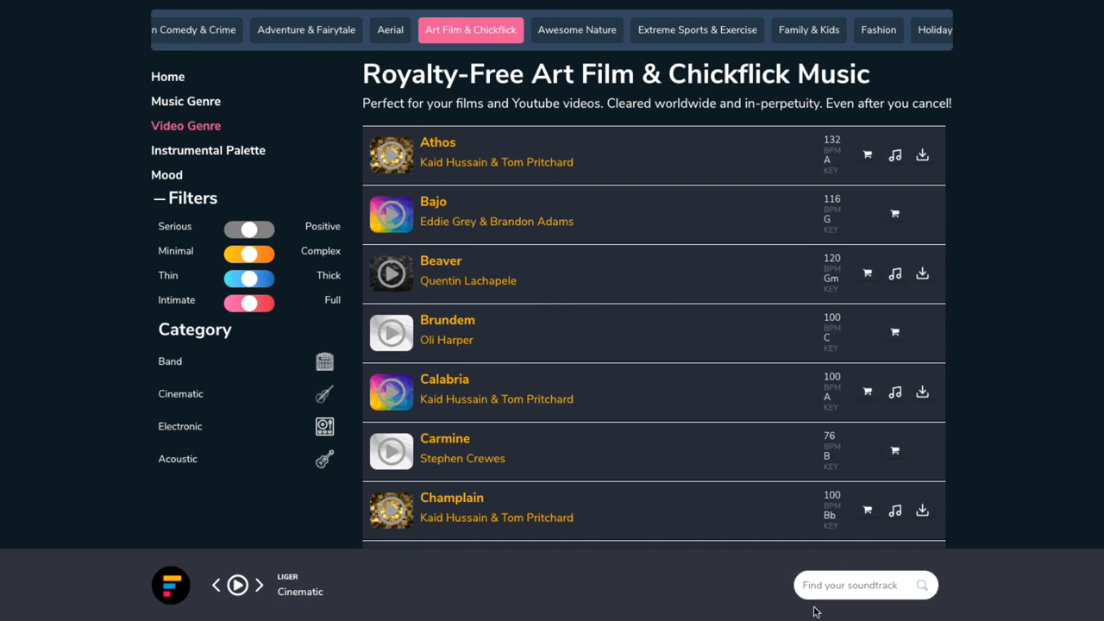
{"action": "mouse_move", "coordinate": [336, 214]}
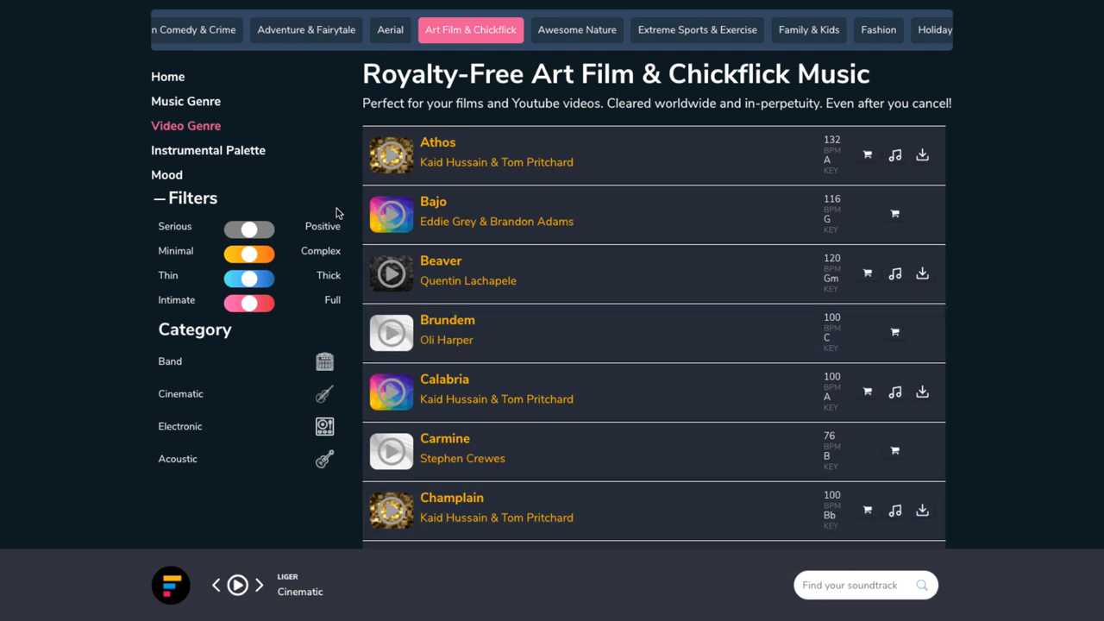
{"action": "mouse_move", "coordinate": [338, 197]}
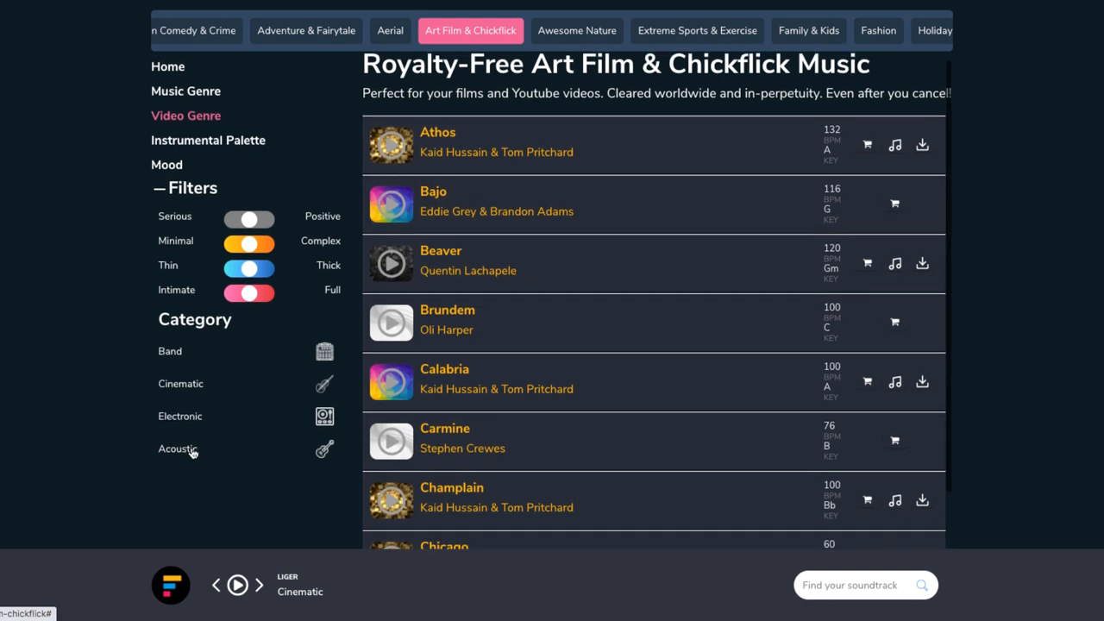
{"action": "scroll", "scroll_direction": "up", "scroll_amount": 3}
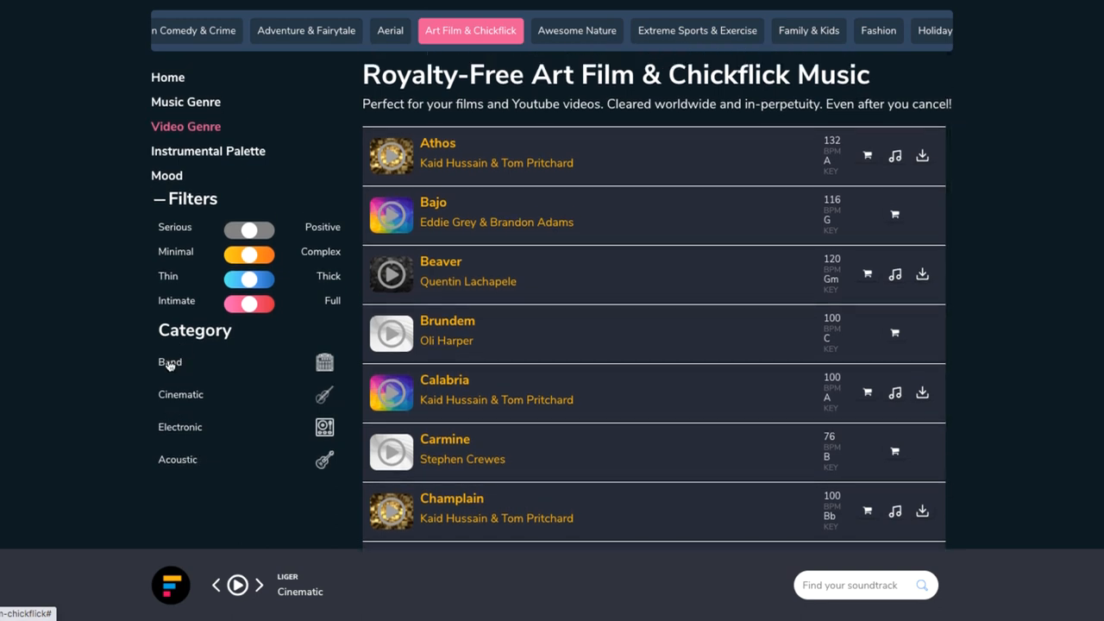
{"action": "mouse_move", "coordinate": [442, 226]}
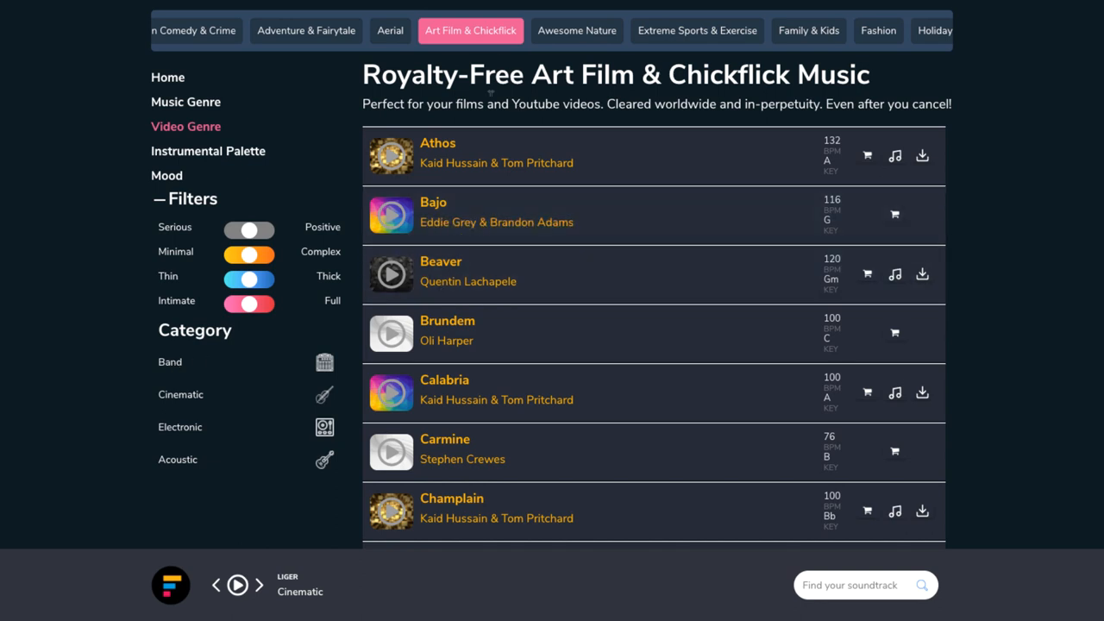
Step: Filter the Art Film & Chickflick list to Band tracks and start Maggiore's dynamic preview
{"action": "left_click", "coordinate": [169, 362]}
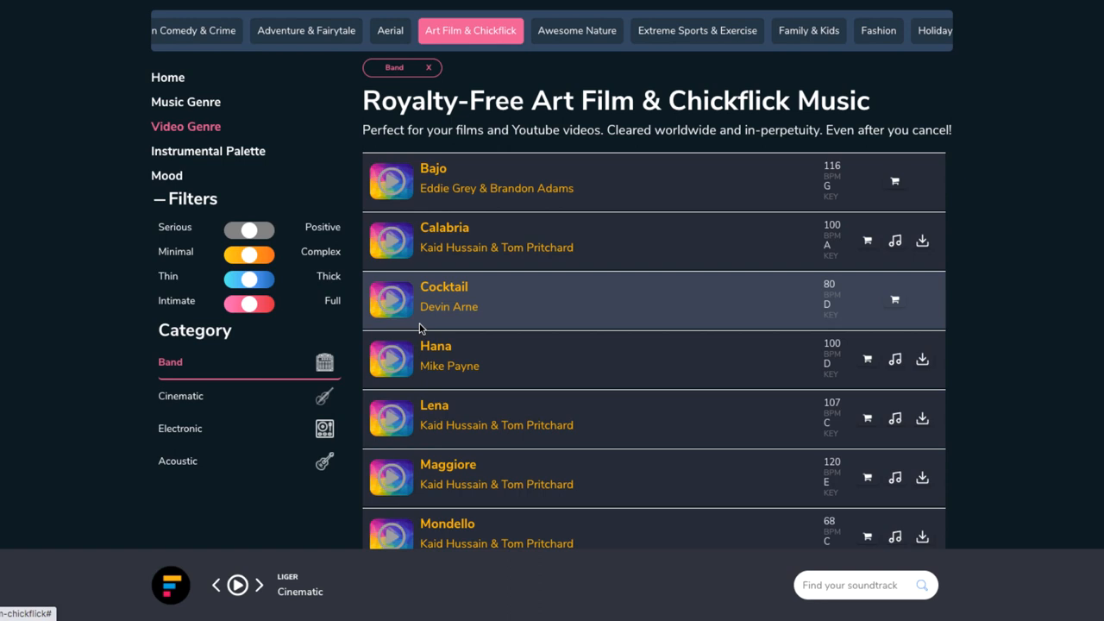
{"action": "scroll", "scroll_direction": "down", "scroll_amount": 3}
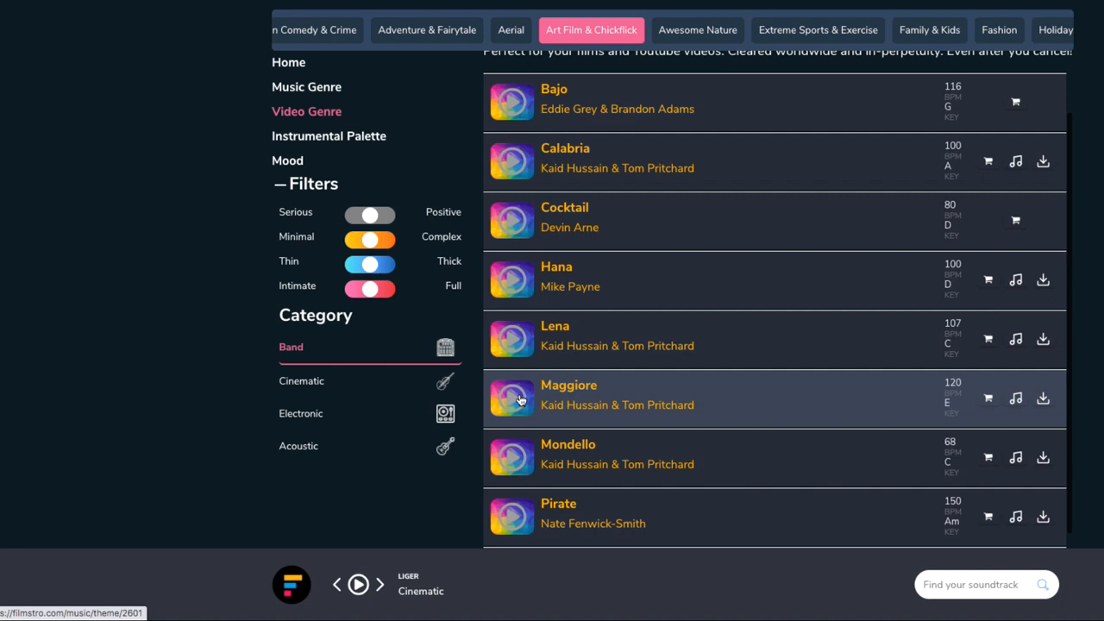
{"action": "left_click", "coordinate": [520, 398]}
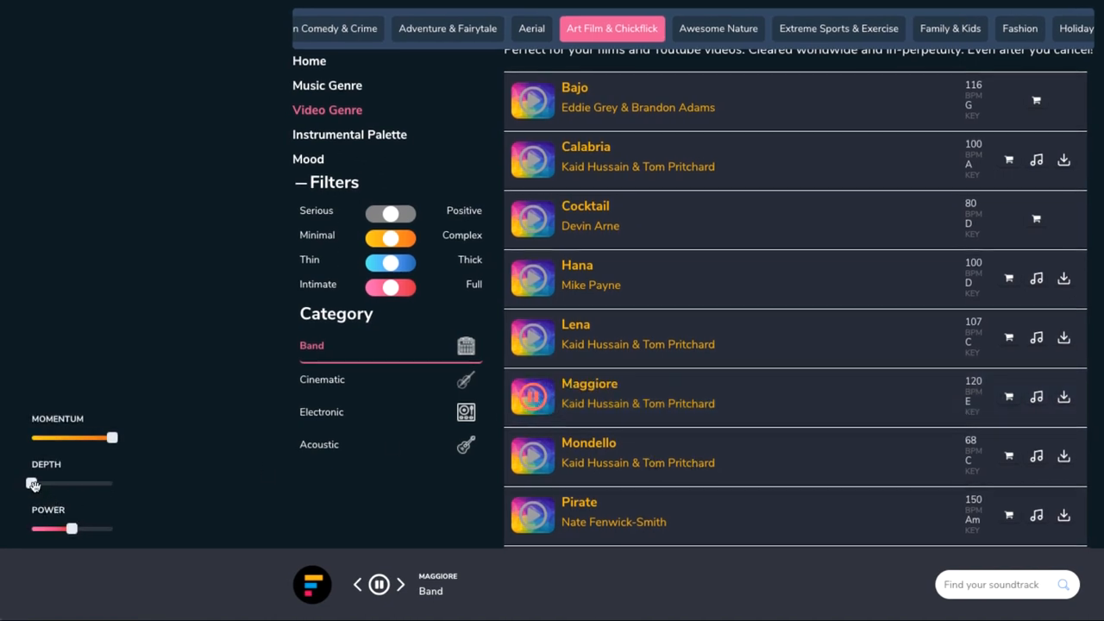
Step: Raise the Depth and Power of the Maggiore preview, then stop playback
{"action": "left_click_drag", "start_coordinate": [31, 483], "coordinate": [78, 482]}
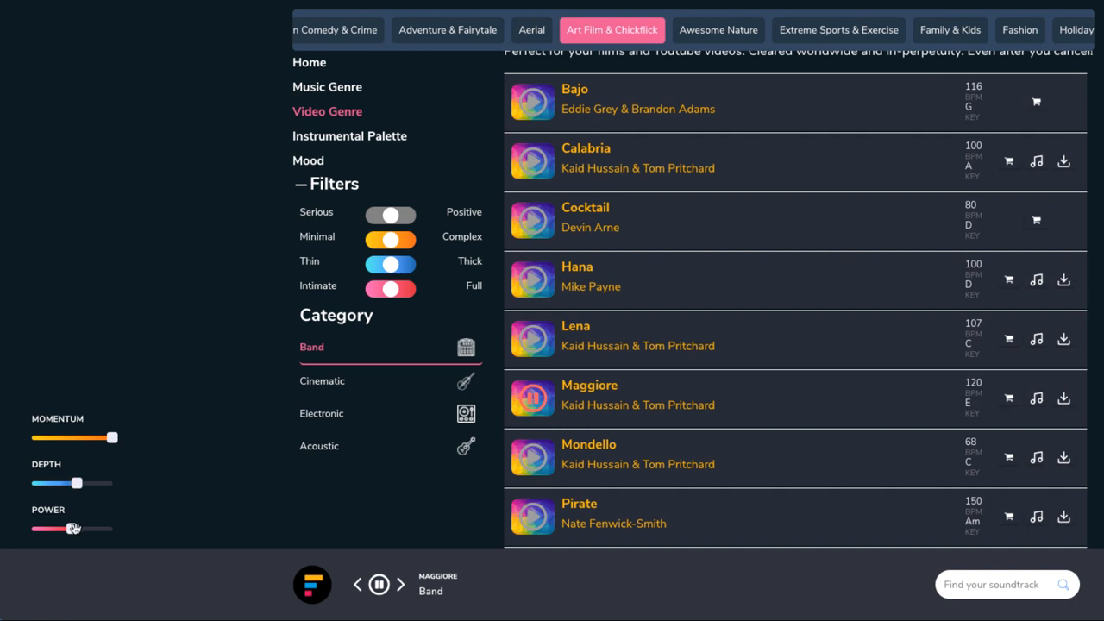
{"action": "left_click_drag", "start_coordinate": [73, 528], "coordinate": [110, 527]}
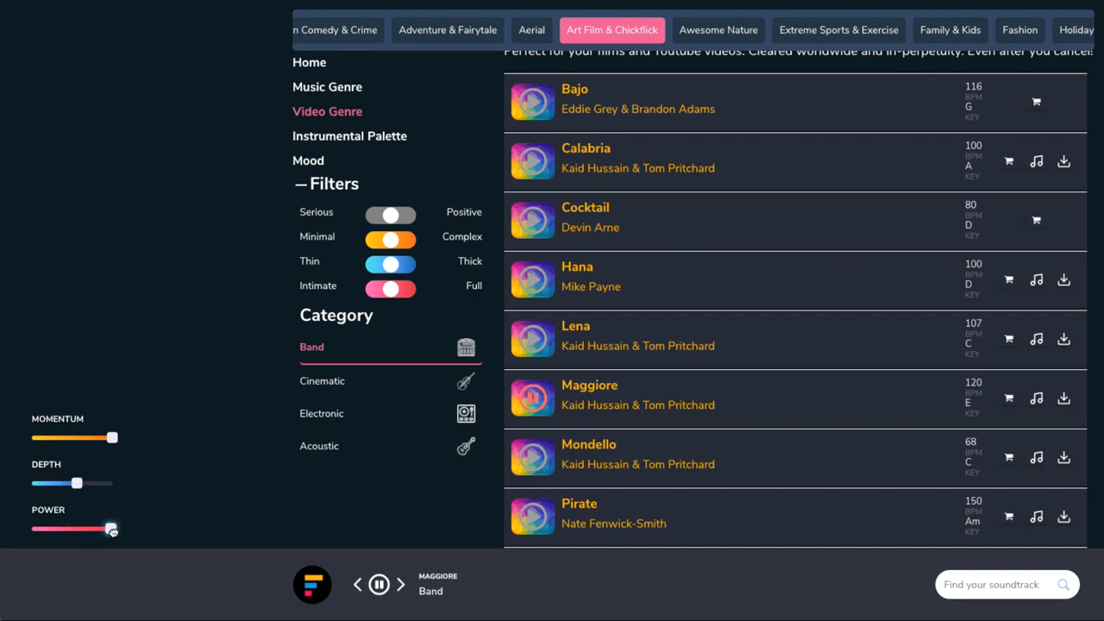
{"action": "mouse_move", "coordinate": [531, 397]}
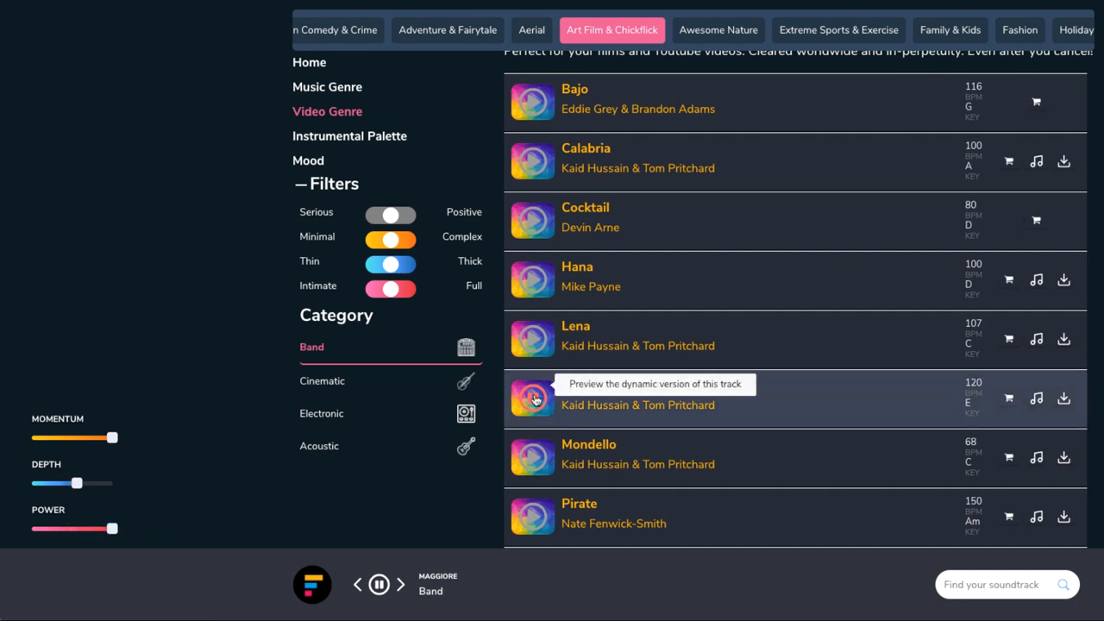
{"action": "left_click", "coordinate": [378, 582]}
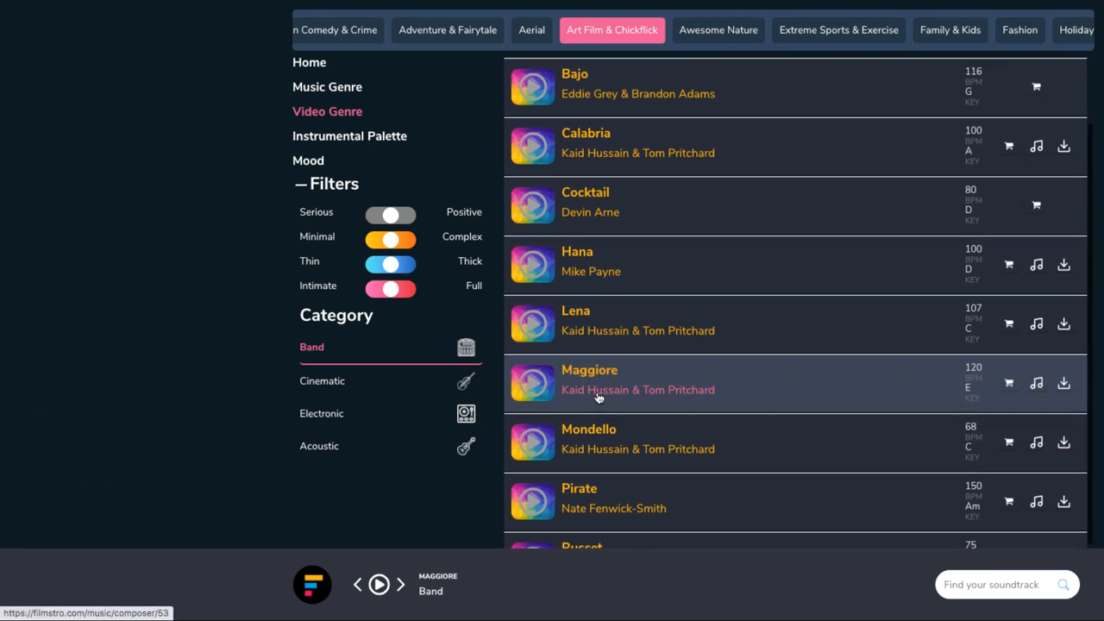
Step: Filter to Cinematic tracks, preview Venice with Power turned up, then stop it
{"action": "left_click", "coordinate": [320, 393]}
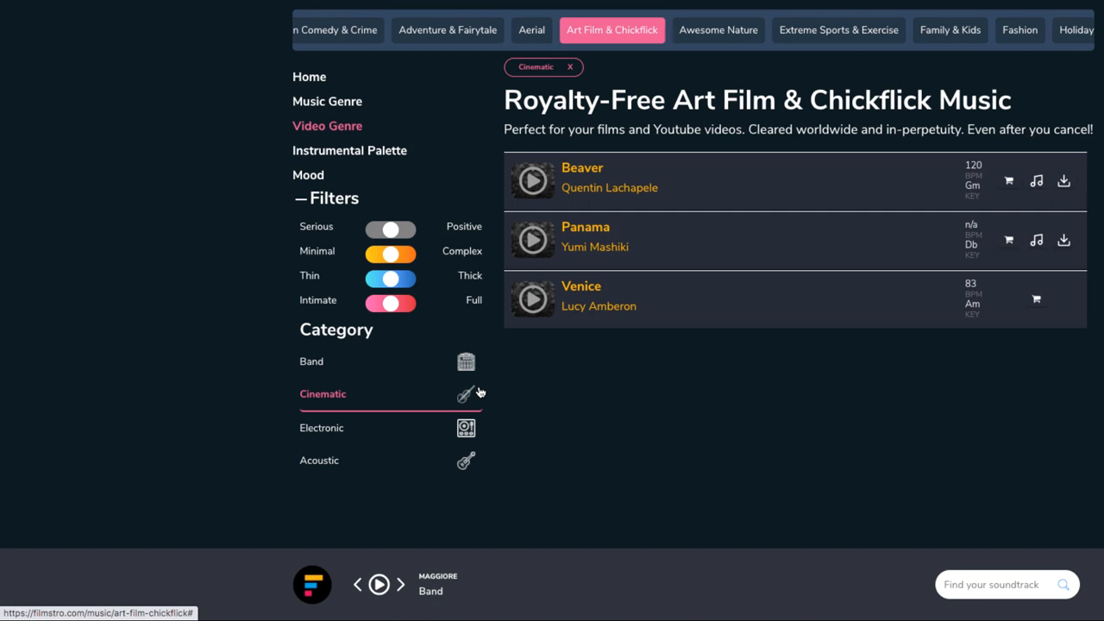
{"action": "mouse_move", "coordinate": [533, 300]}
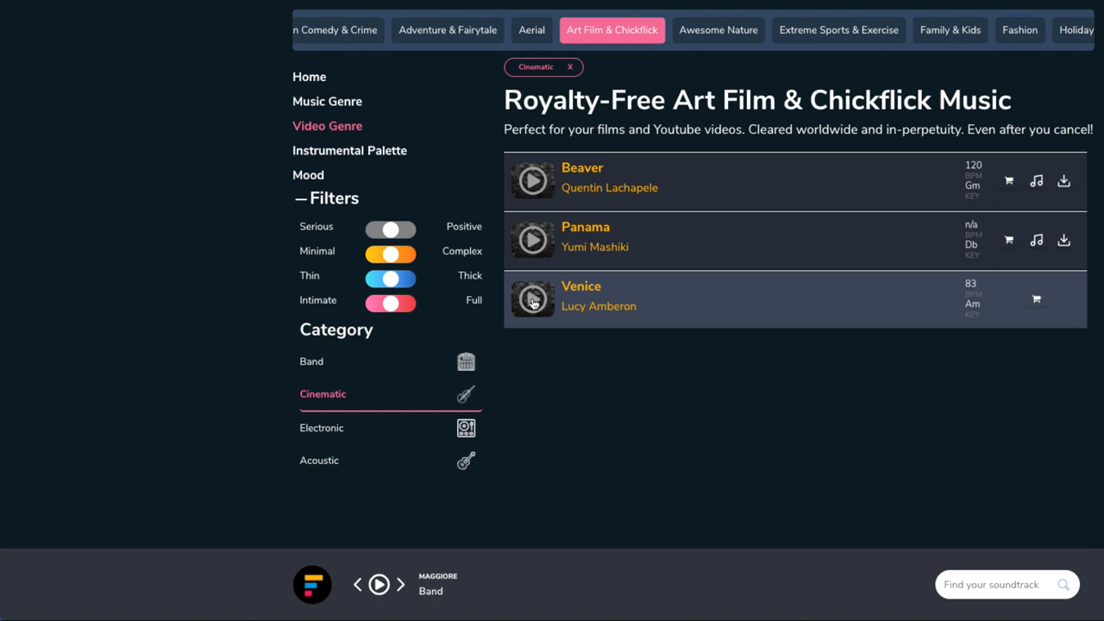
{"action": "mouse_move", "coordinate": [533, 300]}
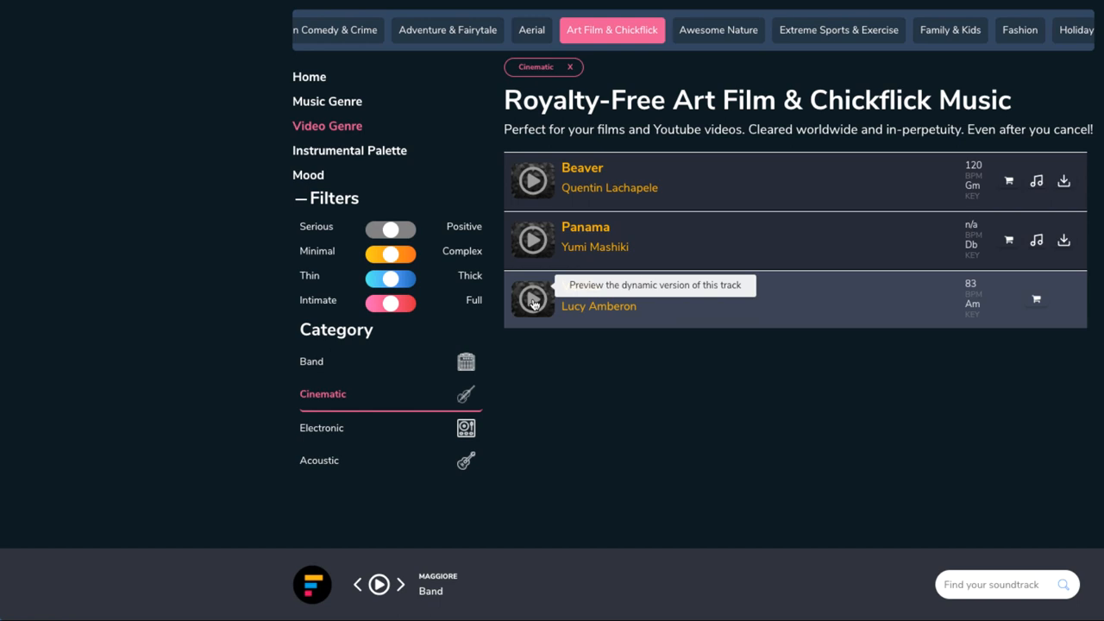
{"action": "left_click", "coordinate": [531, 300]}
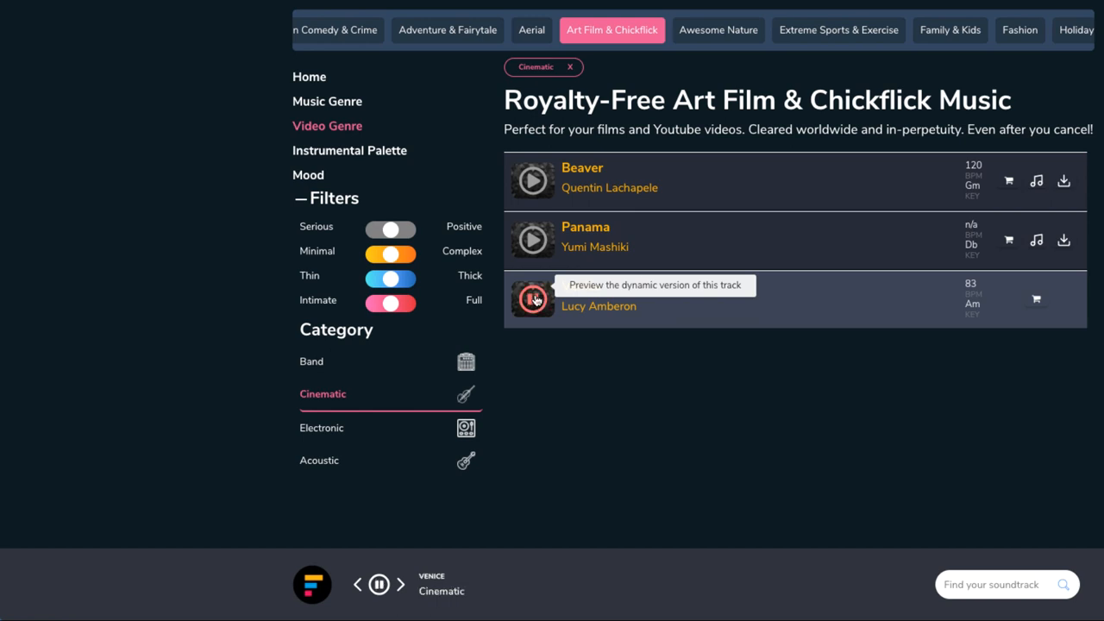
{"action": "left_click", "coordinate": [531, 298]}
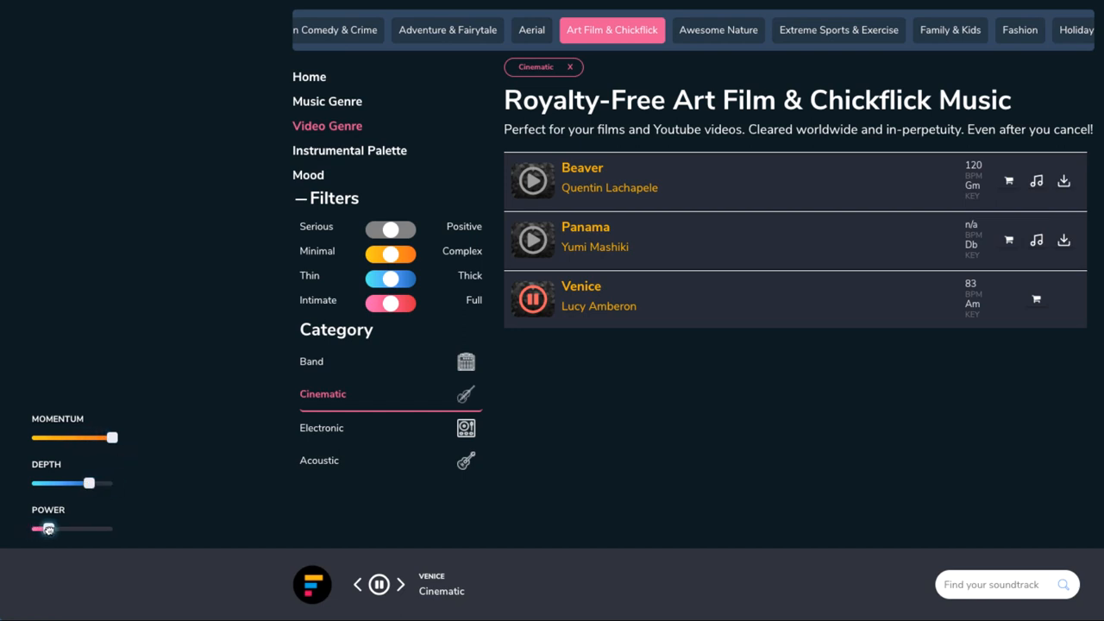
{"action": "left_click_drag", "start_coordinate": [48, 527], "coordinate": [104, 528]}
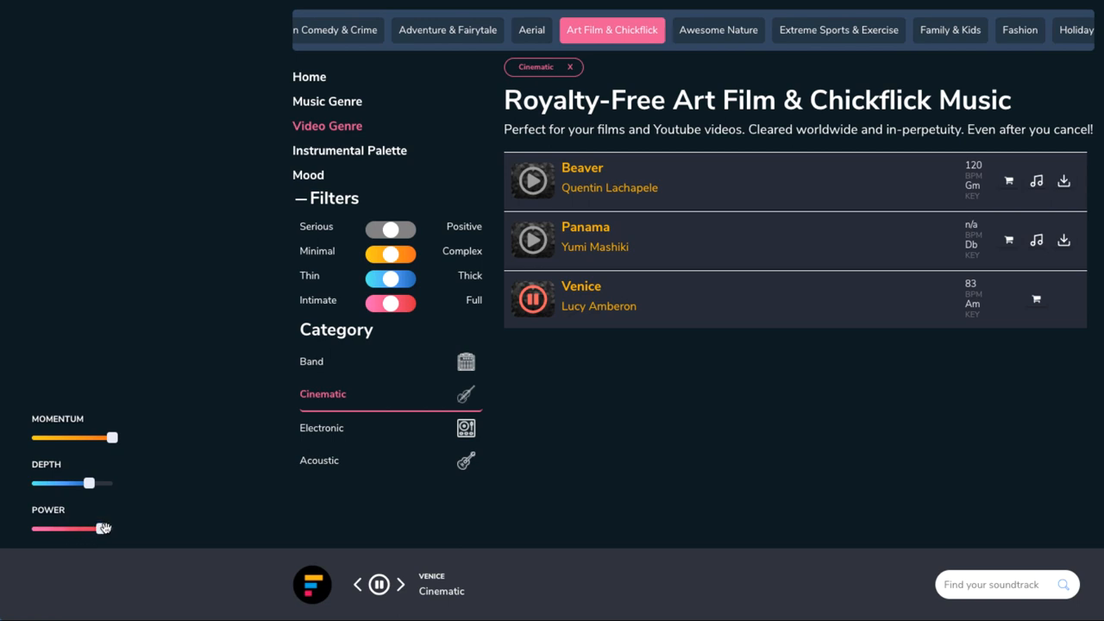
{"action": "left_click", "coordinate": [531, 298]}
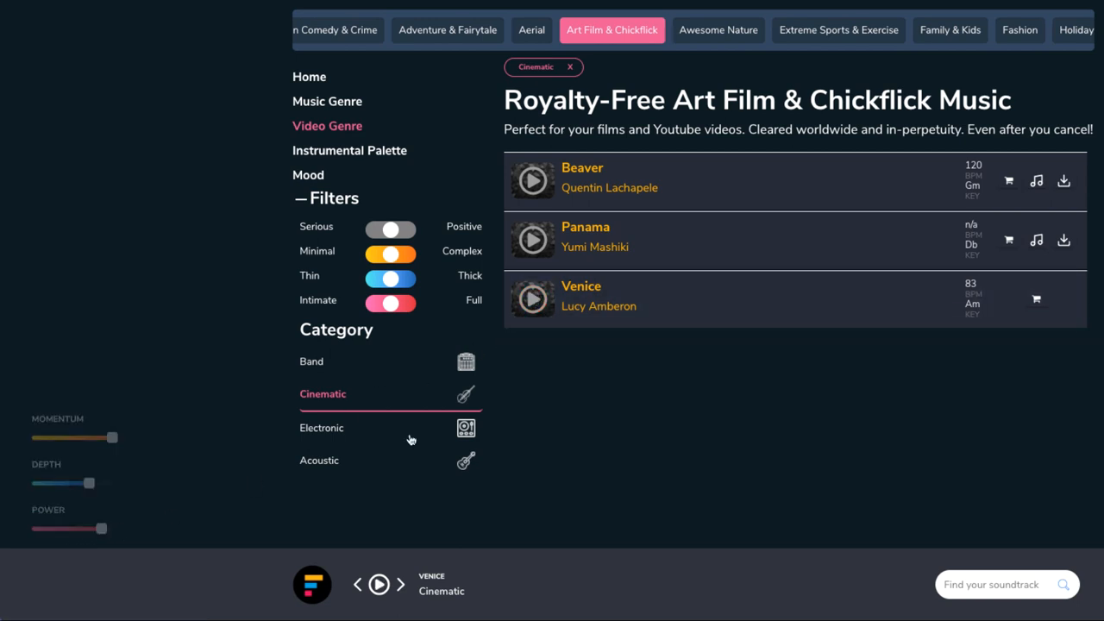
Step: Filter to Electronic tracks, preview Brundem briefly and stop it
{"action": "left_click", "coordinate": [321, 427]}
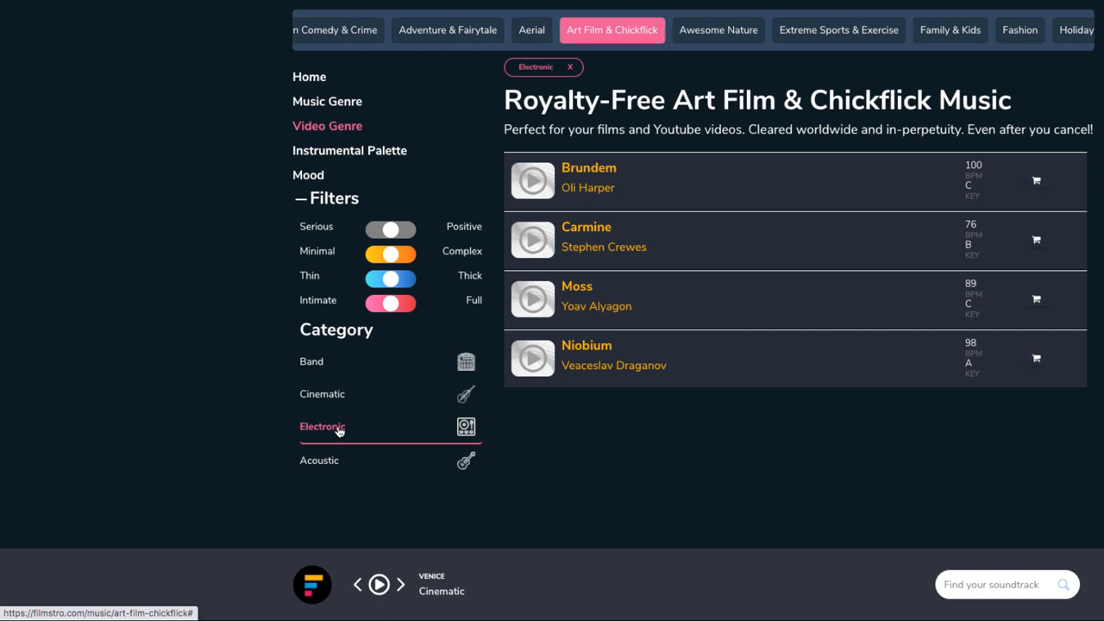
{"action": "left_click", "coordinate": [531, 182]}
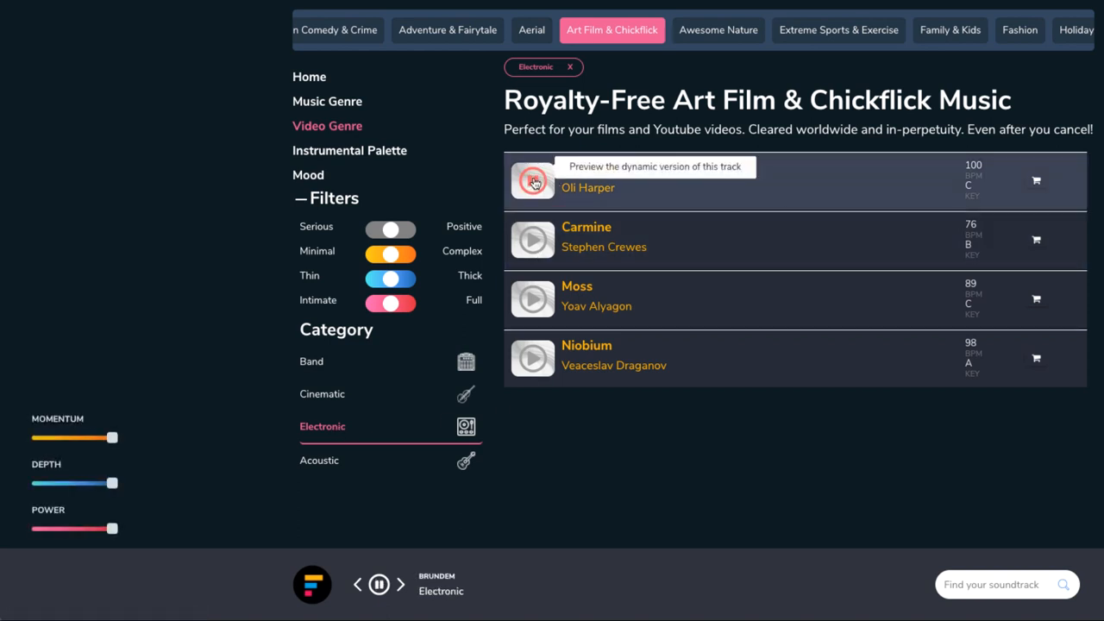
{"action": "left_click", "coordinate": [531, 181]}
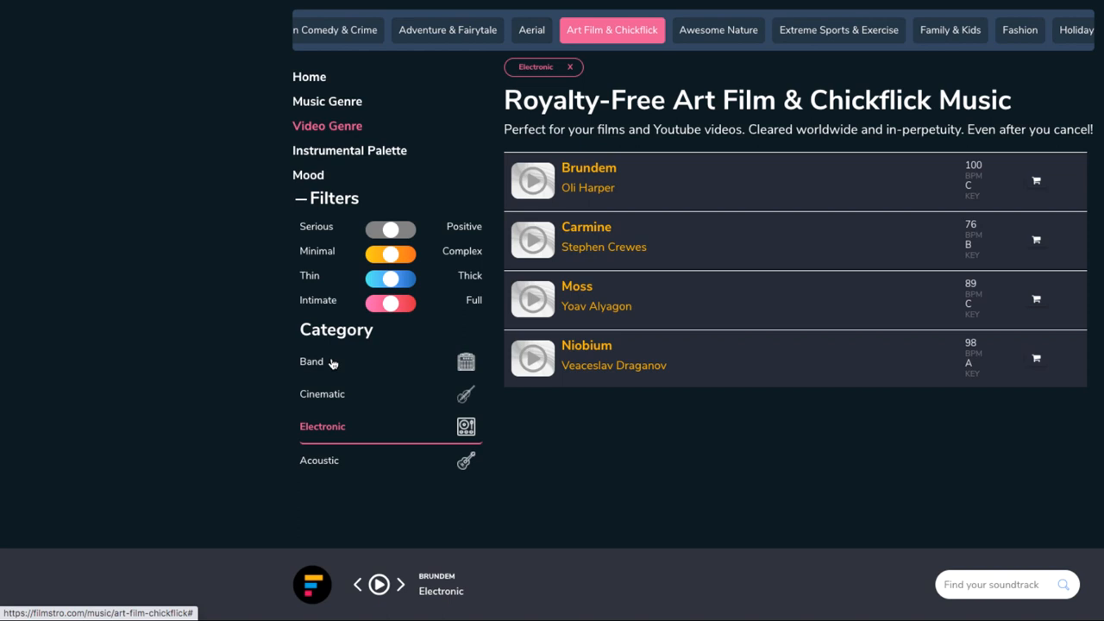
{"action": "mouse_move", "coordinate": [331, 465]}
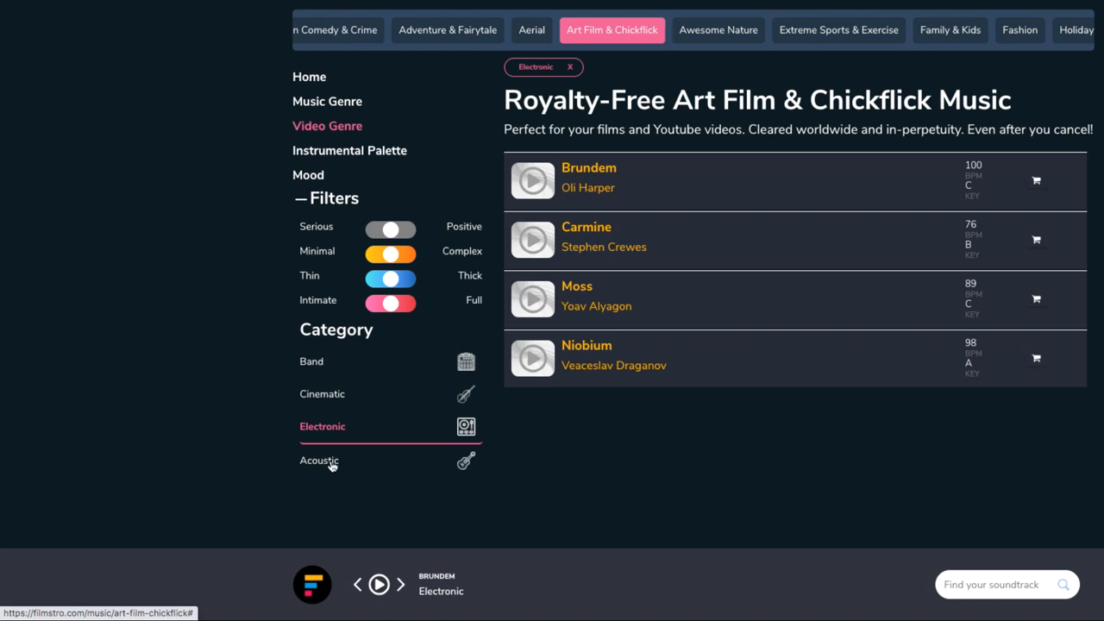
Step: Filter to Acoustic tracks and preview Athos with Depth at halfway and Power at full
{"action": "left_click", "coordinate": [319, 458]}
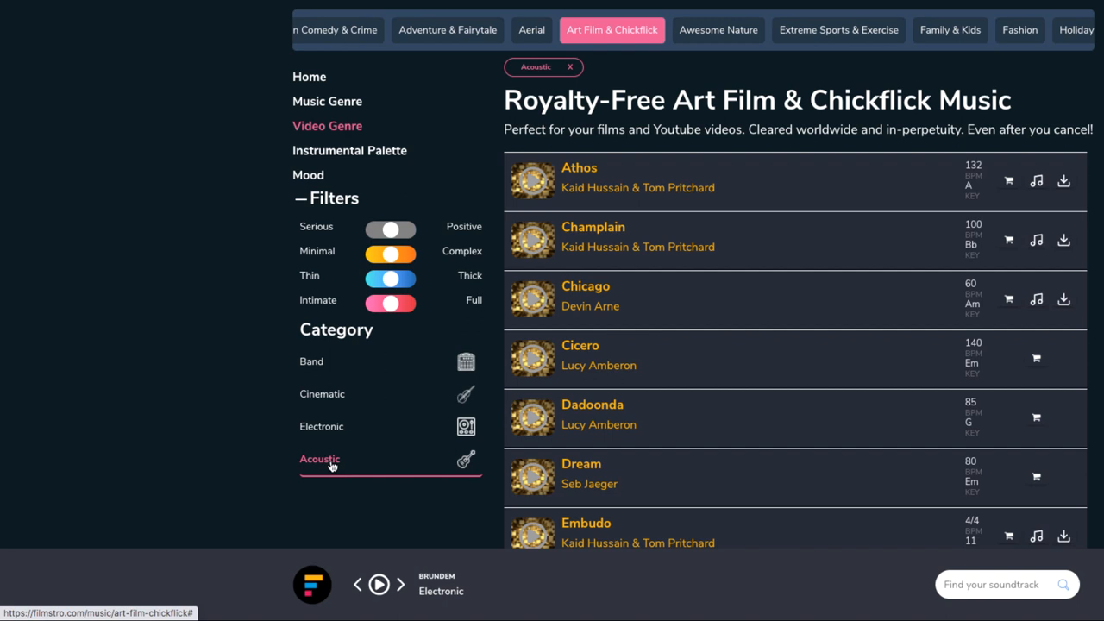
{"action": "mouse_move", "coordinate": [371, 464]}
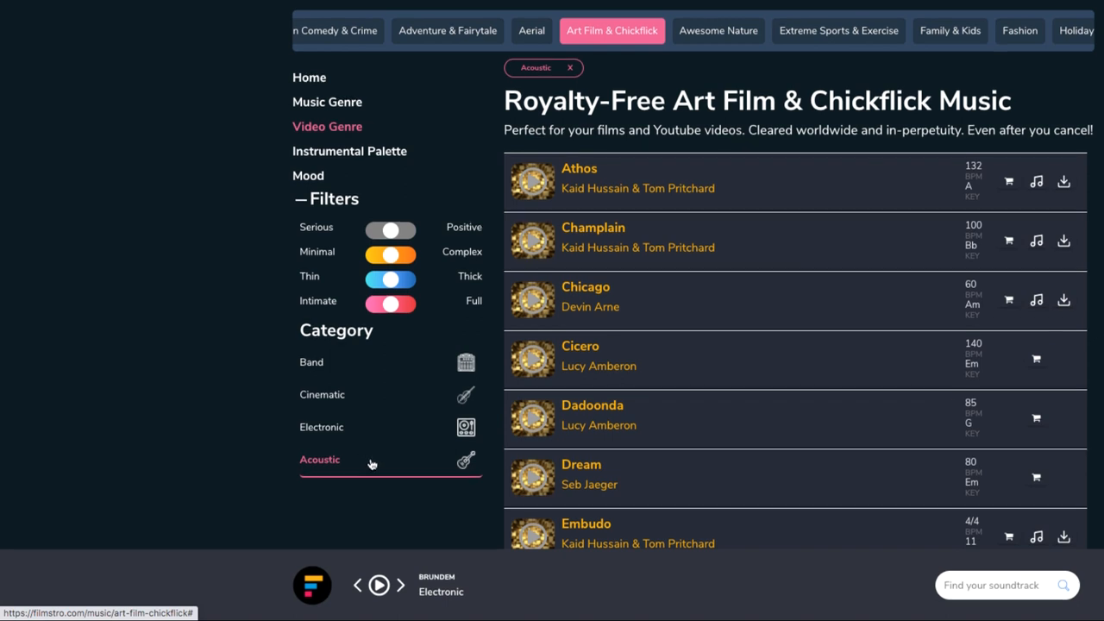
{"action": "mouse_move", "coordinate": [369, 476]}
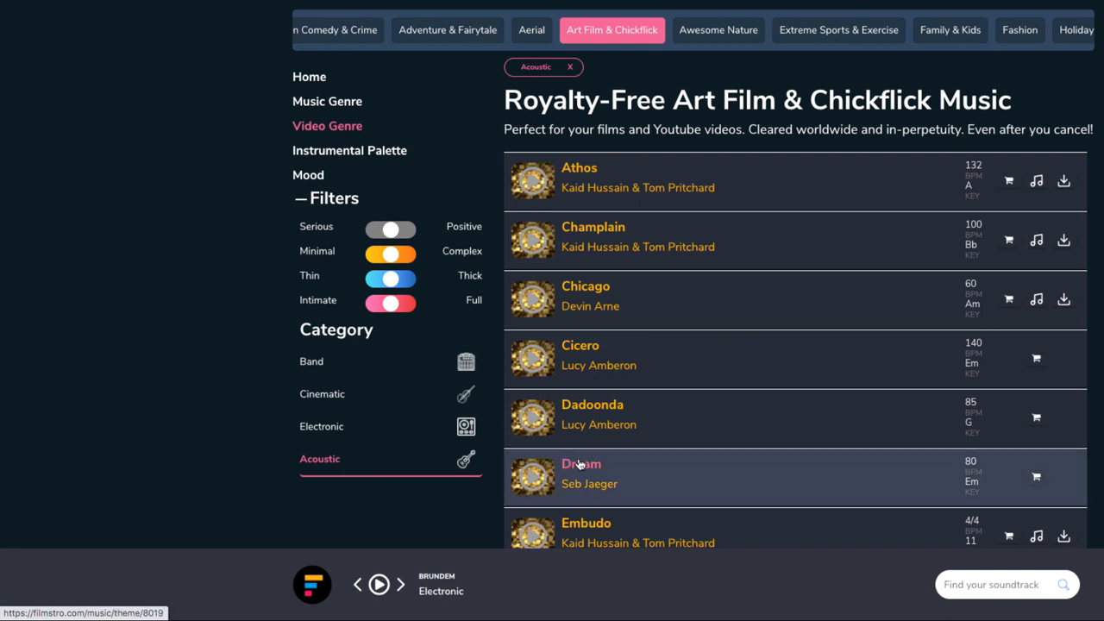
{"action": "mouse_move", "coordinate": [604, 424]}
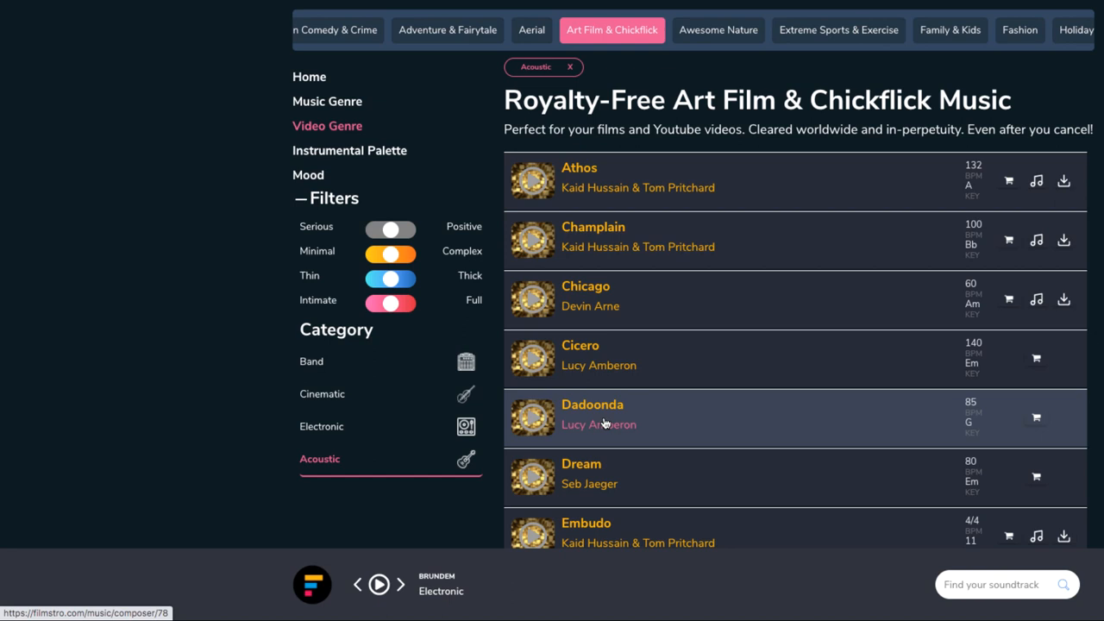
{"action": "mouse_move", "coordinate": [531, 181]}
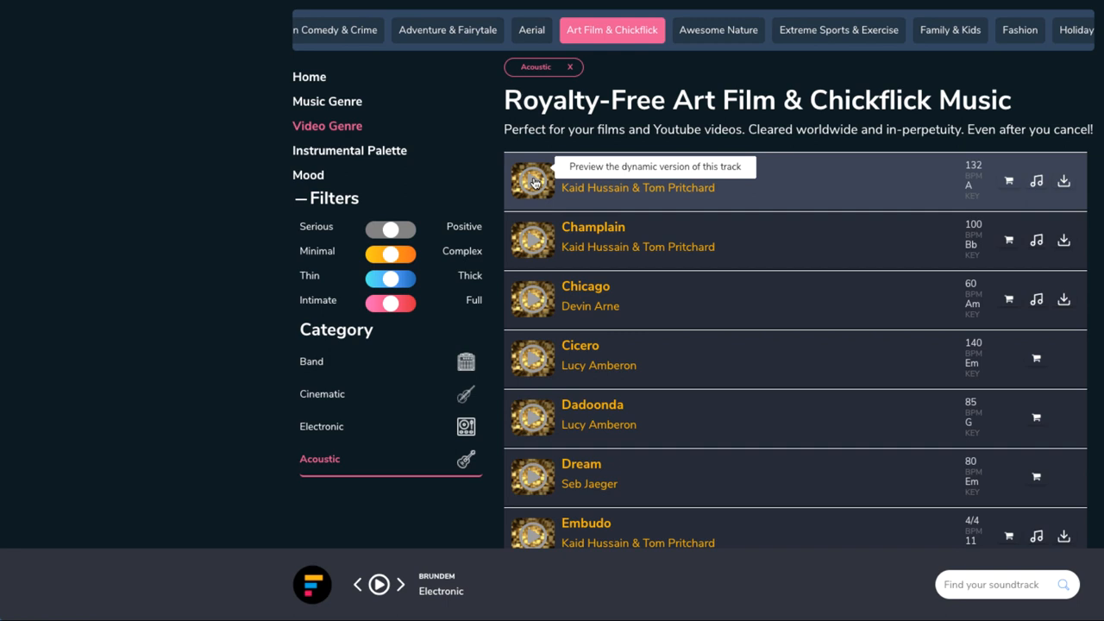
{"action": "left_click", "coordinate": [533, 181]}
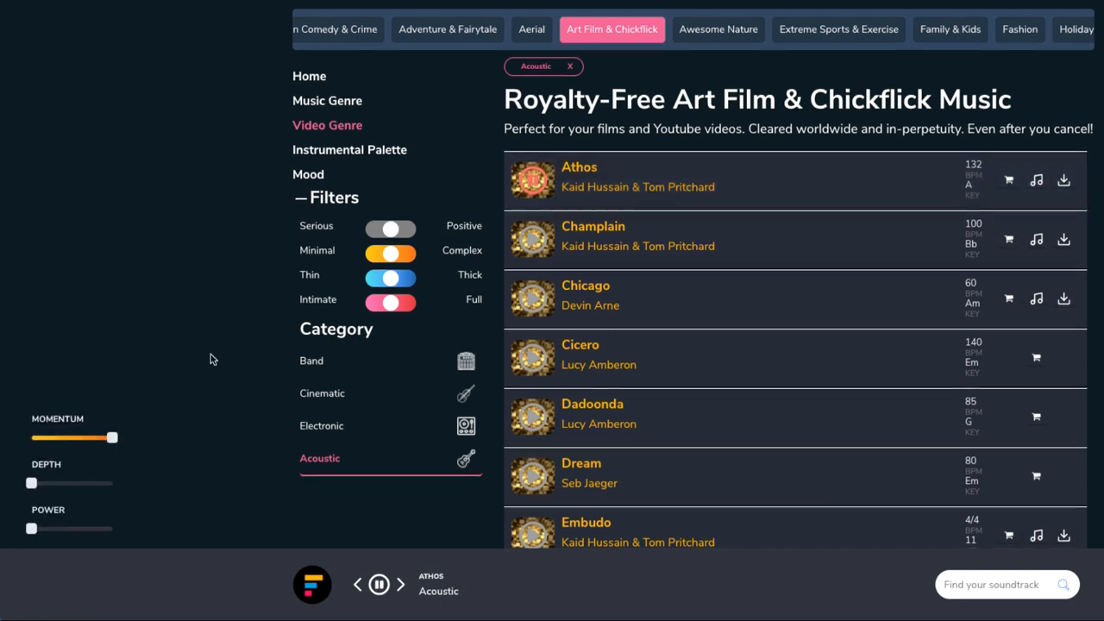
{"action": "left_click_drag", "start_coordinate": [31, 483], "coordinate": [62, 483]}
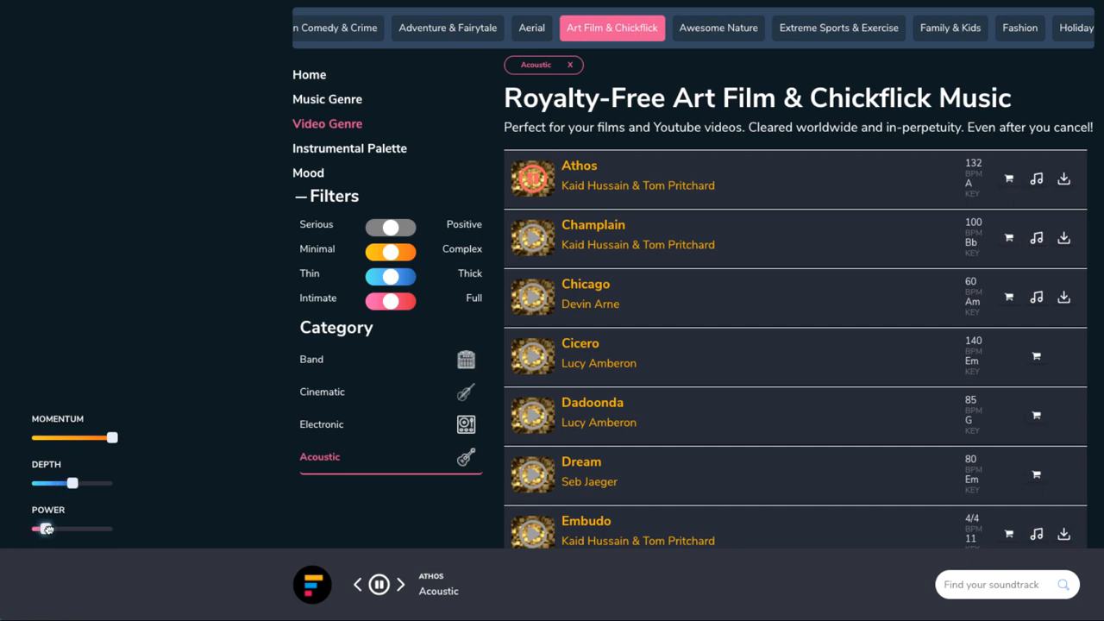
{"action": "left_click_drag", "start_coordinate": [45, 527], "coordinate": [112, 528]}
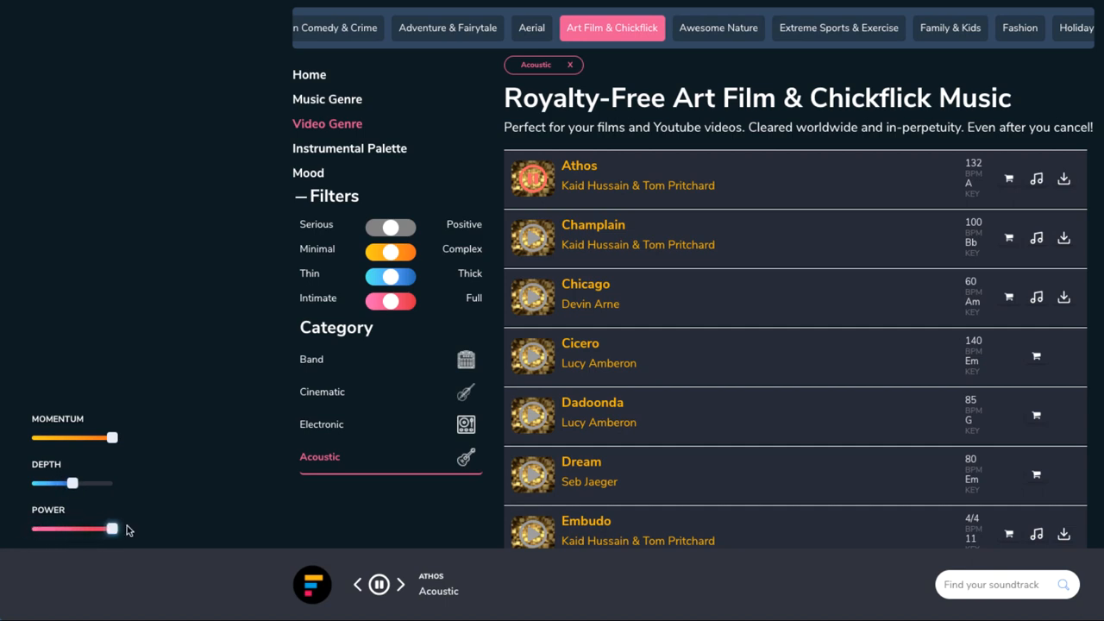
{"action": "mouse_move", "coordinate": [535, 180]}
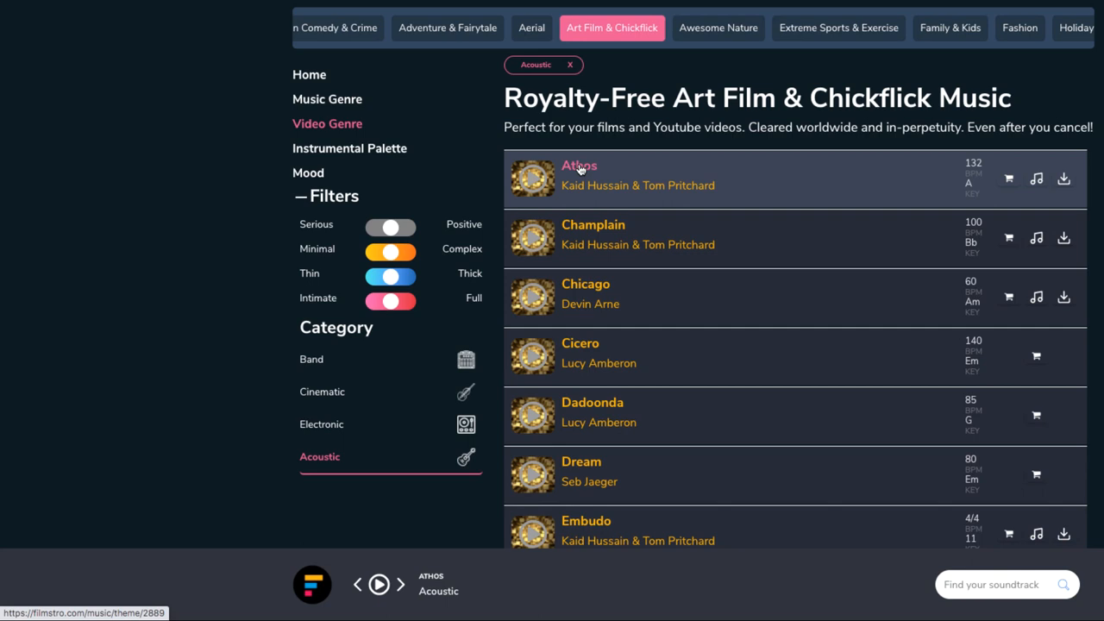
{"action": "mouse_move", "coordinate": [638, 186]}
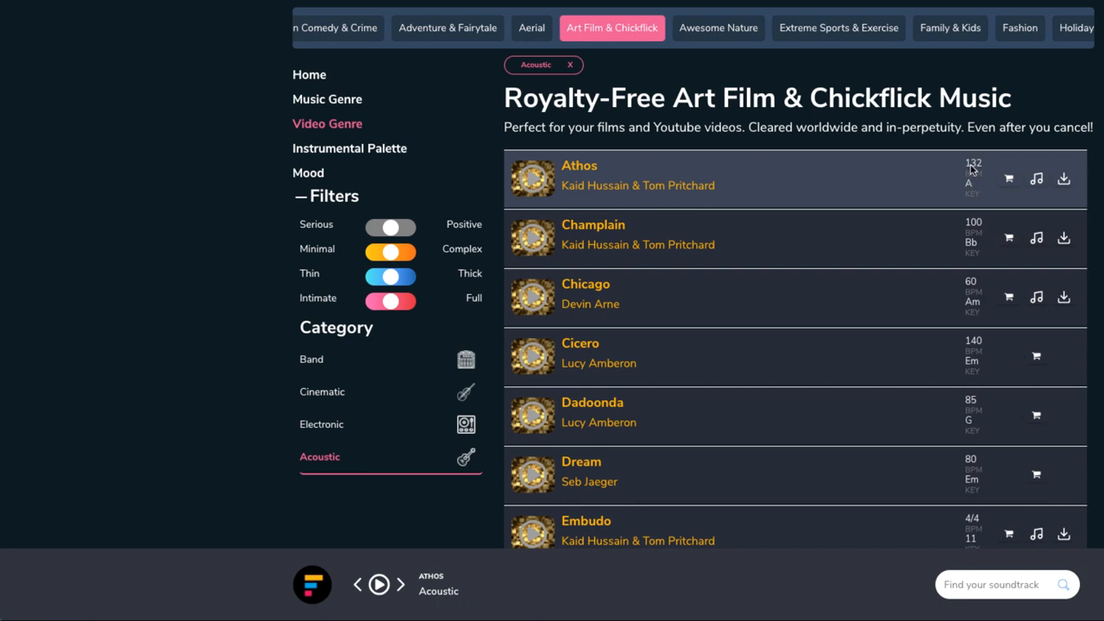
{"action": "mouse_move", "coordinate": [970, 181]}
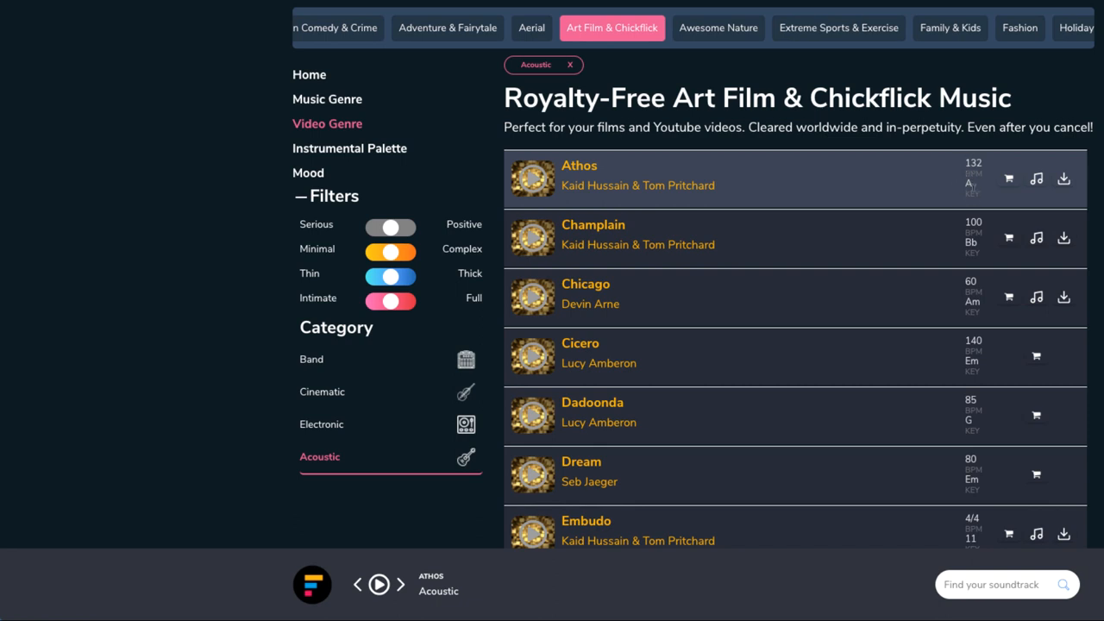
Step: Toggle the filter switches, restart the Athos preview and lower its Depth
{"action": "left_click", "coordinate": [390, 227]}
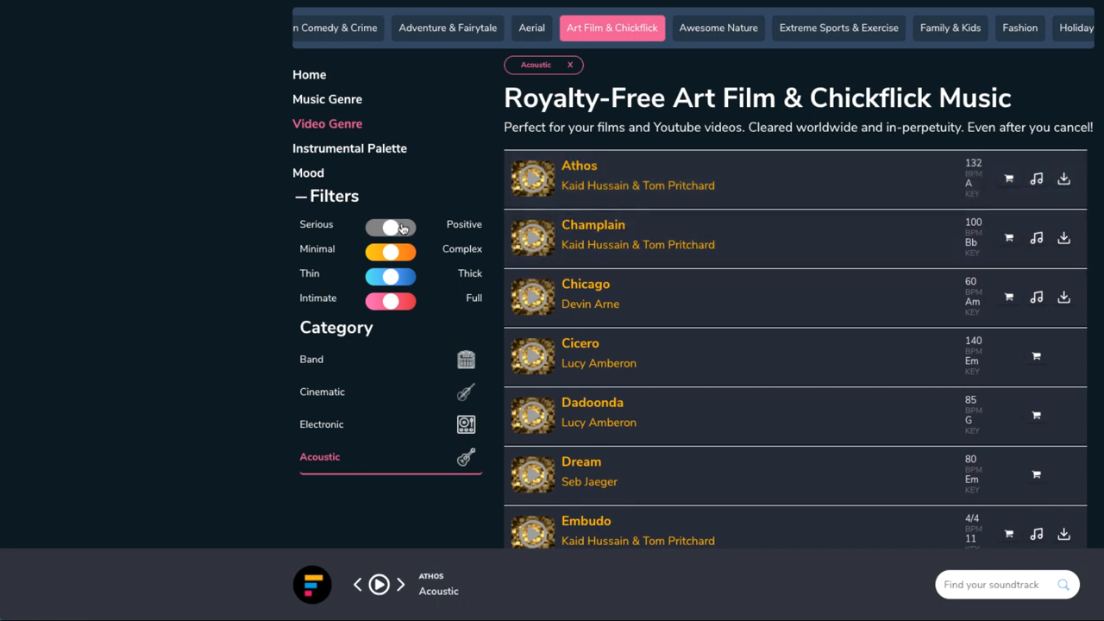
{"action": "mouse_move", "coordinate": [405, 228]}
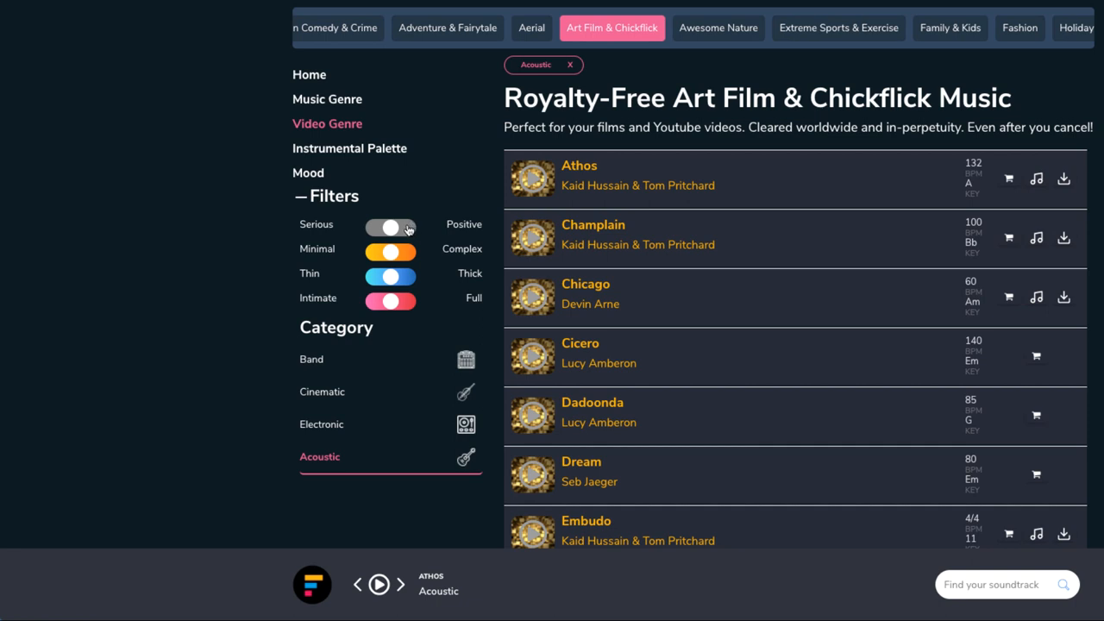
{"action": "left_click", "coordinate": [390, 224]}
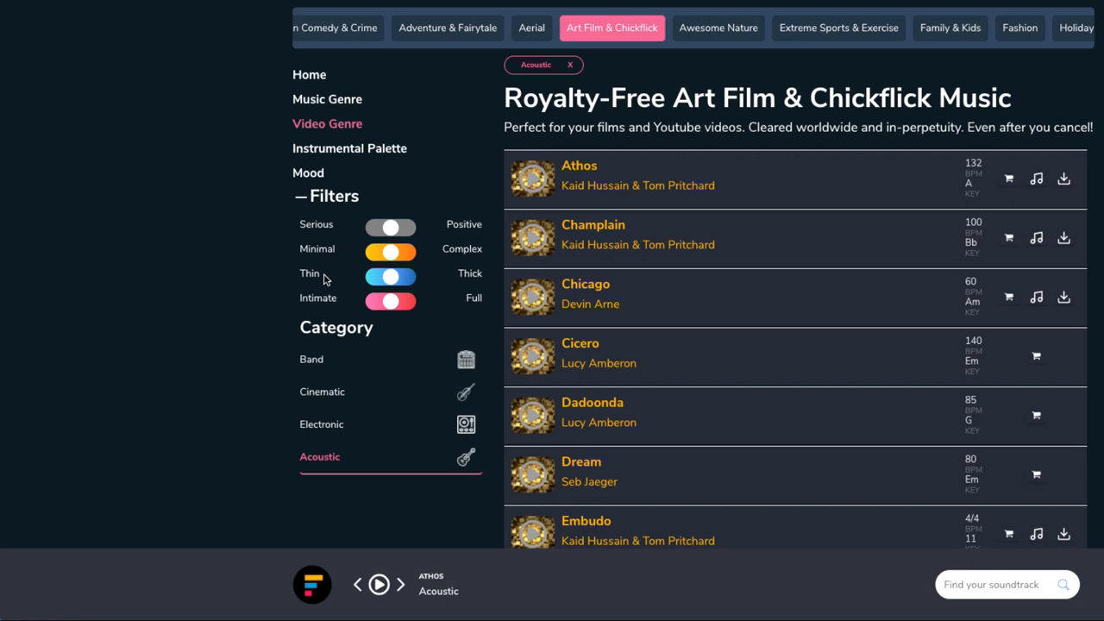
{"action": "mouse_move", "coordinate": [449, 311]}
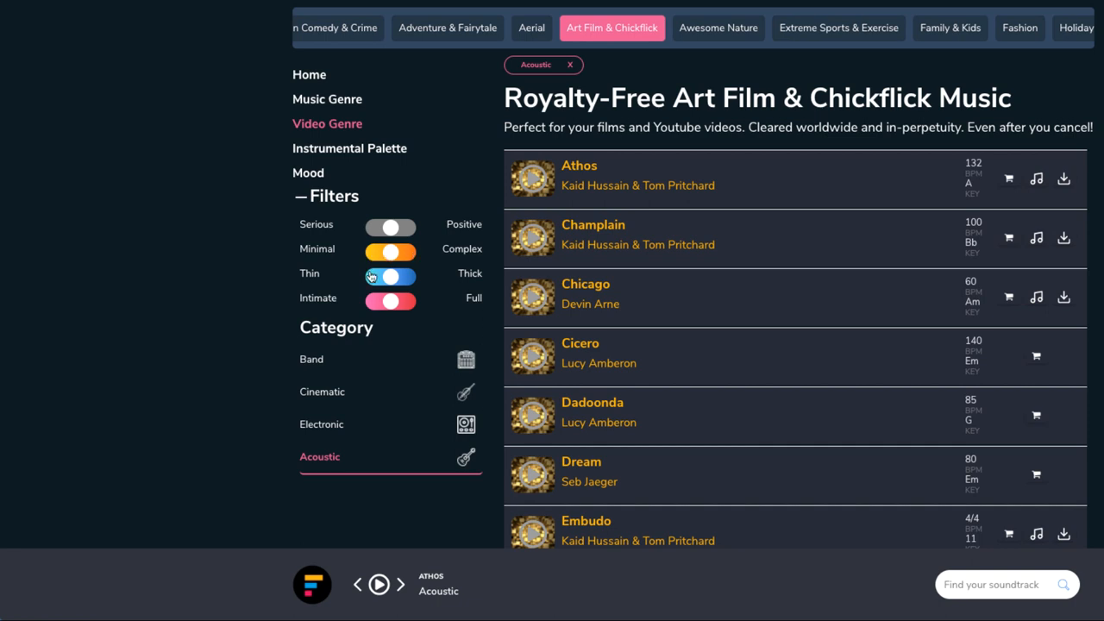
{"action": "left_click", "coordinate": [390, 274]}
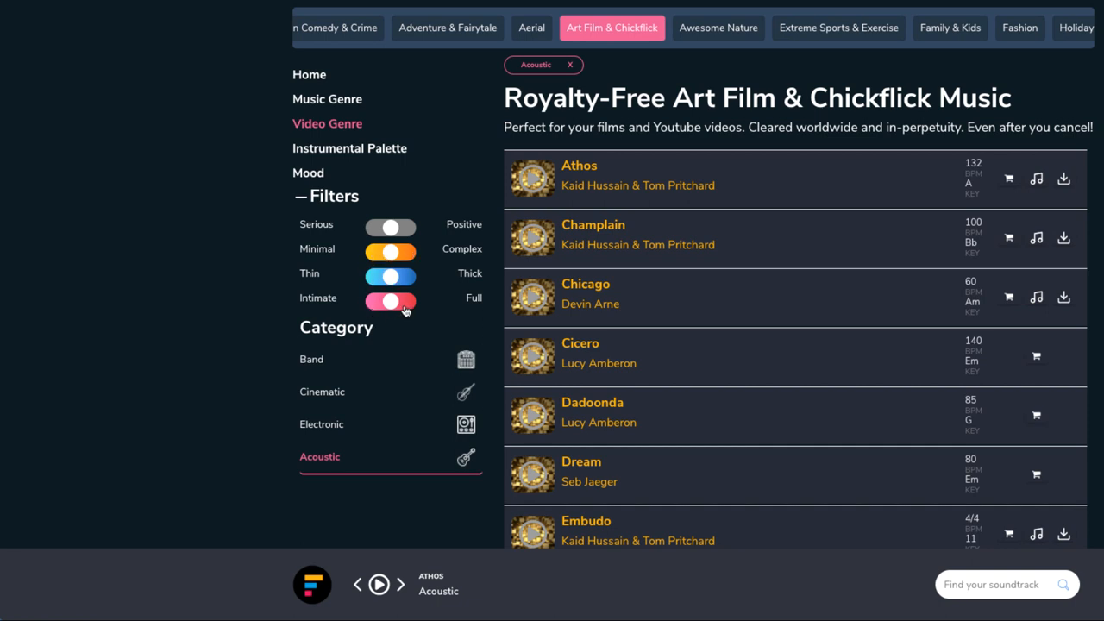
{"action": "mouse_move", "coordinate": [533, 177]}
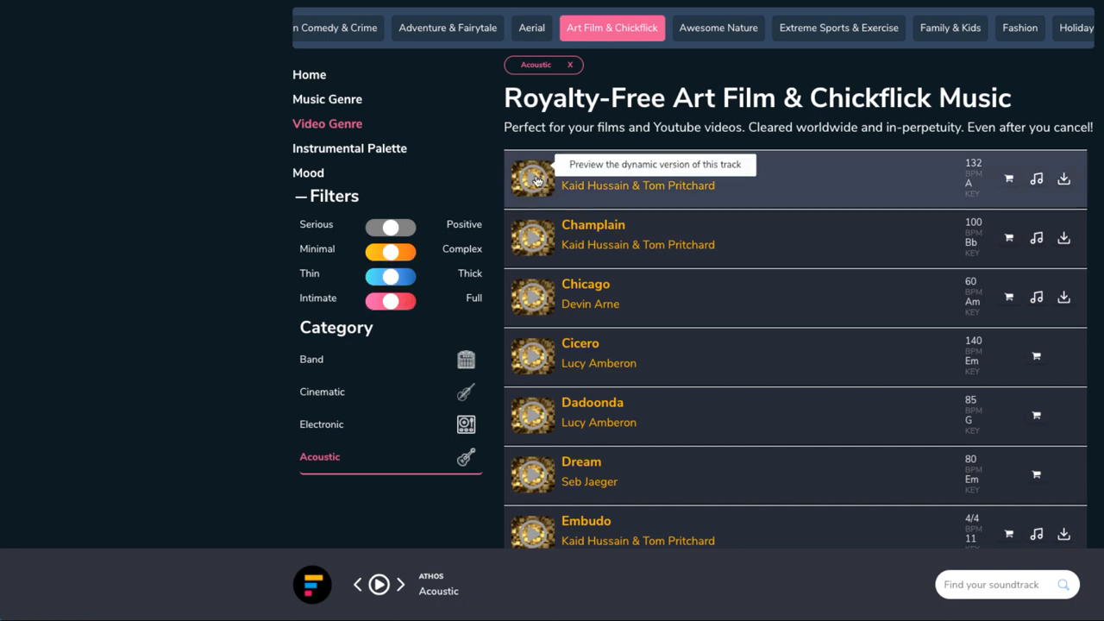
{"action": "mouse_move", "coordinate": [524, 195]}
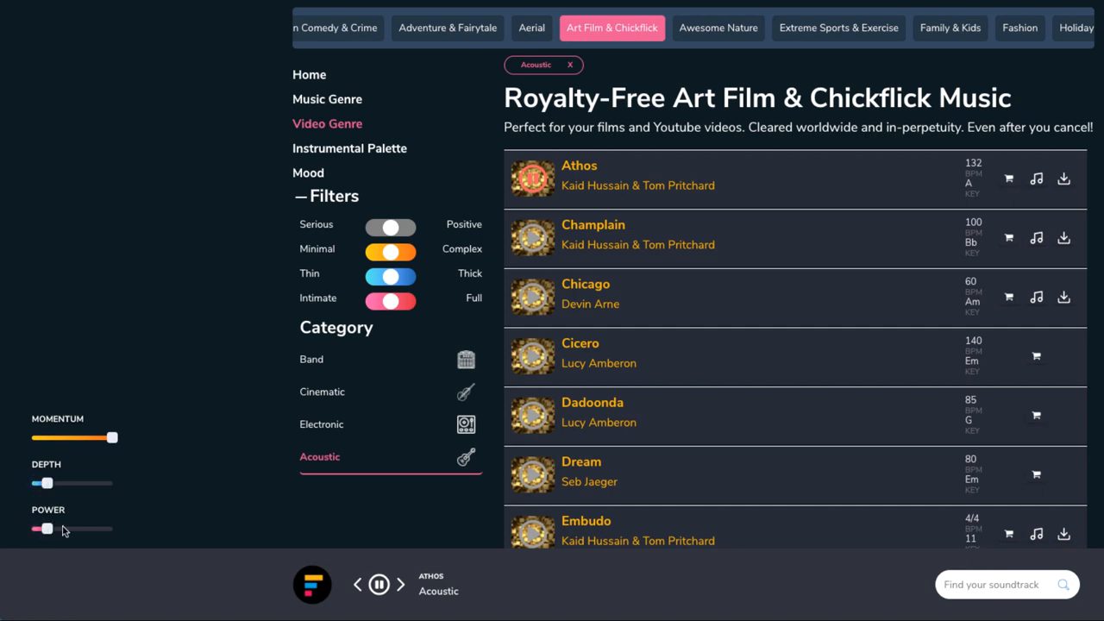
{"action": "left_click_drag", "start_coordinate": [45, 483], "coordinate": [31, 482]}
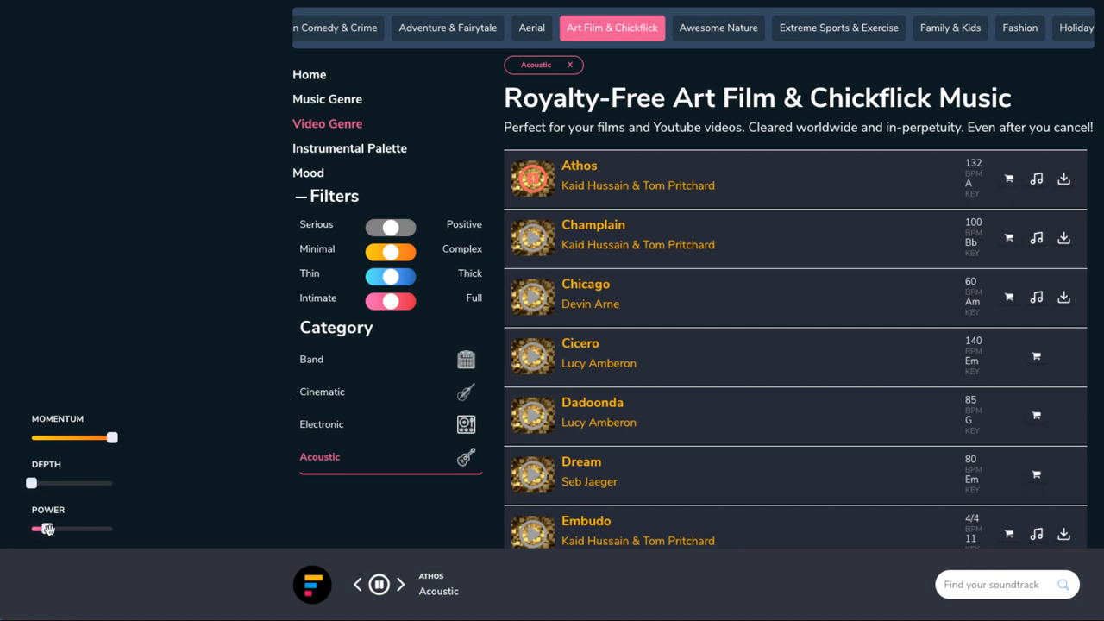
Step: Pause the player, set the Minimal/Complex filter to Complex and replay the Athos preview
{"action": "left_click", "coordinate": [379, 582]}
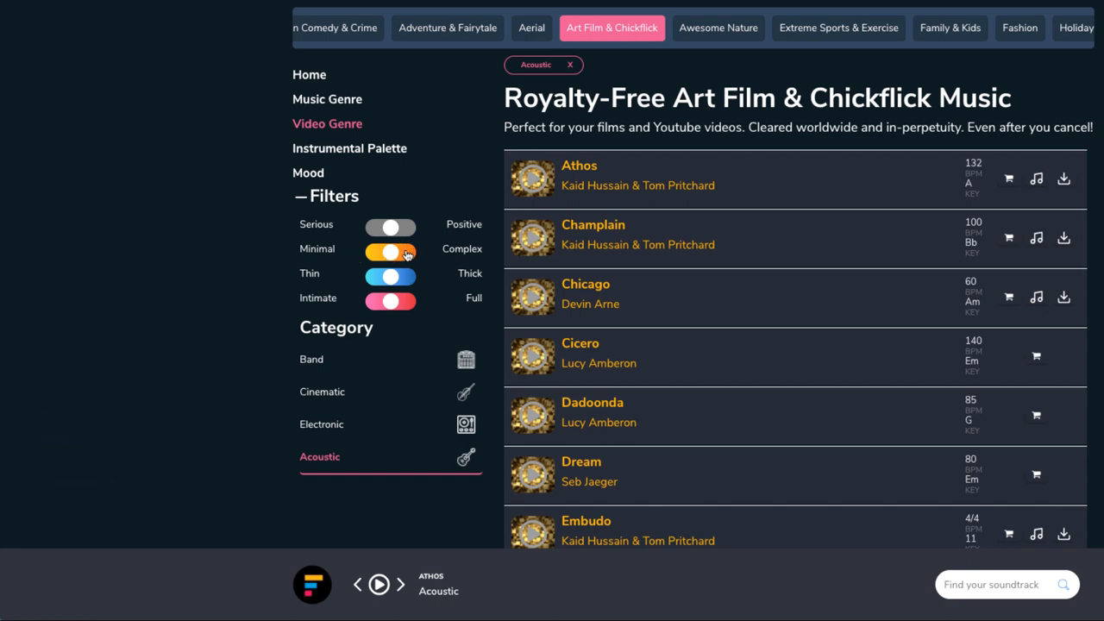
{"action": "left_click", "coordinate": [462, 248]}
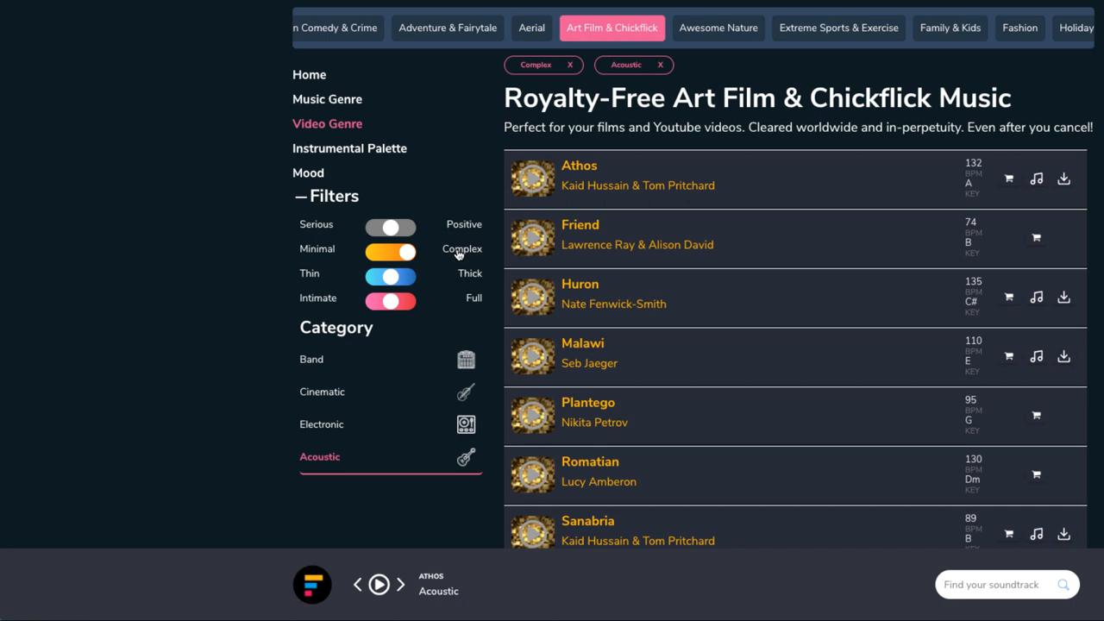
{"action": "mouse_move", "coordinate": [390, 250]}
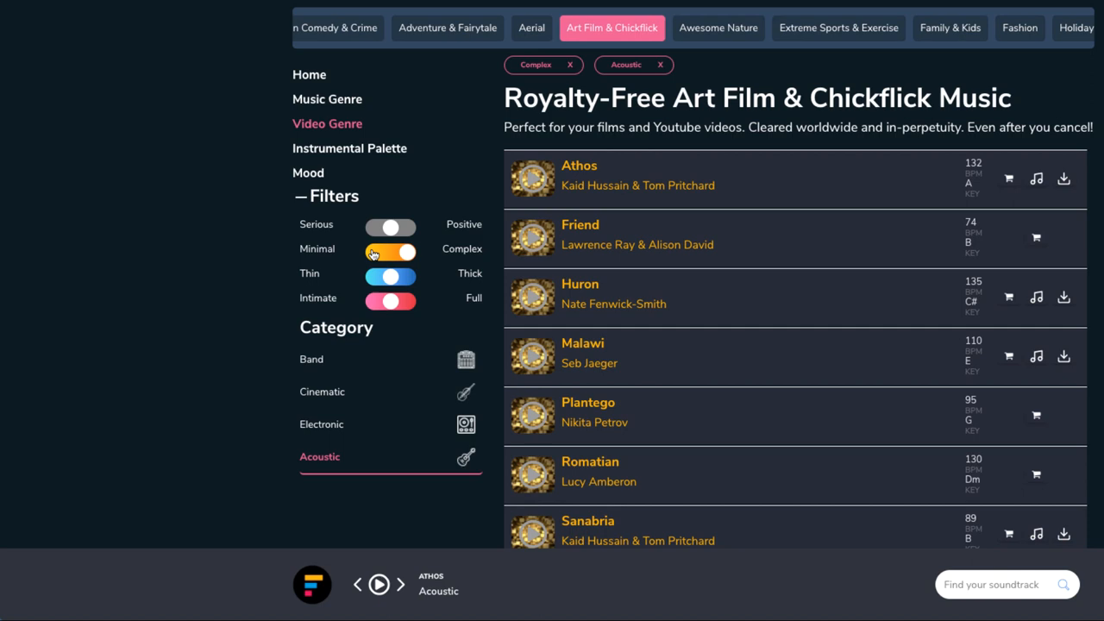
{"action": "left_click", "coordinate": [390, 252]}
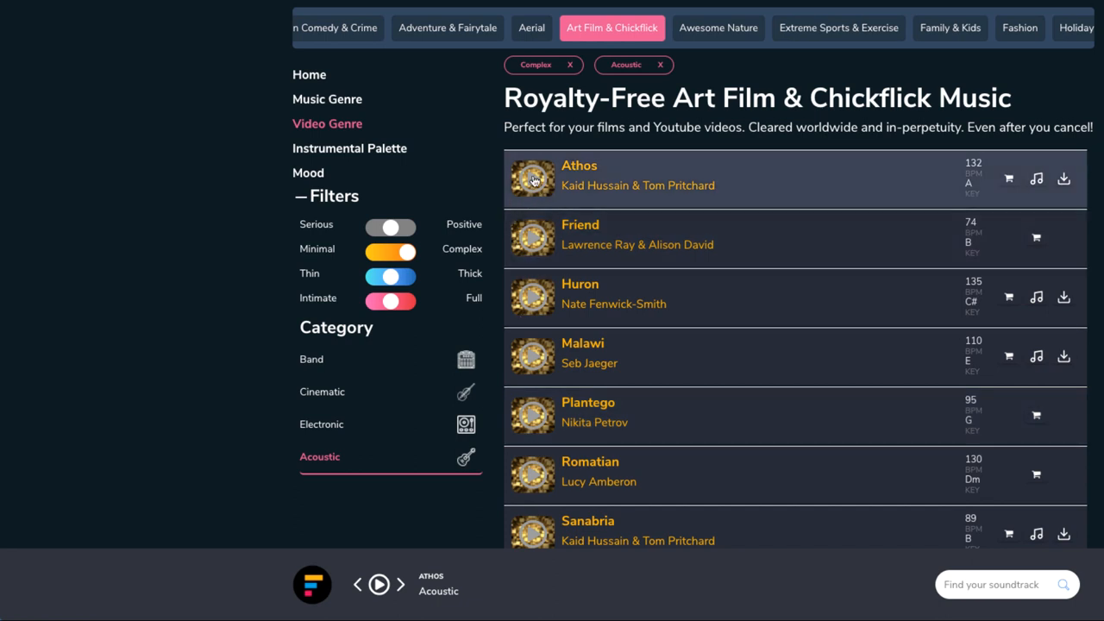
{"action": "mouse_move", "coordinate": [531, 178]}
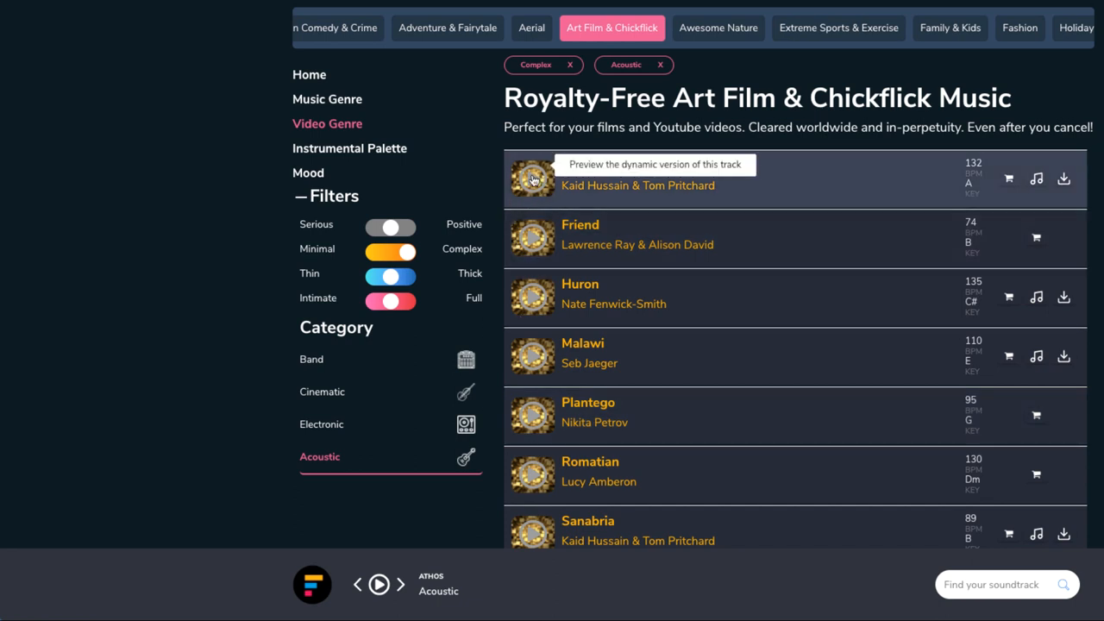
{"action": "mouse_move", "coordinate": [409, 251]}
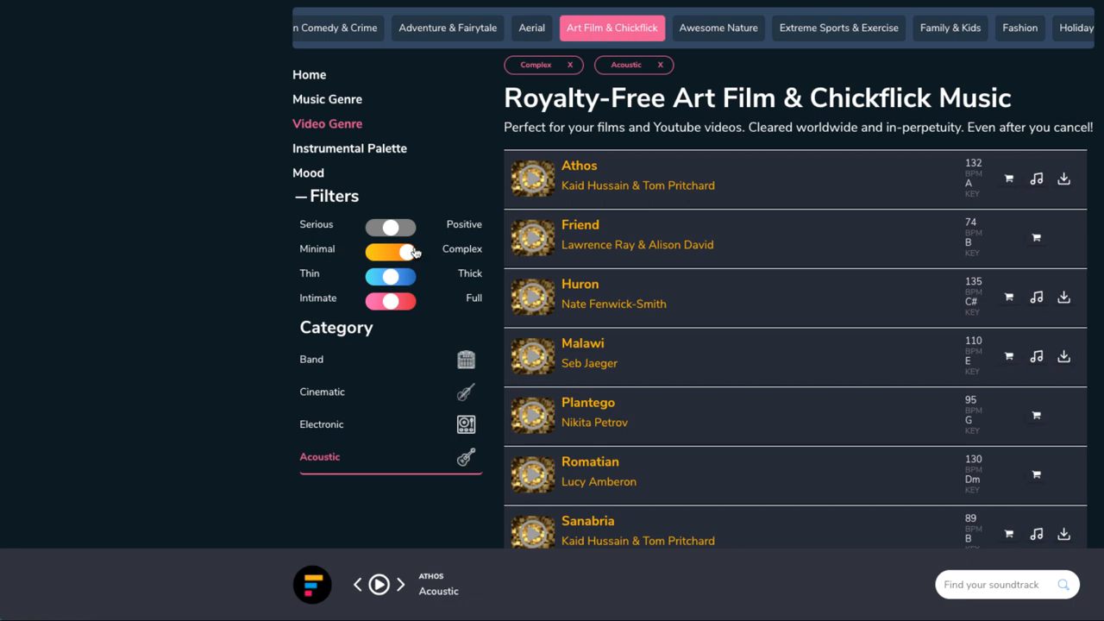
{"action": "left_click", "coordinate": [533, 177]}
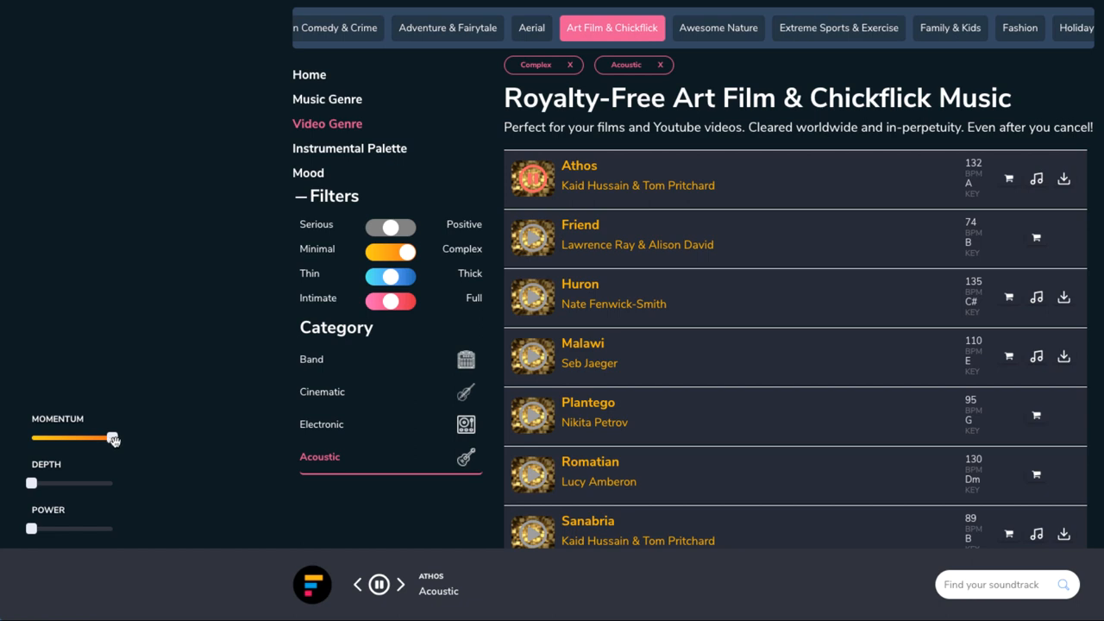
{"action": "left_click_drag", "start_coordinate": [112, 438], "coordinate": [104, 438]}
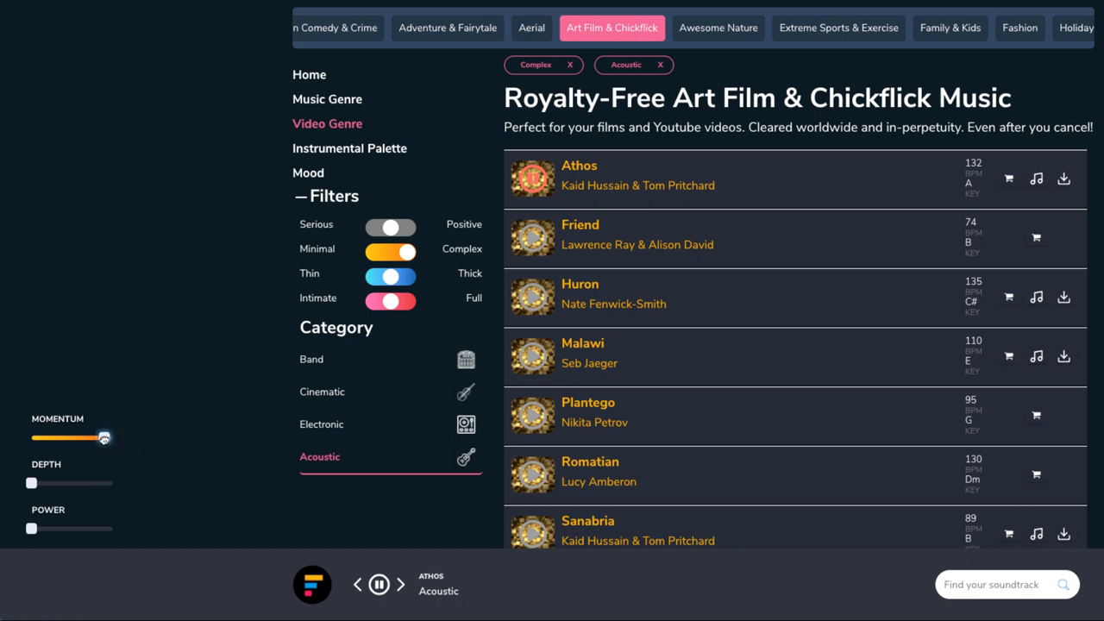
{"action": "left_click_drag", "start_coordinate": [104, 438], "coordinate": [49, 438]}
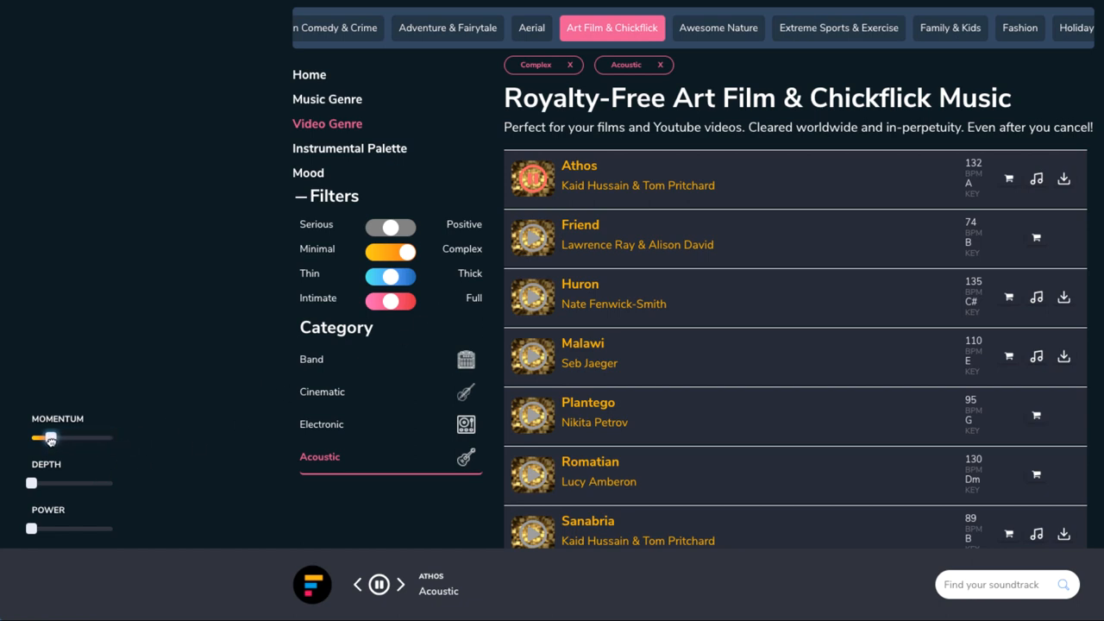
{"action": "left_click_drag", "start_coordinate": [50, 438], "coordinate": [31, 438]}
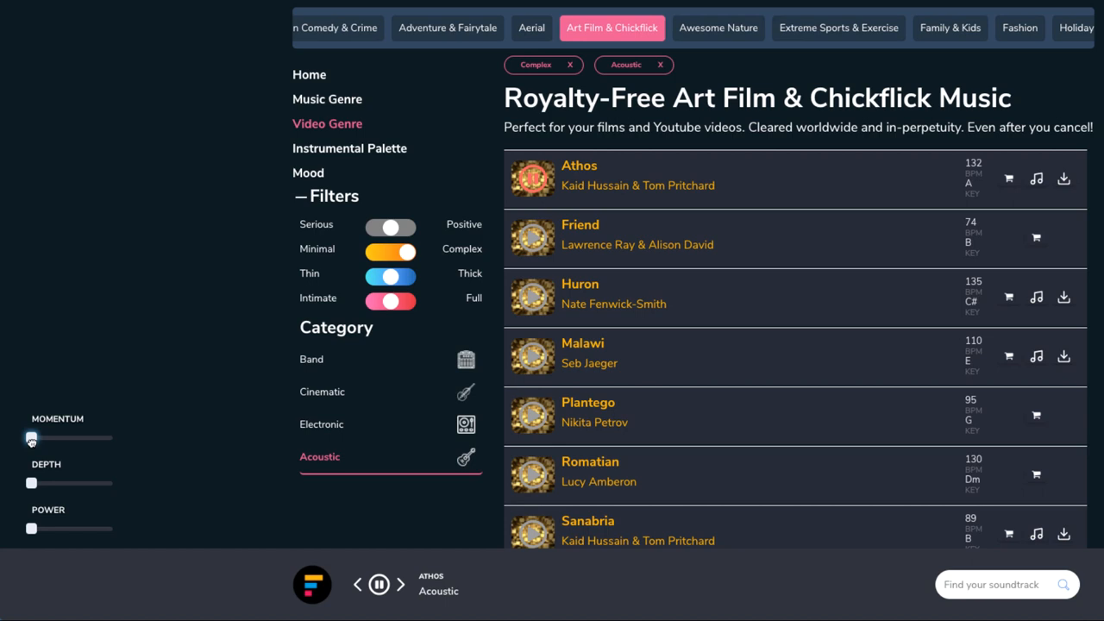
{"action": "left_click_drag", "start_coordinate": [31, 438], "coordinate": [69, 438]}
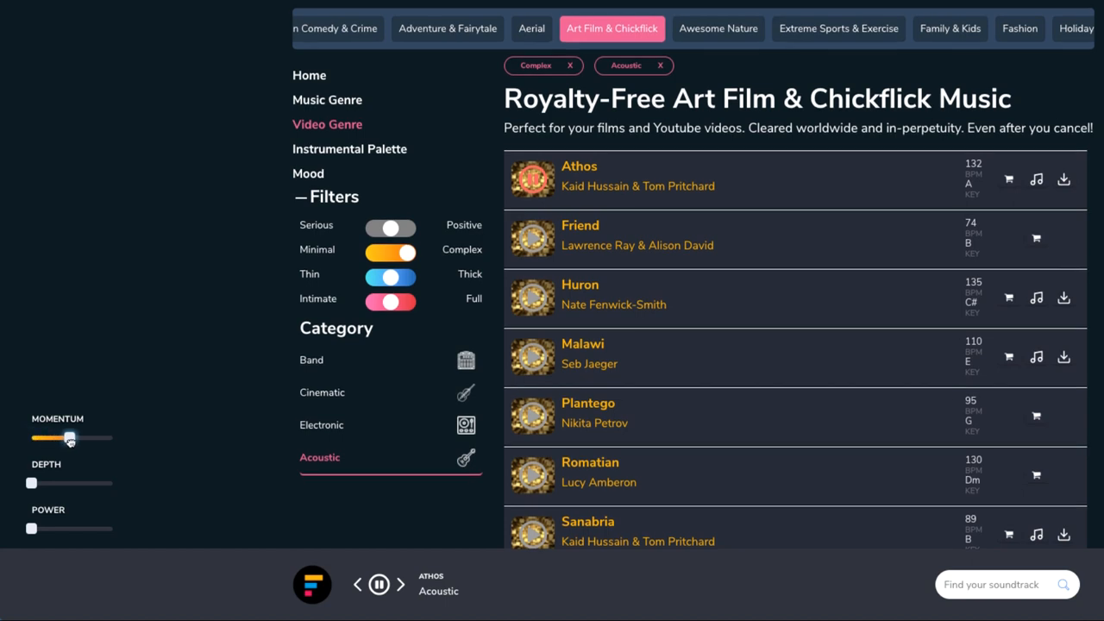
{"action": "left_click_drag", "start_coordinate": [71, 438], "coordinate": [112, 438]}
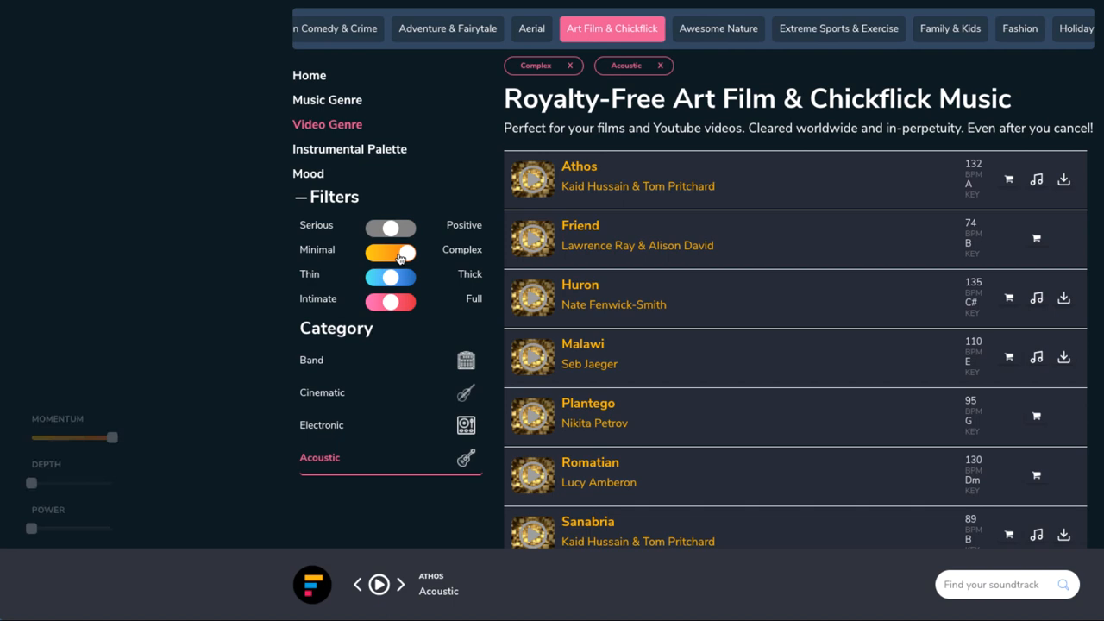
Step: Clear the Minimal complexity filter and set the Thin/Thick switch to Thick
{"action": "left_click", "coordinate": [390, 252]}
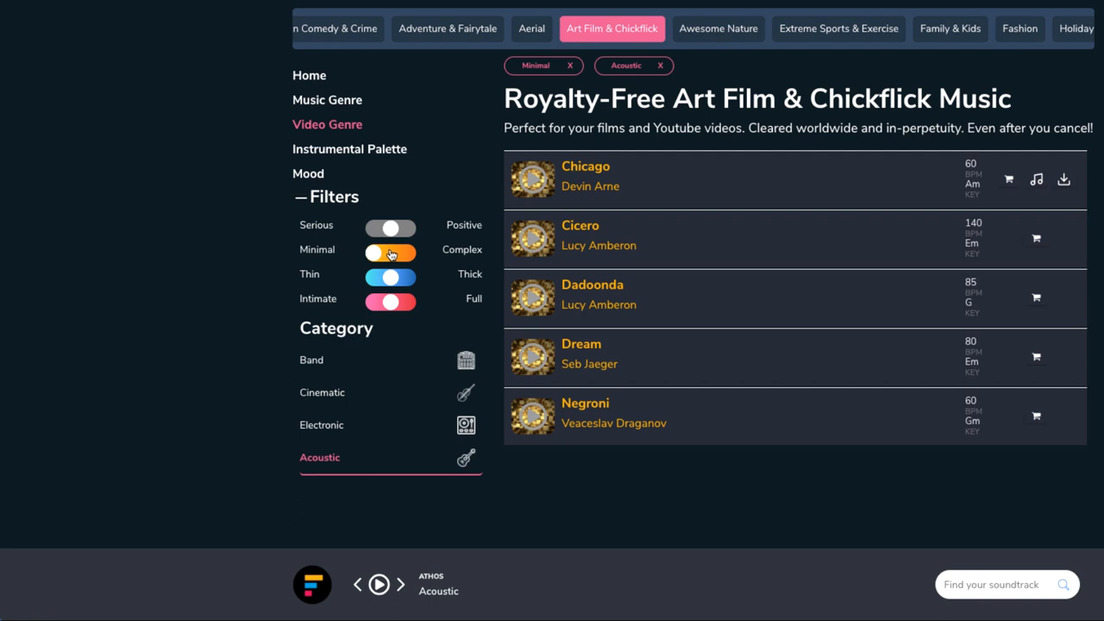
{"action": "left_click", "coordinate": [569, 65]}
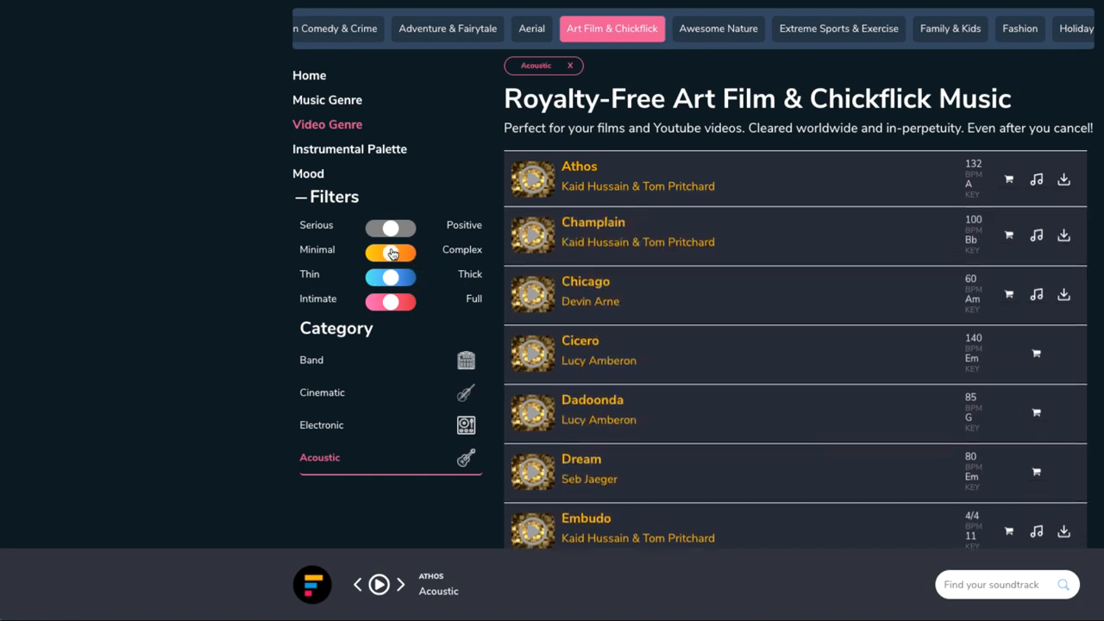
{"action": "left_click", "coordinate": [390, 274]}
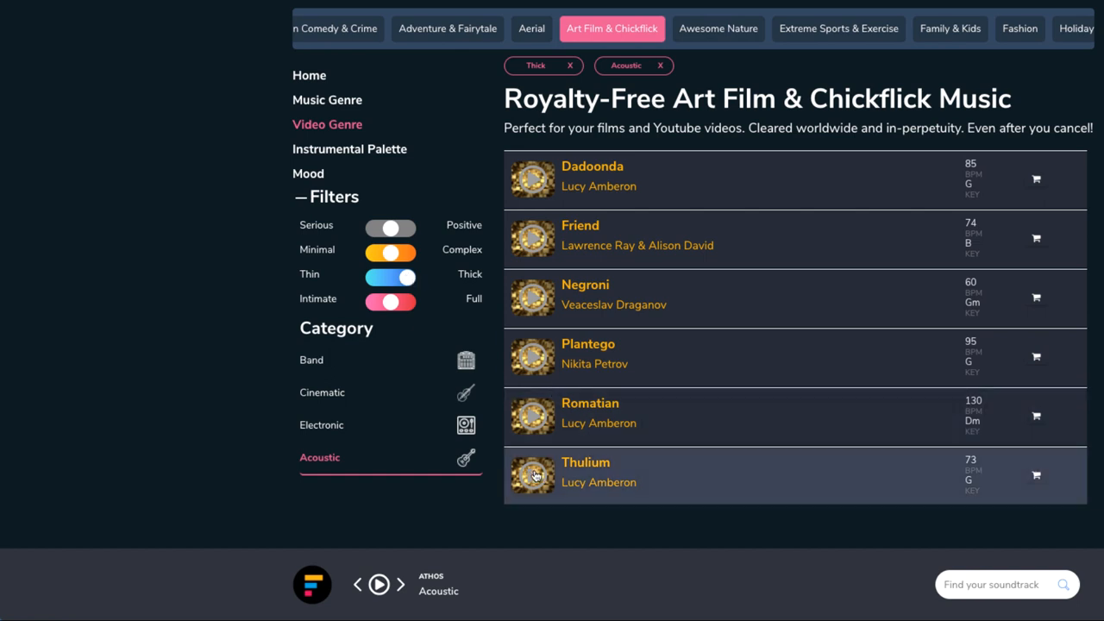
Step: Start the dynamic preview of the Thulium track
{"action": "left_click", "coordinate": [533, 474]}
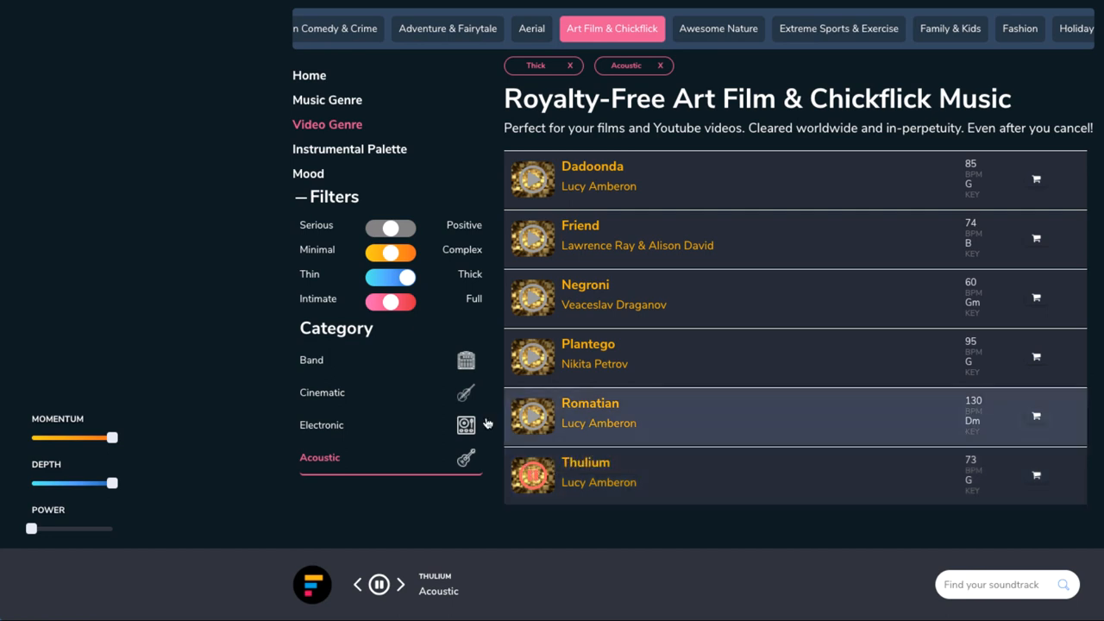
{"action": "mouse_move", "coordinate": [448, 290]}
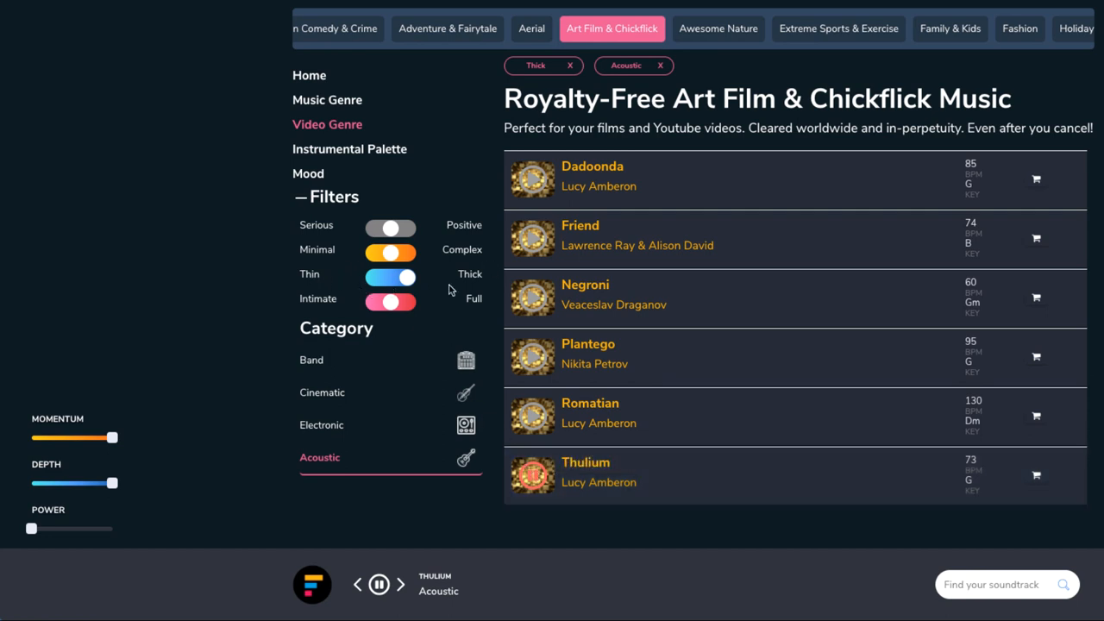
{"action": "mouse_move", "coordinate": [455, 285]}
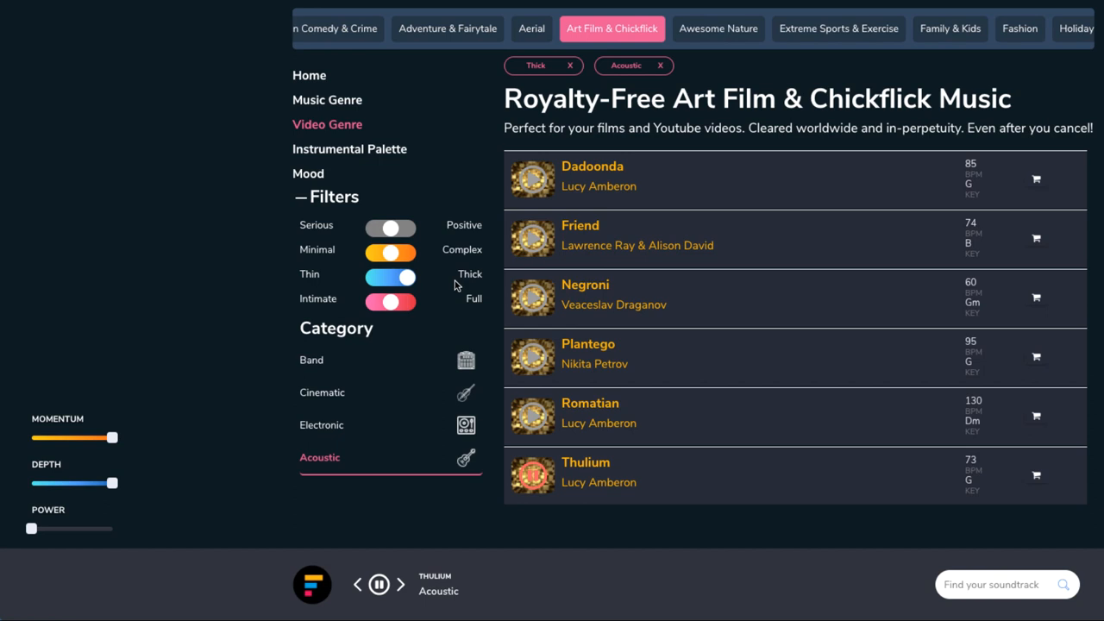
{"action": "mouse_move", "coordinate": [99, 493]}
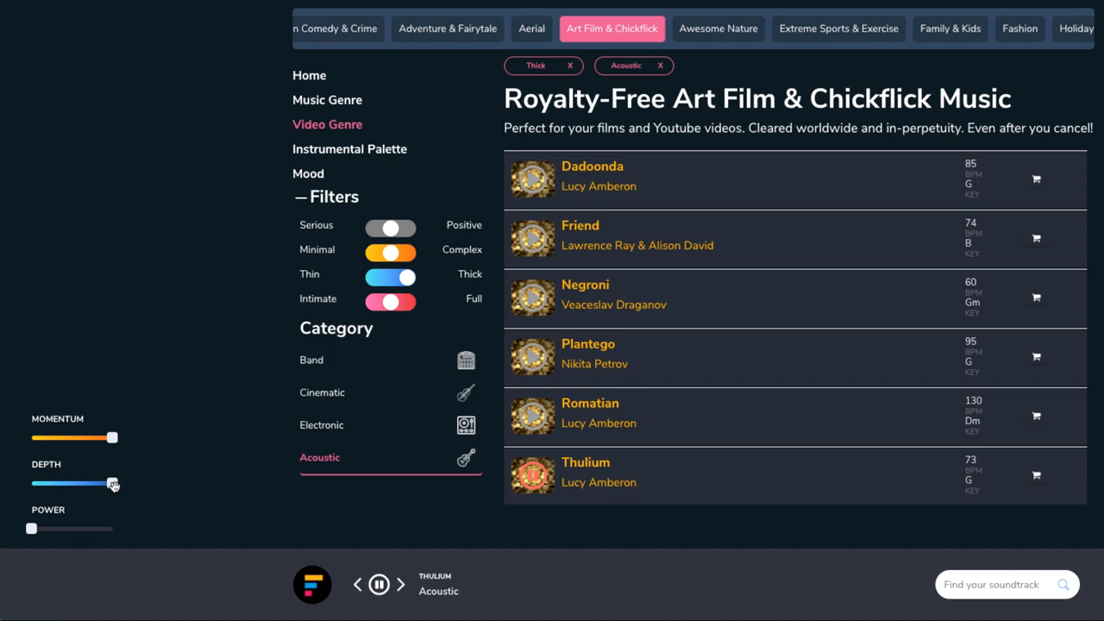
{"action": "left_click_drag", "start_coordinate": [114, 482], "coordinate": [90, 483]}
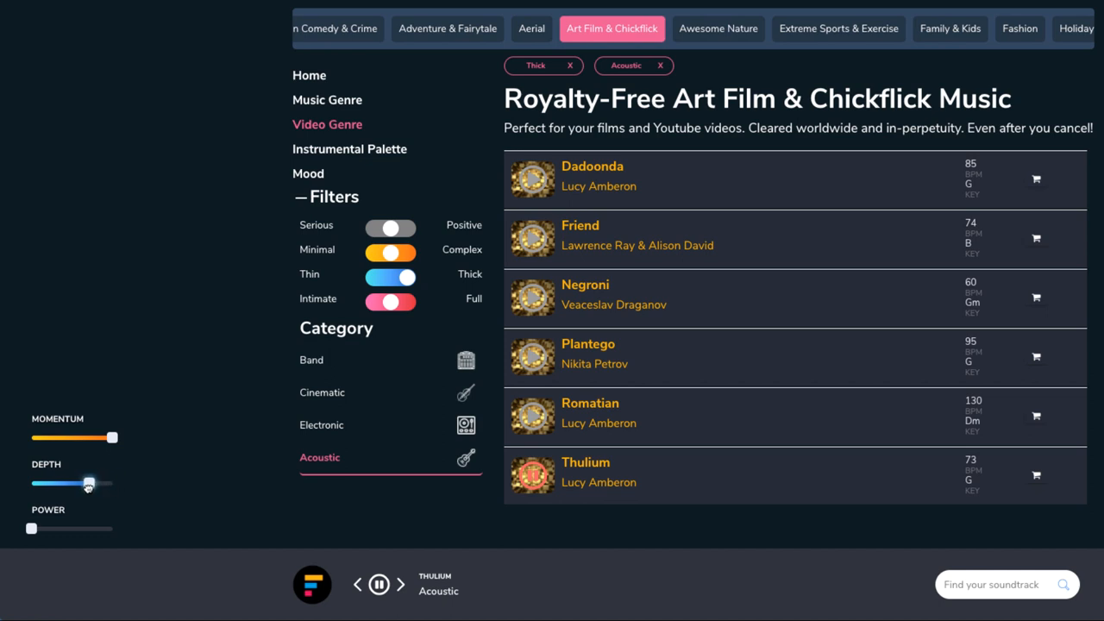
{"action": "left_click_drag", "start_coordinate": [90, 483], "coordinate": [31, 483]}
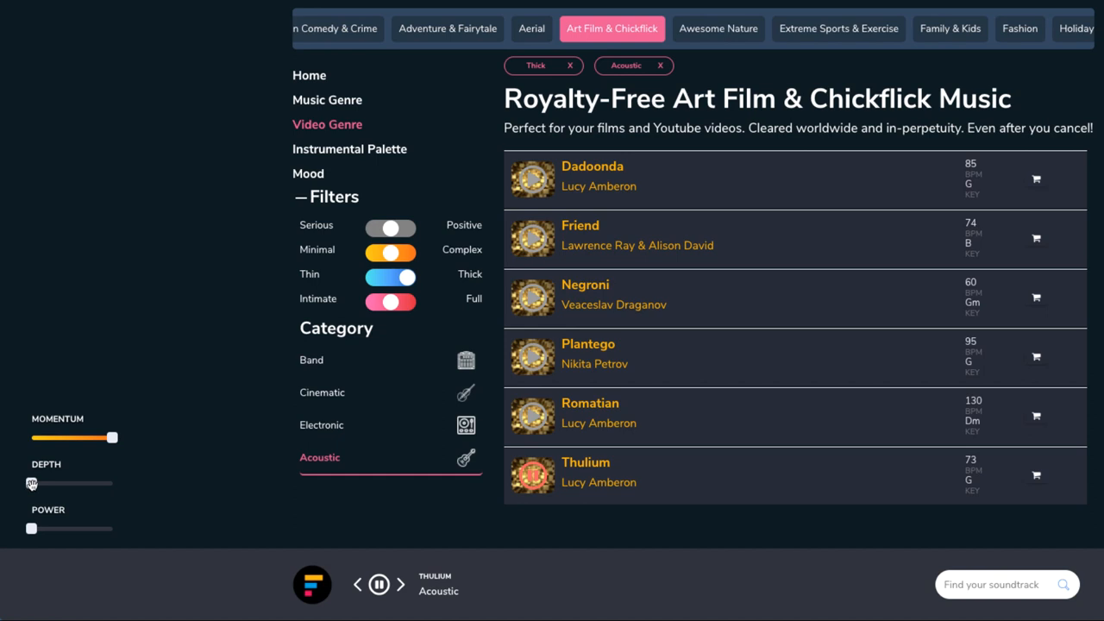
{"action": "left_click_drag", "start_coordinate": [31, 483], "coordinate": [62, 482]}
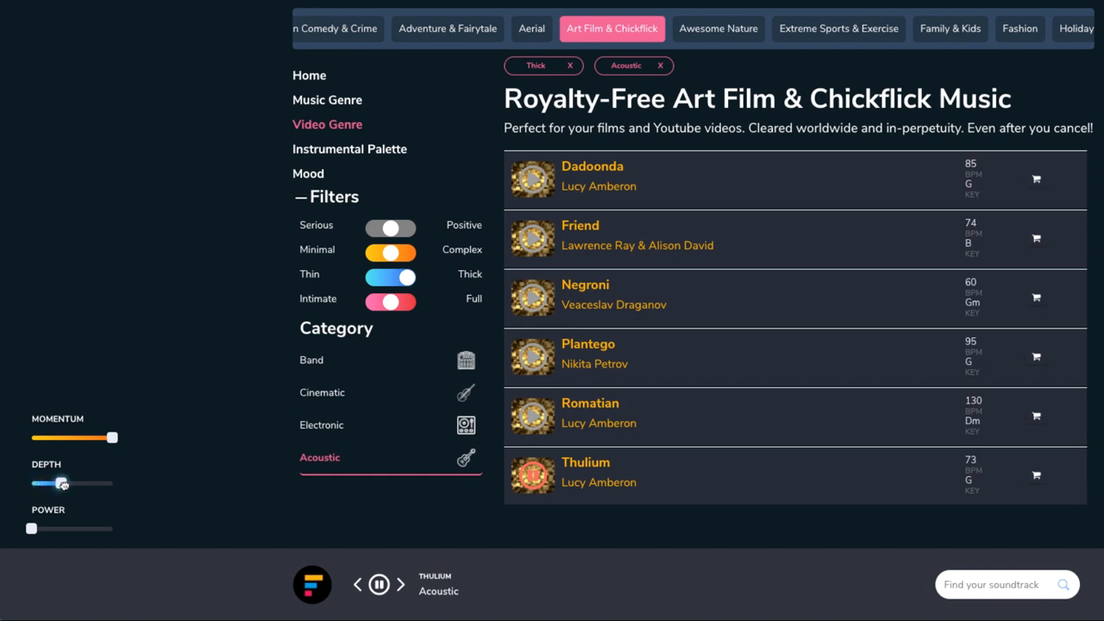
{"action": "left_click_drag", "start_coordinate": [62, 483], "coordinate": [111, 483]}
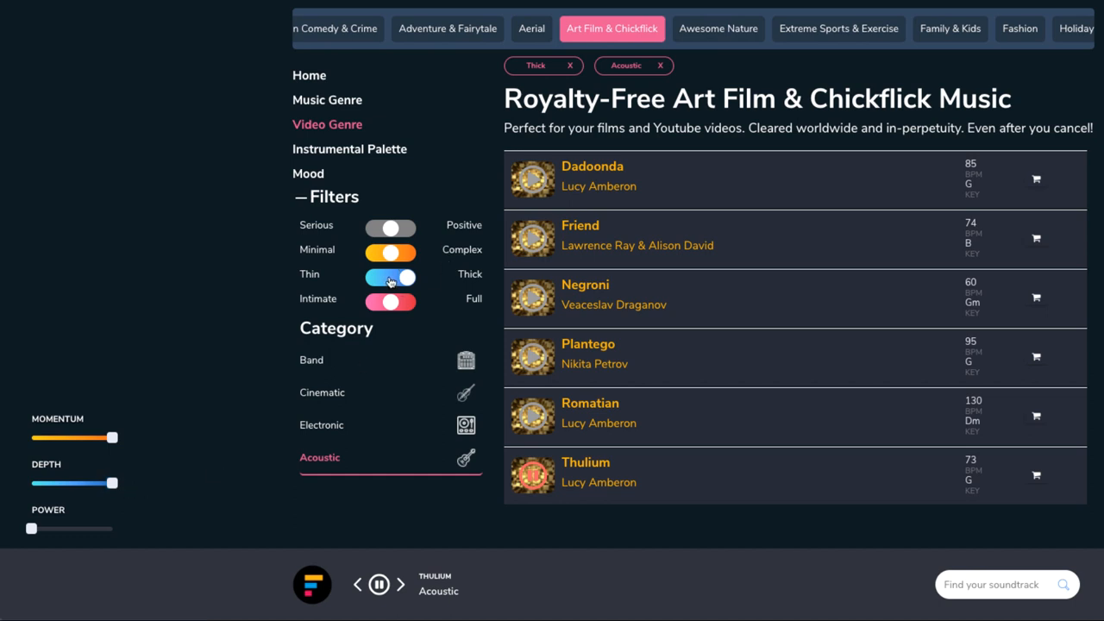
Step: Clear the Thick filter so all acoustic tracks list again, scrolling from Cicero to Sanabria
{"action": "left_click", "coordinate": [568, 66]}
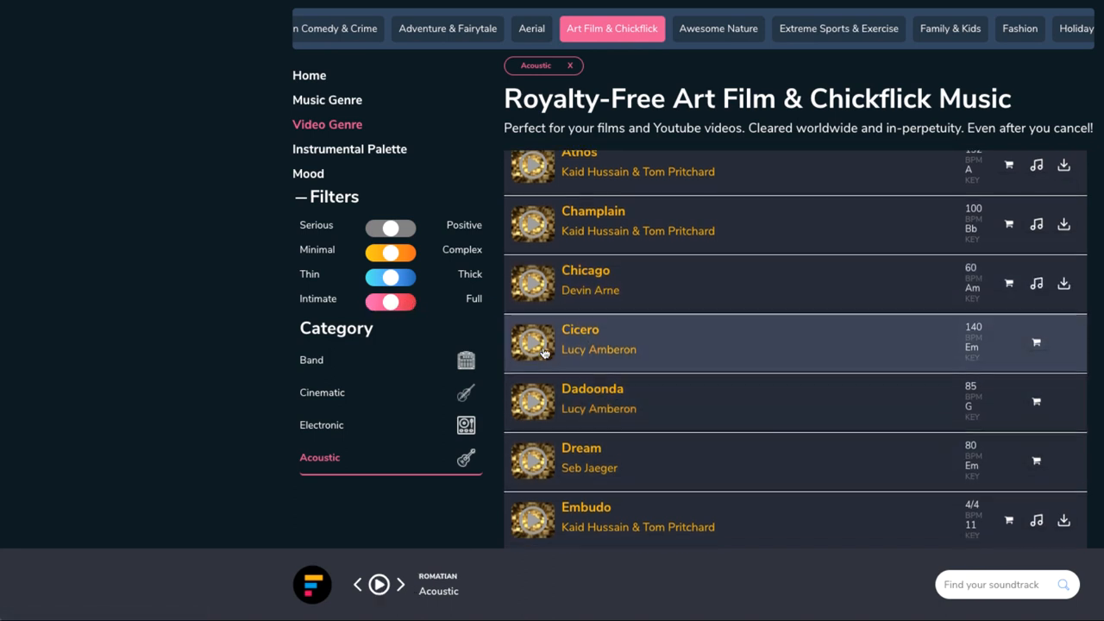
{"action": "scroll", "scroll_direction": "down", "scroll_amount": 3}
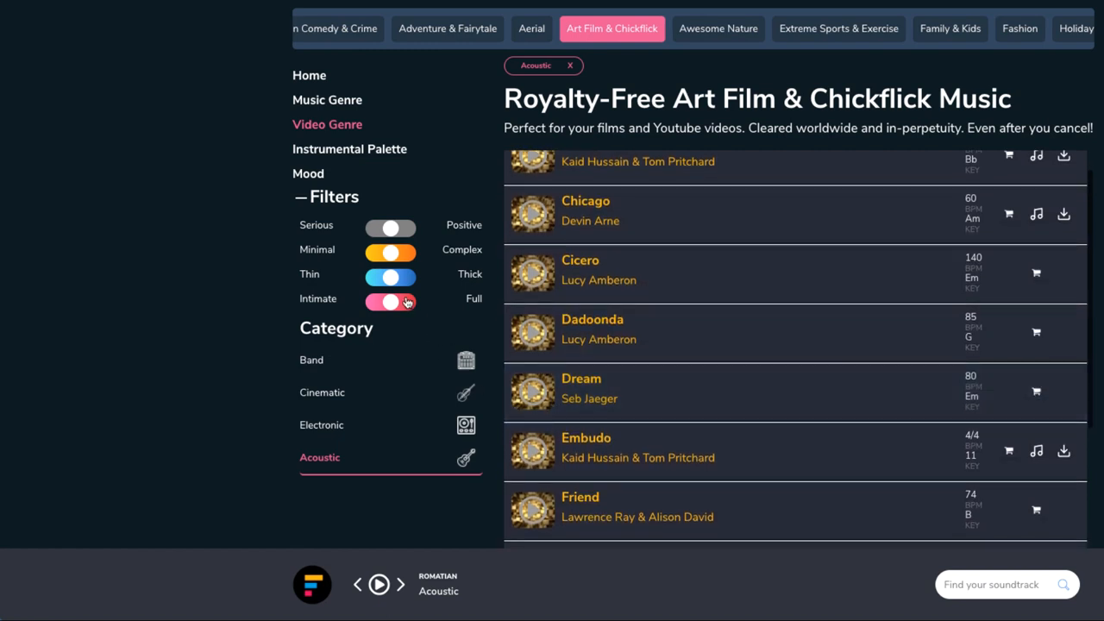
{"action": "scroll", "scroll_direction": "down", "scroll_amount": 3}
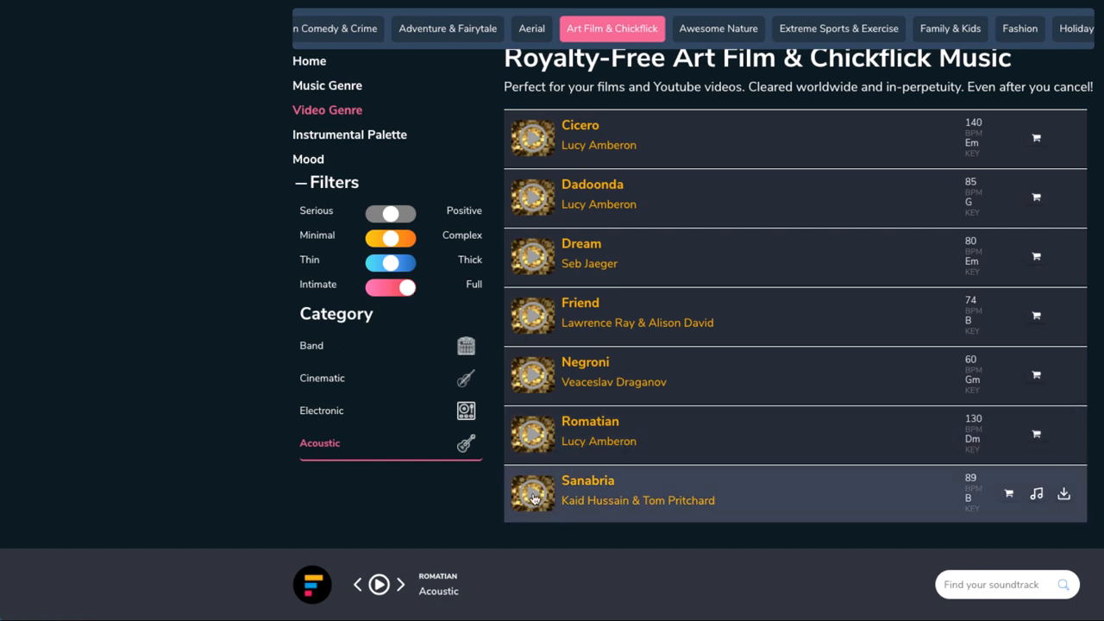
Step: Preview Sanabria's dynamic version, dropping its Power to minimum and back to full
{"action": "left_click", "coordinate": [533, 494]}
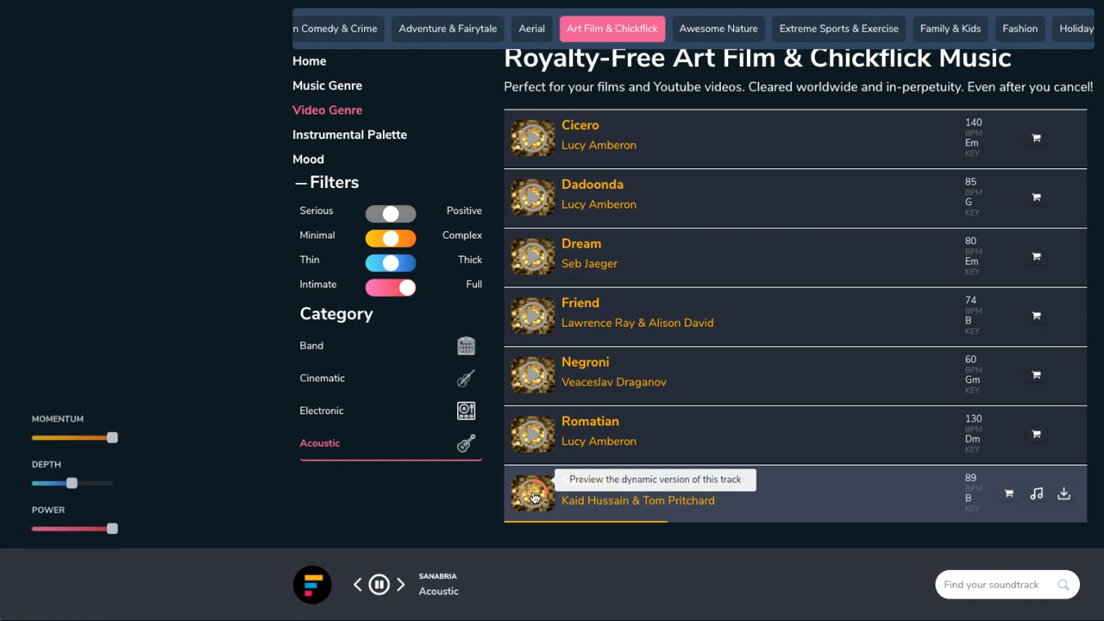
{"action": "left_click", "coordinate": [531, 493]}
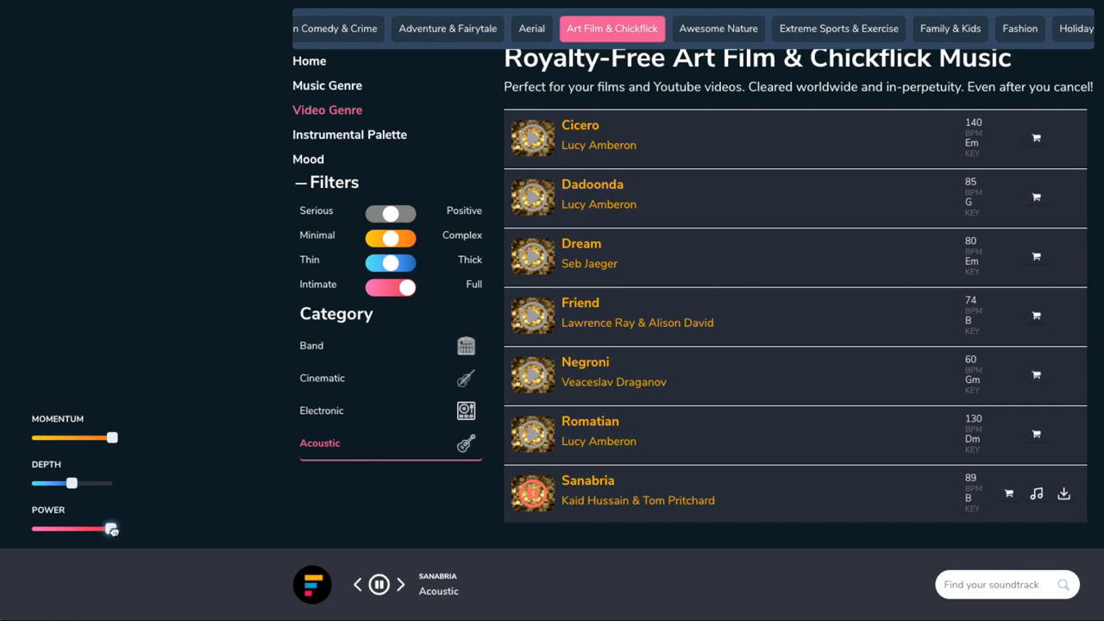
{"action": "left_click_drag", "start_coordinate": [112, 528], "coordinate": [79, 527]}
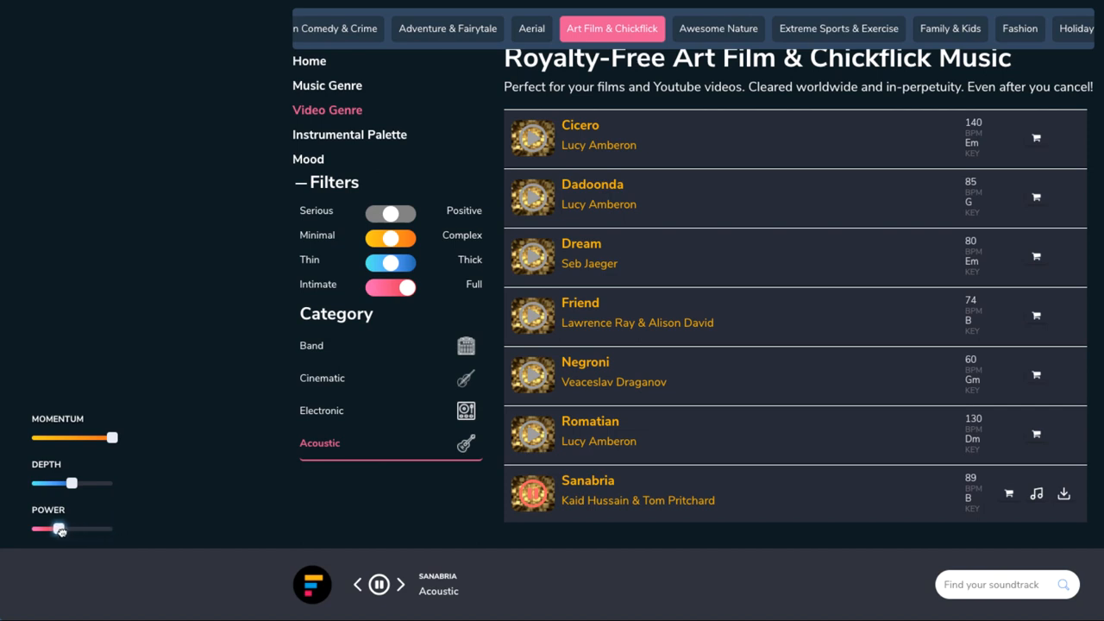
{"action": "left_click_drag", "start_coordinate": [60, 528], "coordinate": [43, 528]}
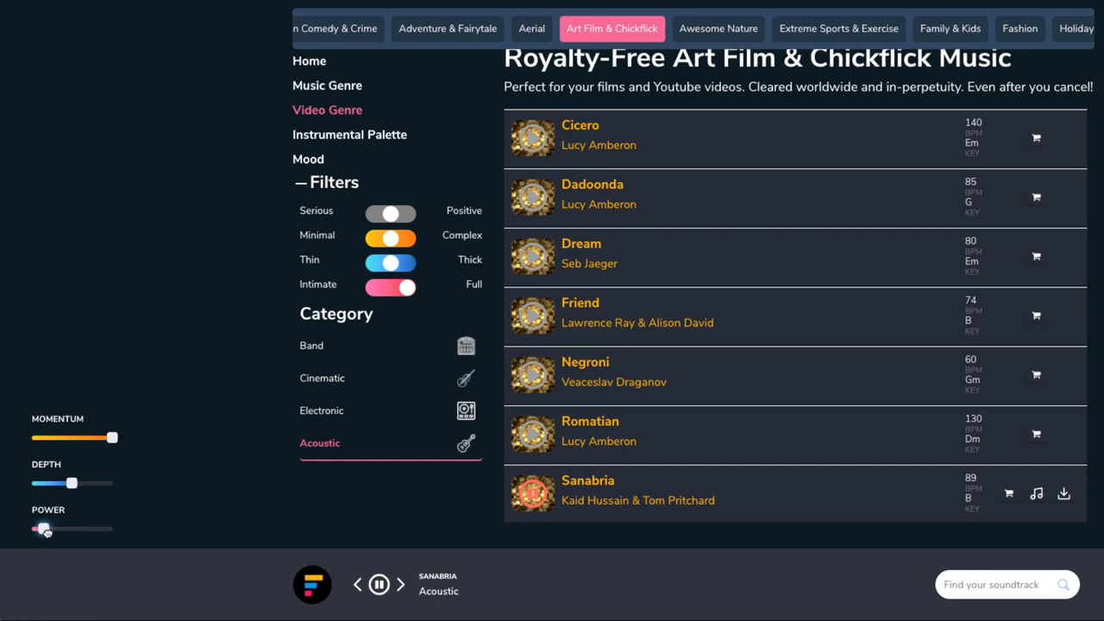
{"action": "left_click_drag", "start_coordinate": [43, 528], "coordinate": [31, 528]}
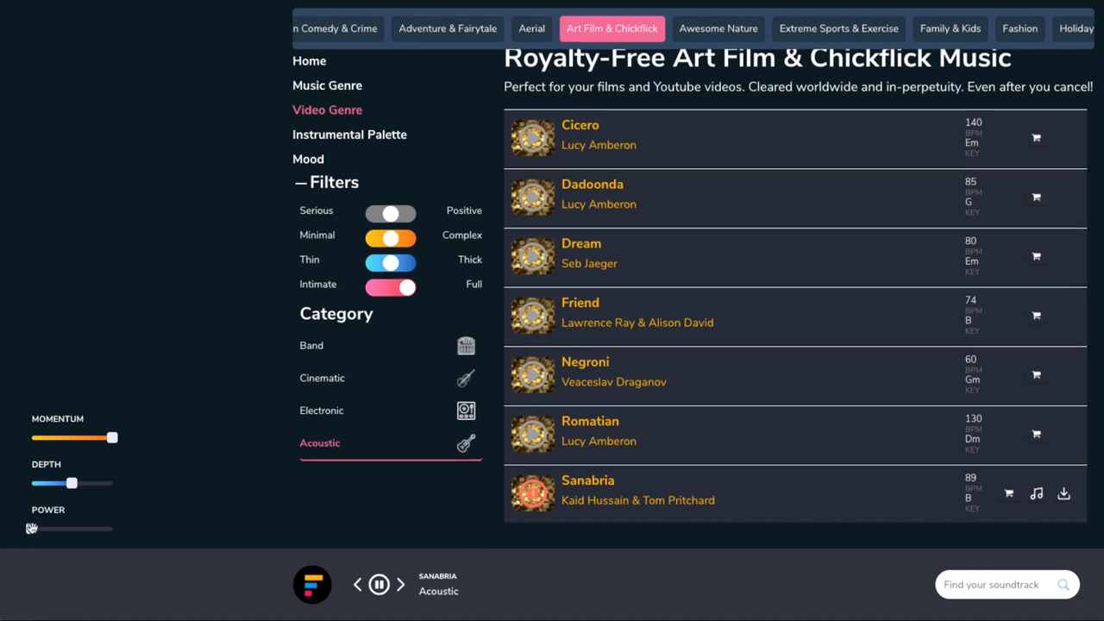
{"action": "left_click_drag", "start_coordinate": [31, 528], "coordinate": [112, 528]}
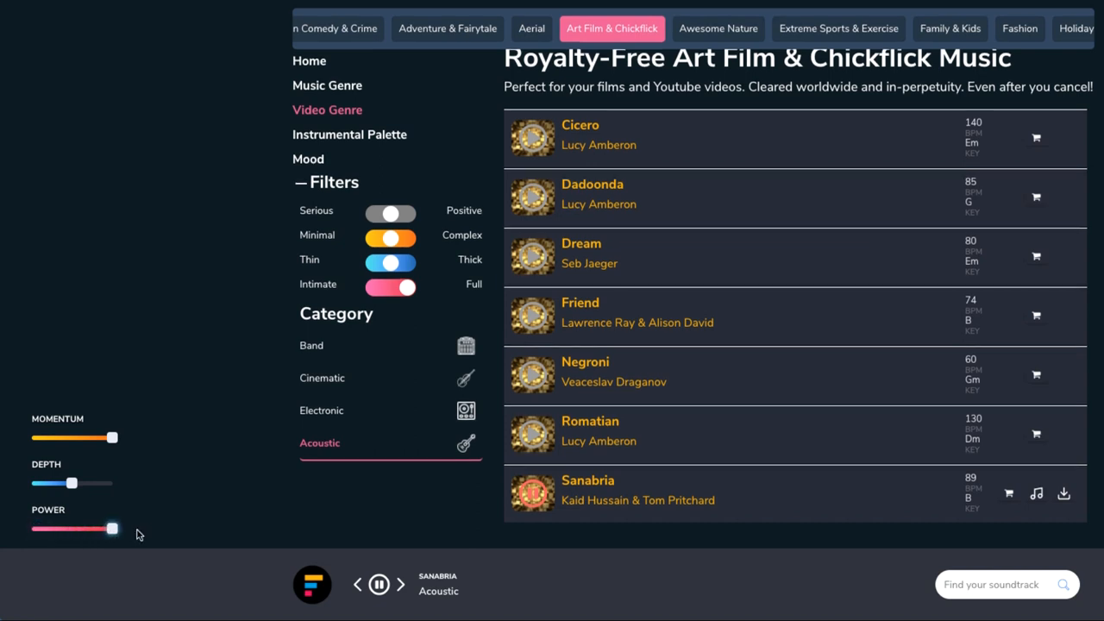
Step: Stop playback and clear the Full filter so all acoustic tracks return, starting with Athos
{"action": "left_click", "coordinate": [380, 583]}
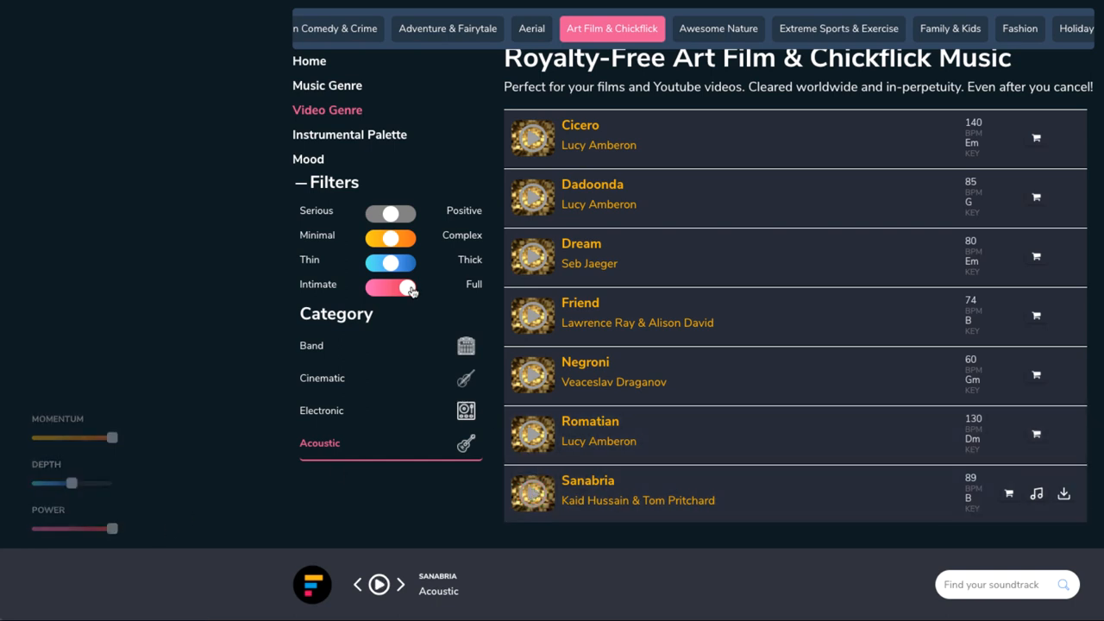
{"action": "left_click", "coordinate": [390, 286]}
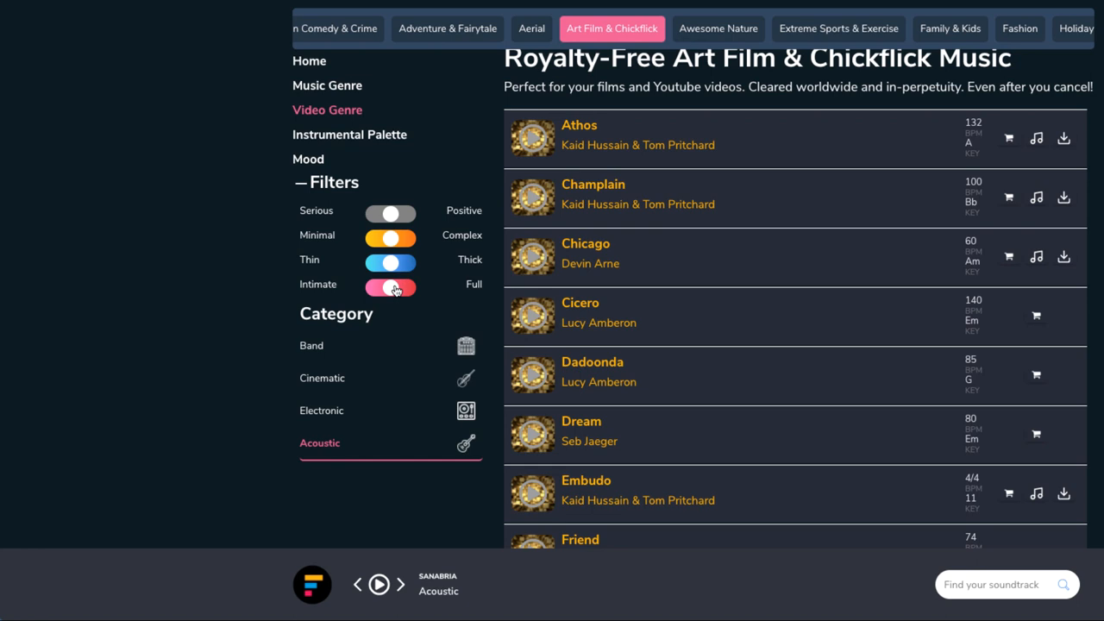
{"action": "left_click", "coordinate": [321, 441]}
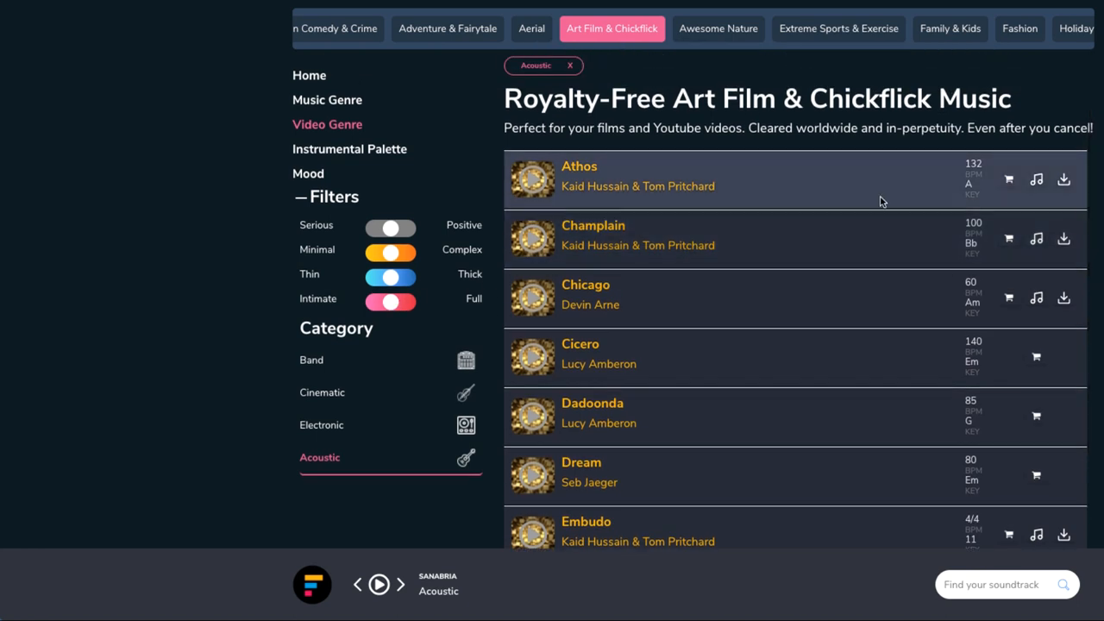
{"action": "mouse_move", "coordinate": [1035, 179]}
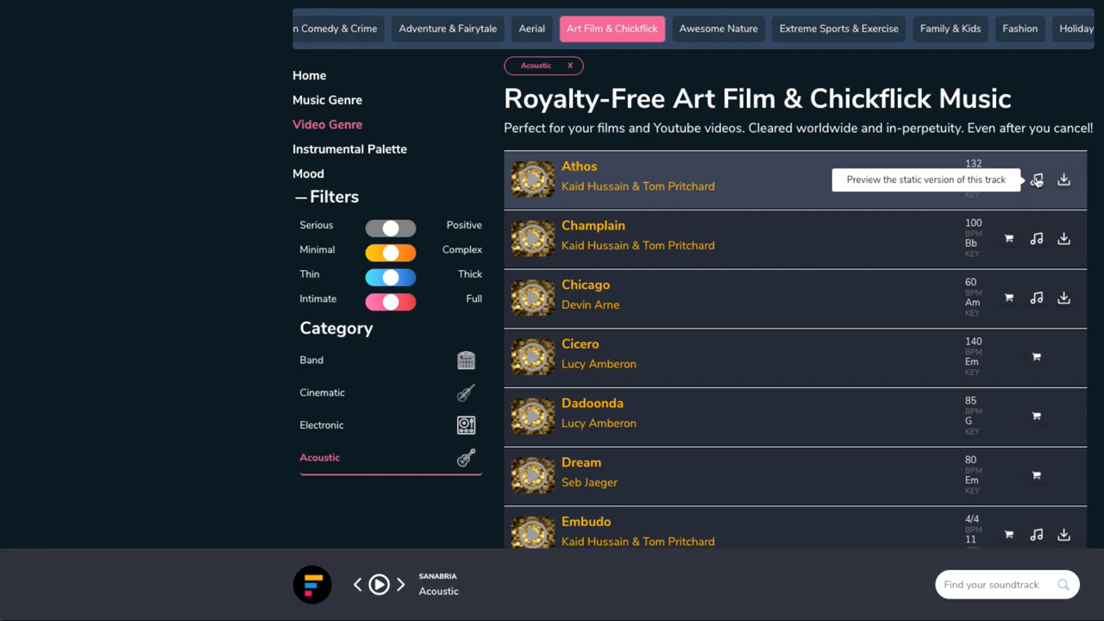
{"action": "mouse_move", "coordinate": [1062, 180]}
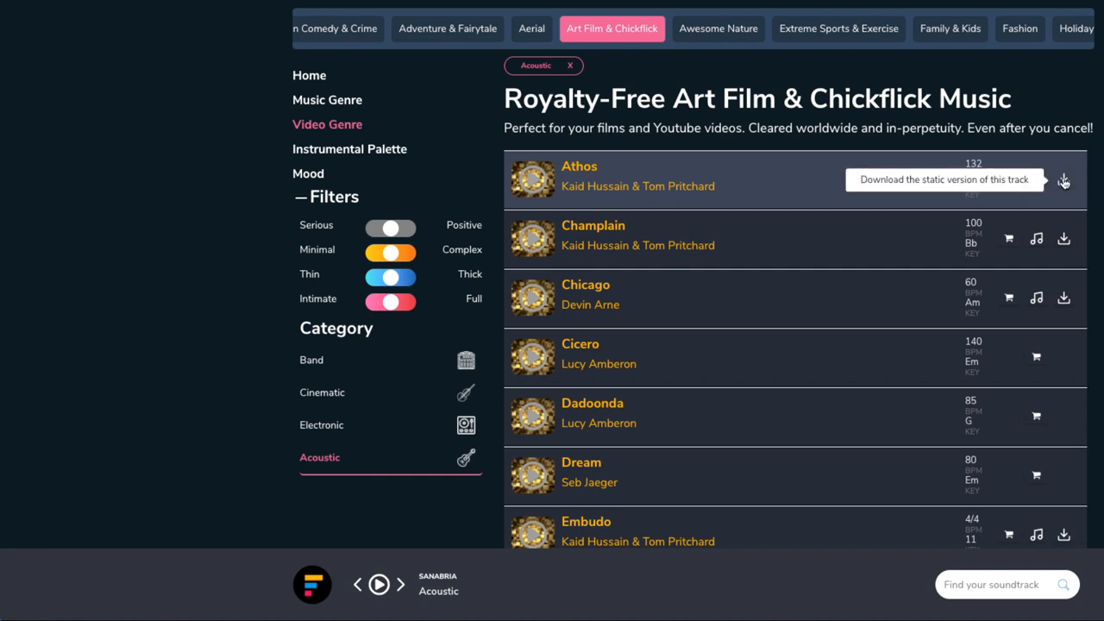